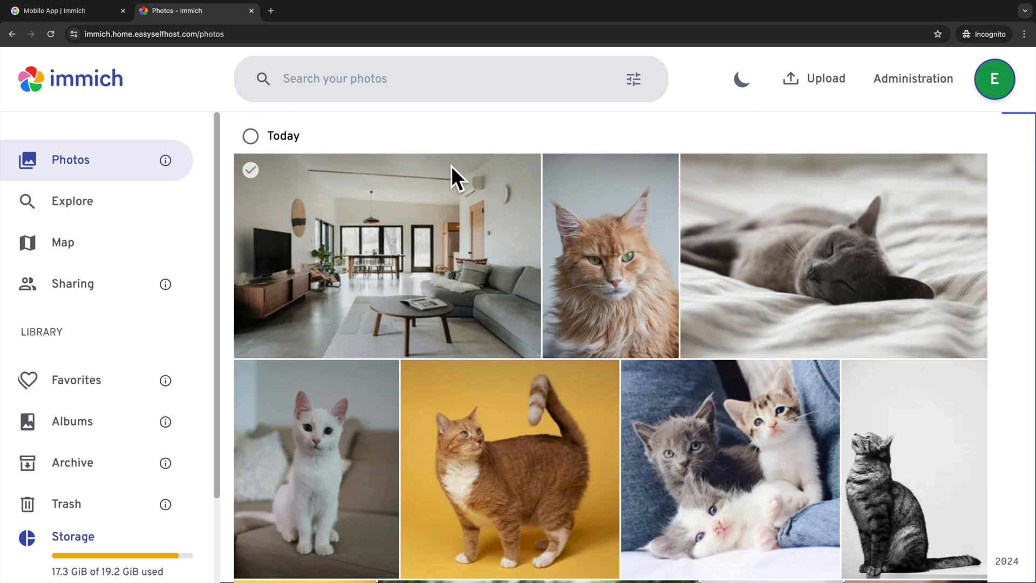
Smart-search the Immich library for 'cat', then 'ocean', and clear the query
{"action": "type", "text": "cat"}
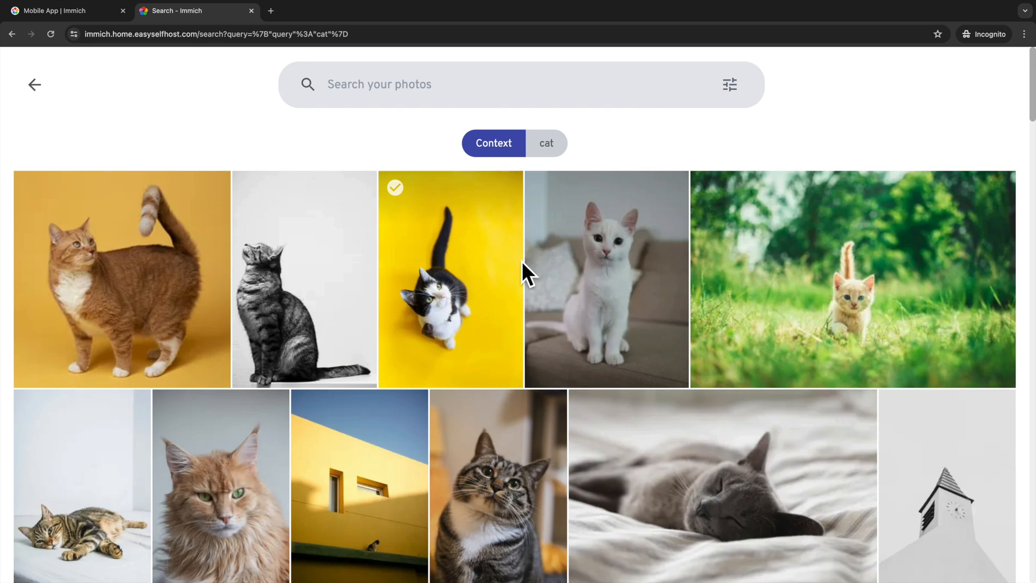
{"action": "mouse_move", "coordinate": [518, 258]}
{"action": "type", "text": "ocean"}
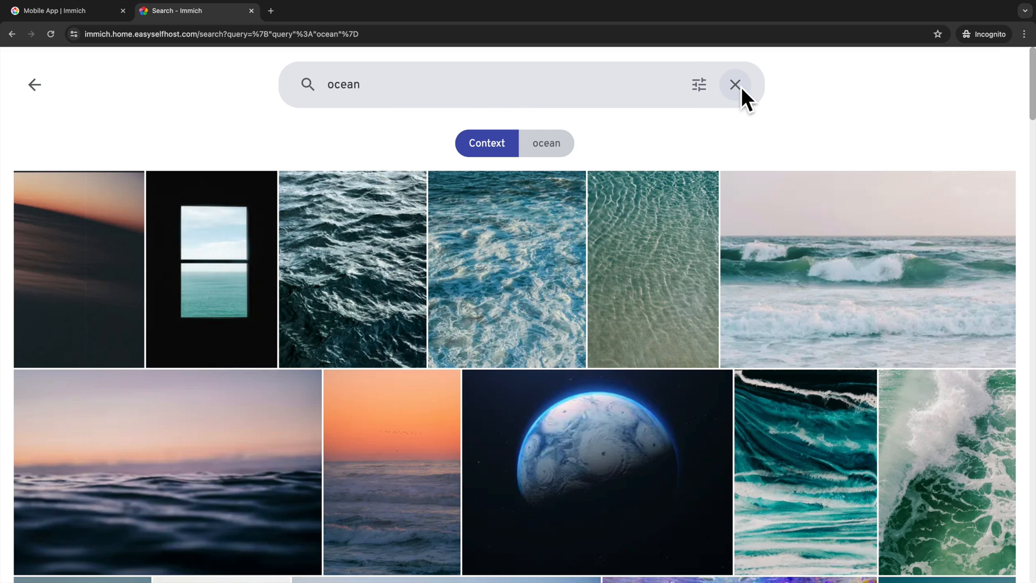
{"action": "left_click", "coordinate": [463, 84]}
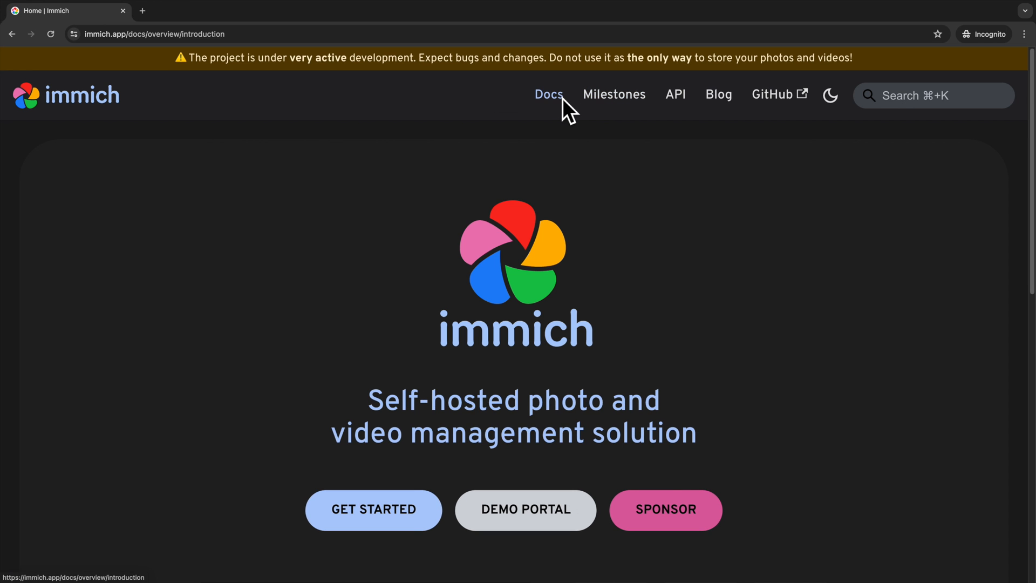
Go to Docs, expand Install, and read the Docker Compose [Recommended] guide
{"action": "left_click", "coordinate": [548, 94]}
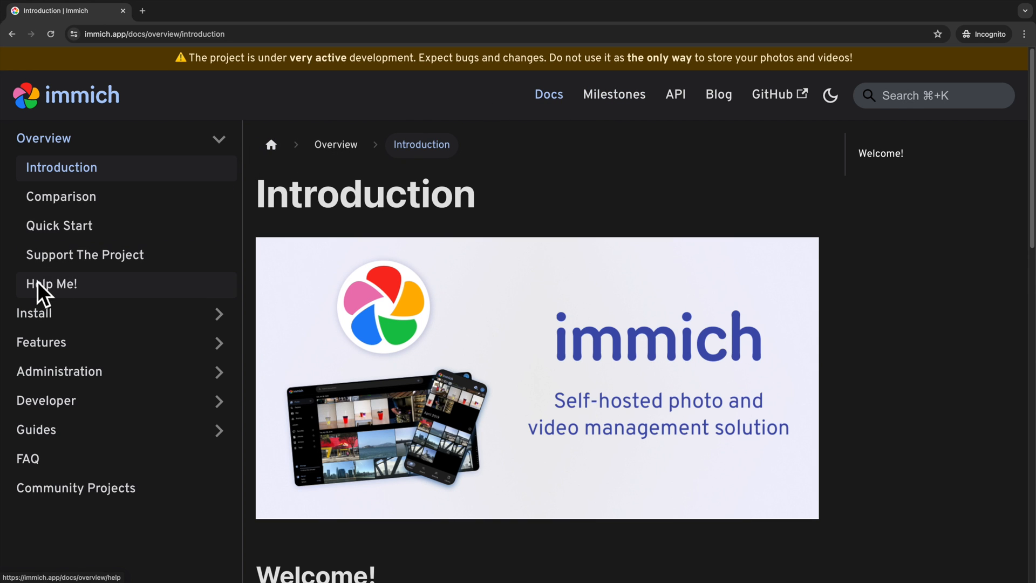
{"action": "left_click", "coordinate": [33, 312]}
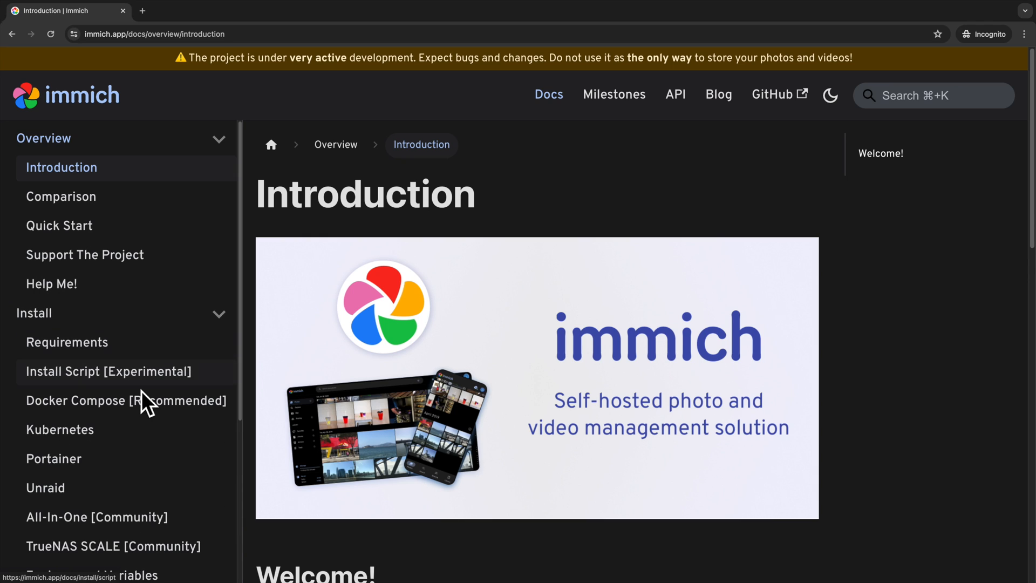
{"action": "left_click", "coordinate": [124, 401]}
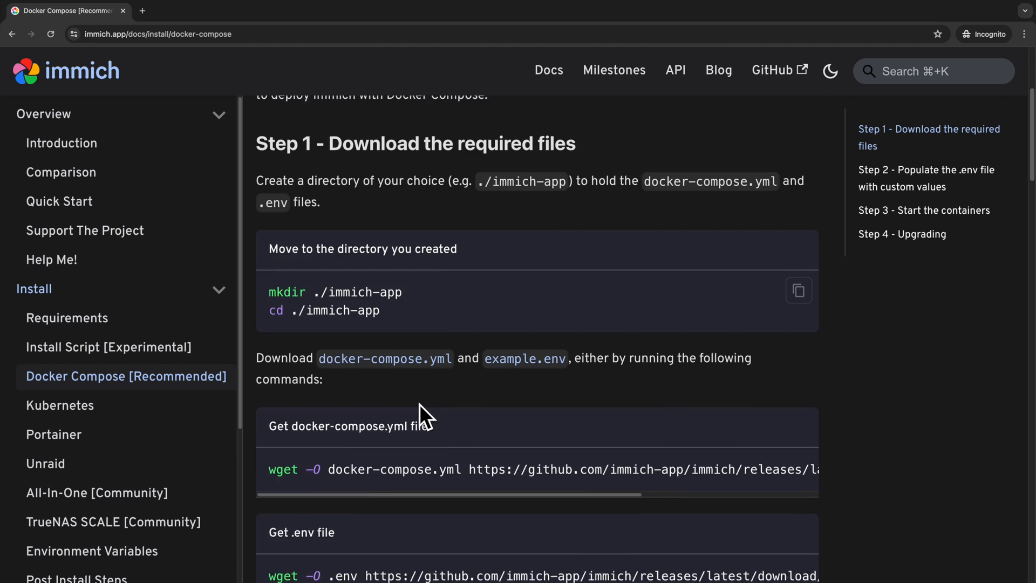
{"action": "scroll", "scroll_direction": "down", "scroll_amount": 3}
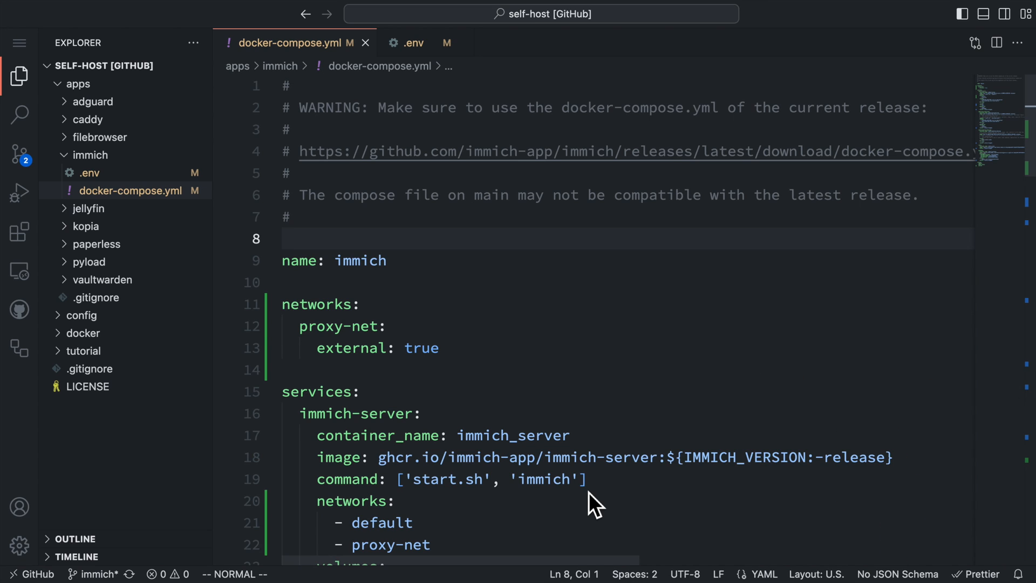
Fold immich-server and the remaining service definitions in docker-compose.yml
{"action": "scroll", "scroll_direction": "down", "scroll_amount": 3}
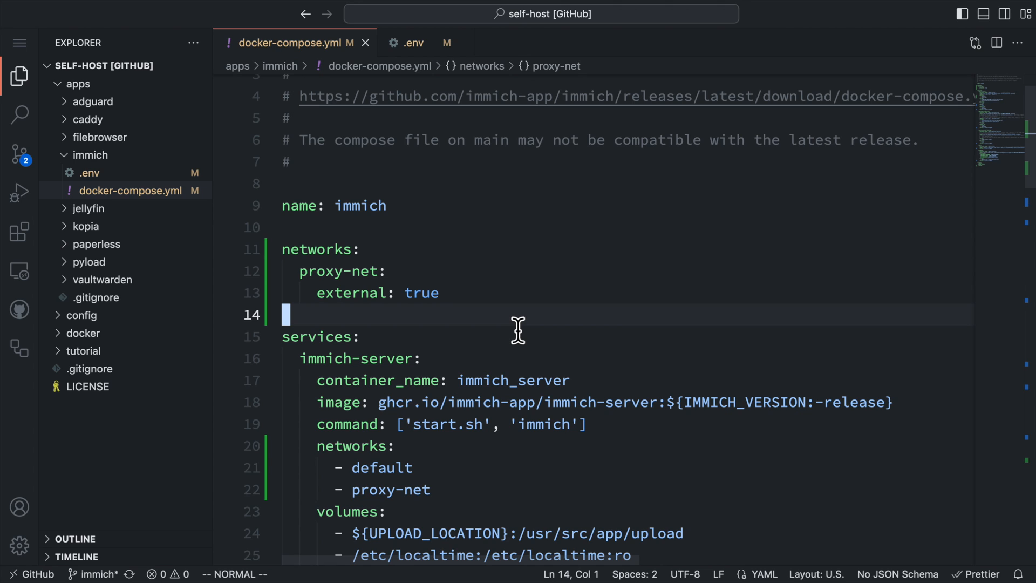
{"action": "scroll", "scroll_direction": "down", "scroll_amount": 3}
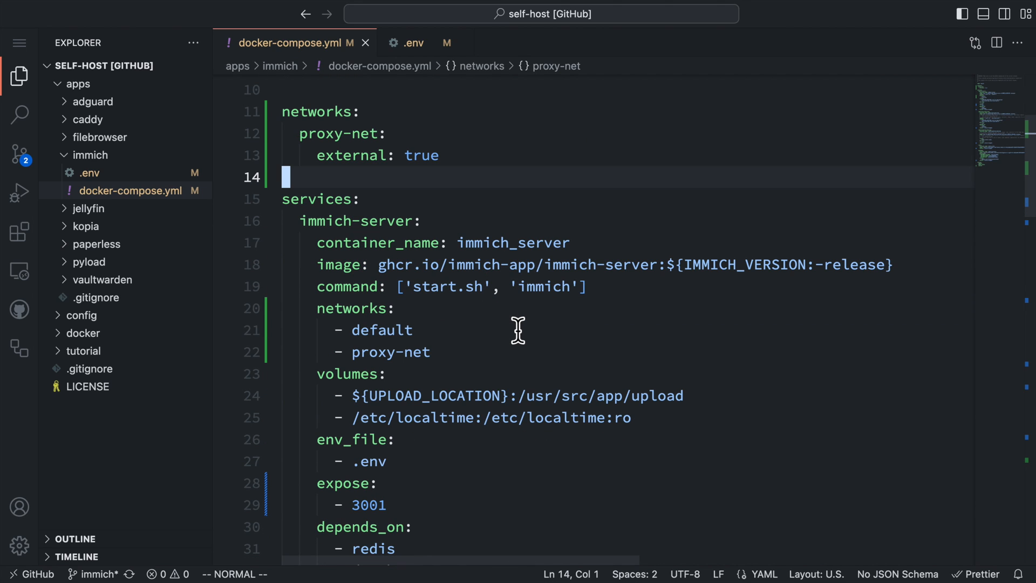
{"action": "mouse_move", "coordinate": [311, 228]}
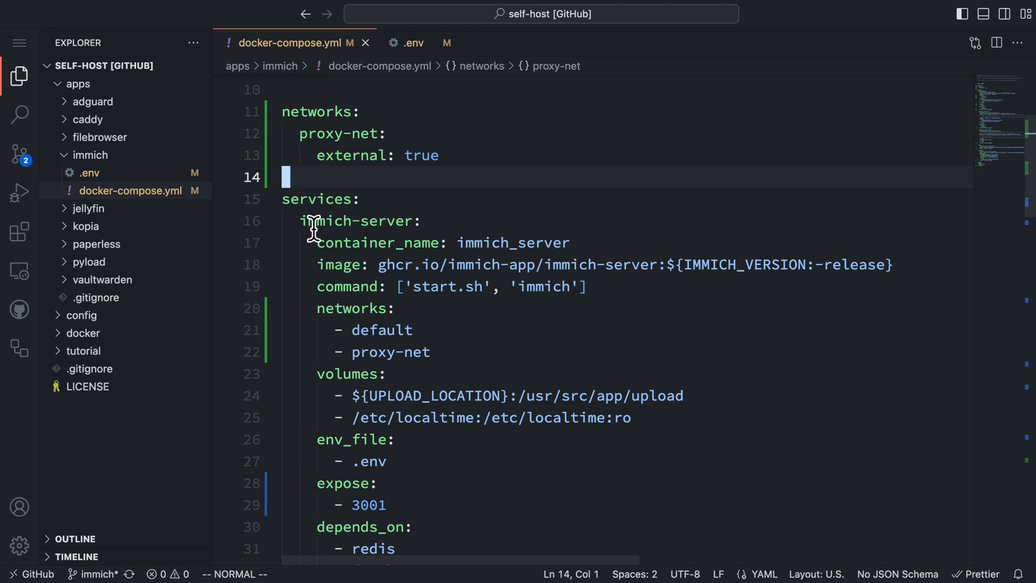
{"action": "left_click", "coordinate": [271, 221]}
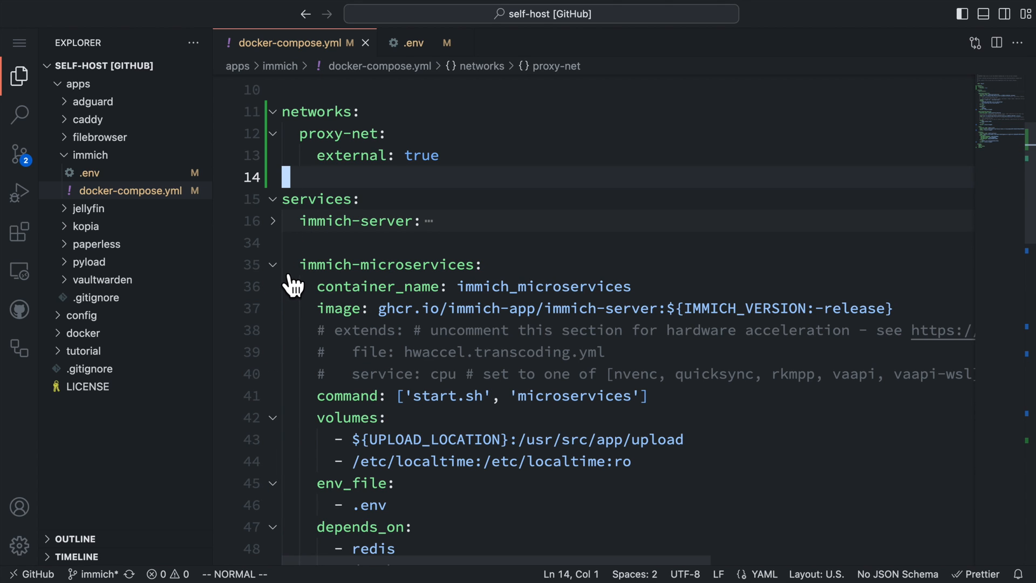
{"action": "left_click", "coordinate": [272, 265]}
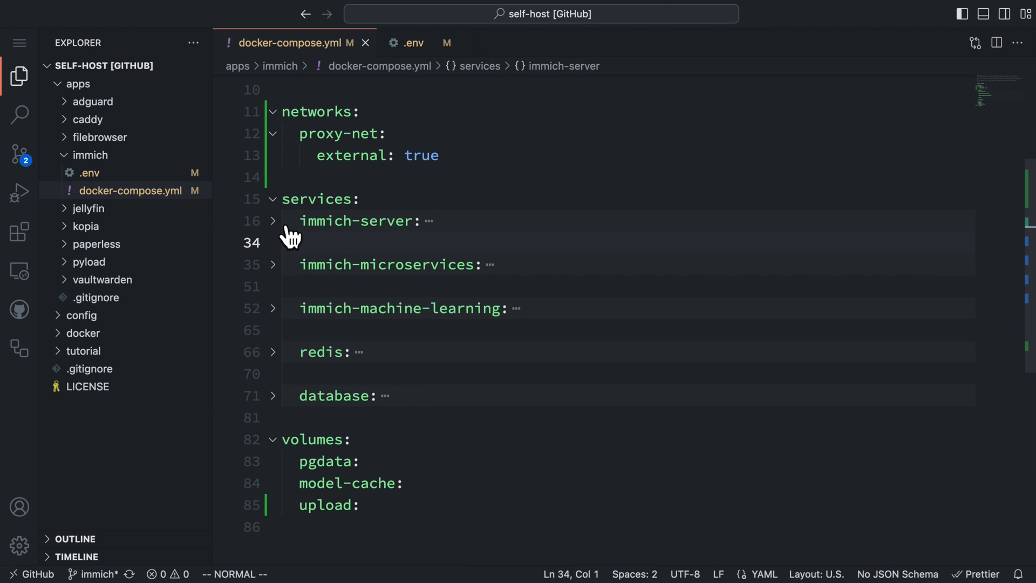
Unfold immich-server and highlight its command, proxy-net network and UPLOAD_LOCATION volume
{"action": "left_click", "coordinate": [272, 221]}
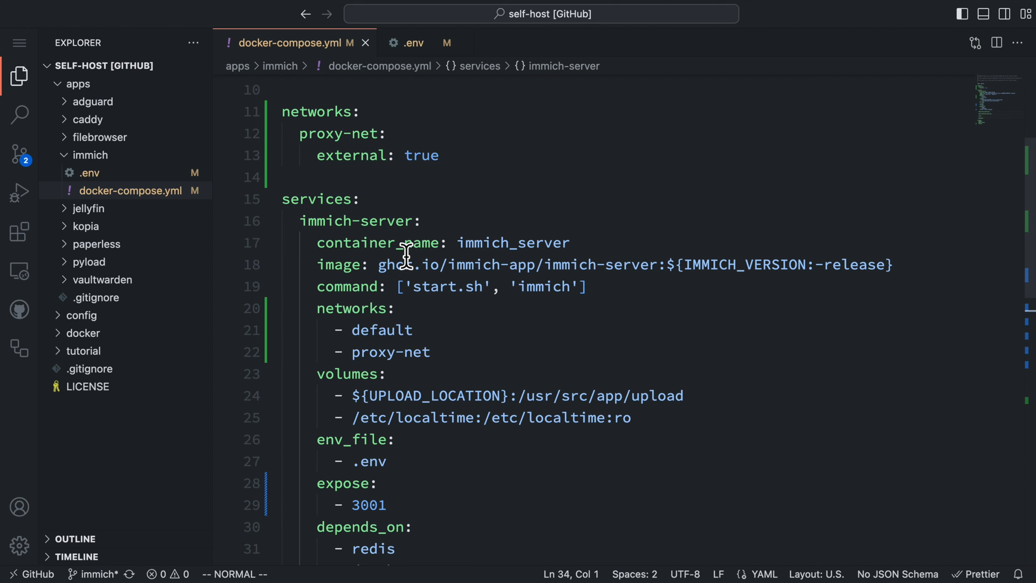
{"action": "mouse_move", "coordinate": [469, 278]}
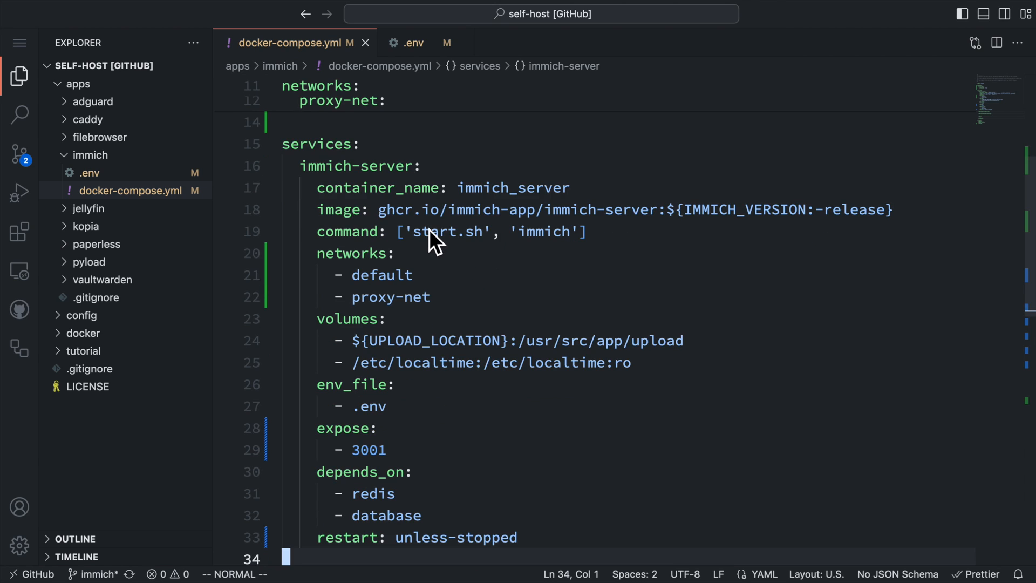
{"action": "mouse_move", "coordinate": [429, 250]}
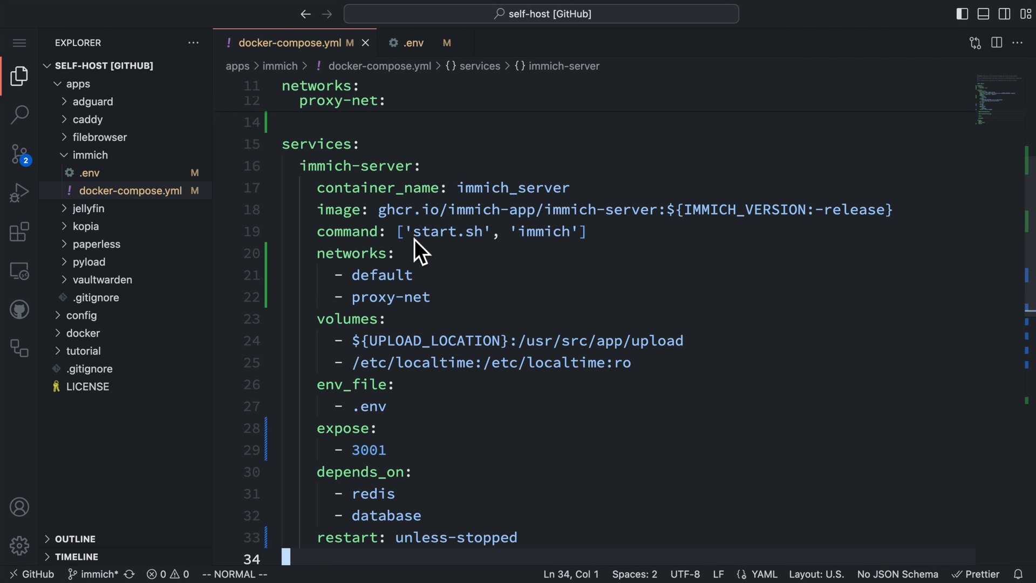
{"action": "mouse_move", "coordinate": [318, 252]}
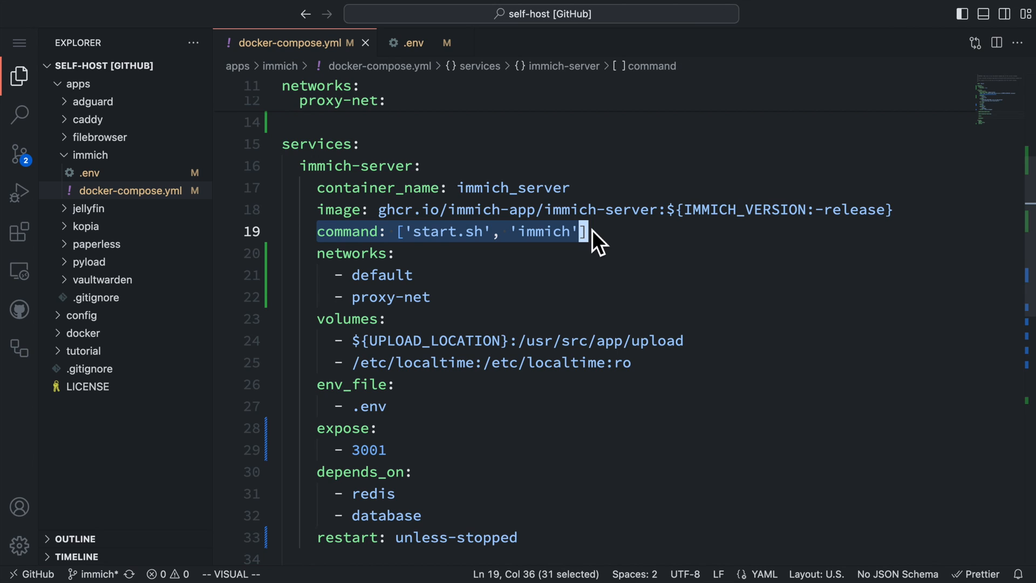
{"action": "key", "text": "Escape"}
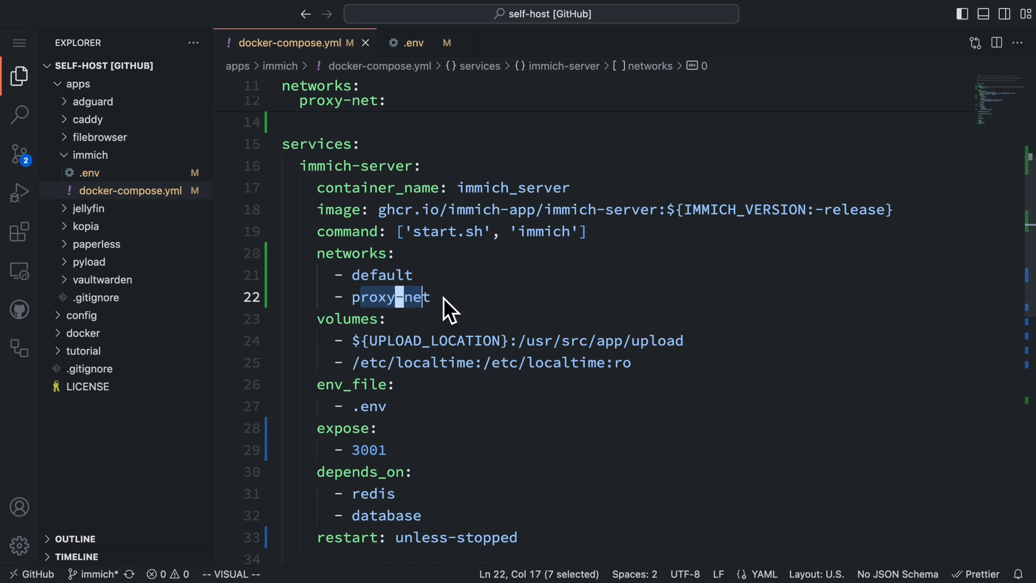
{"action": "key", "text": "Escape"}
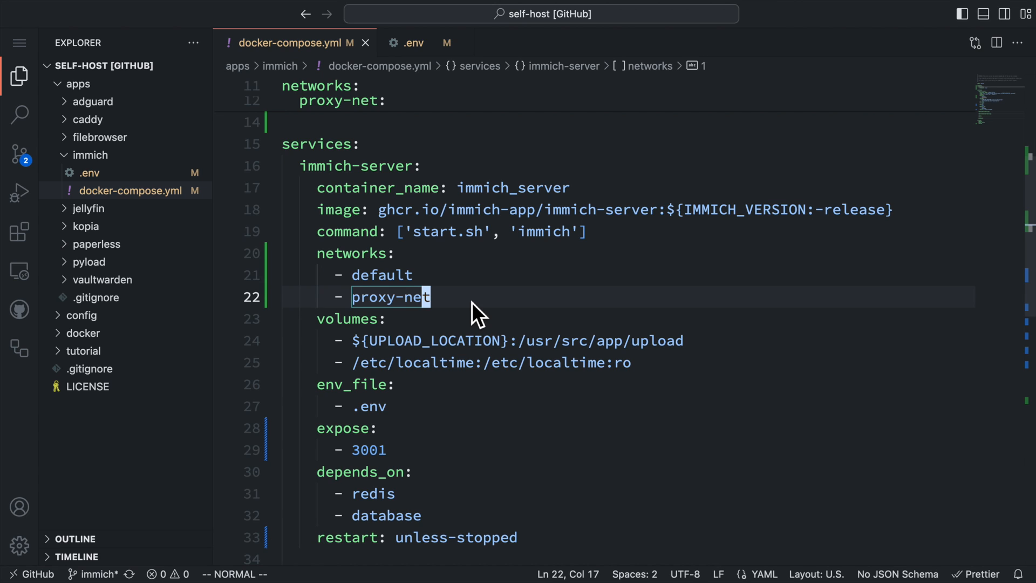
{"action": "scroll", "scroll_direction": "down", "scroll_amount": 3}
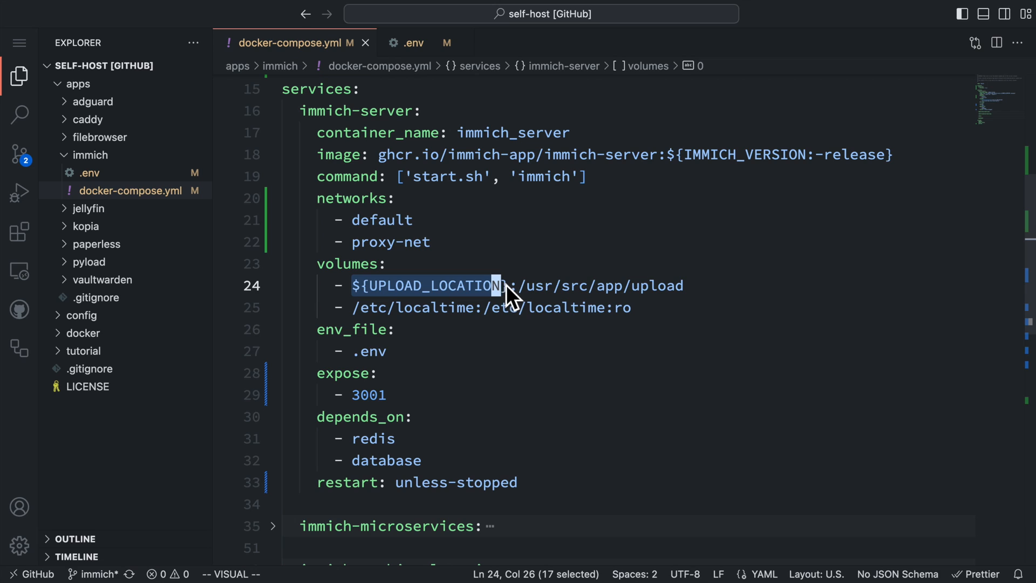
{"action": "key", "text": "shift+Right"}
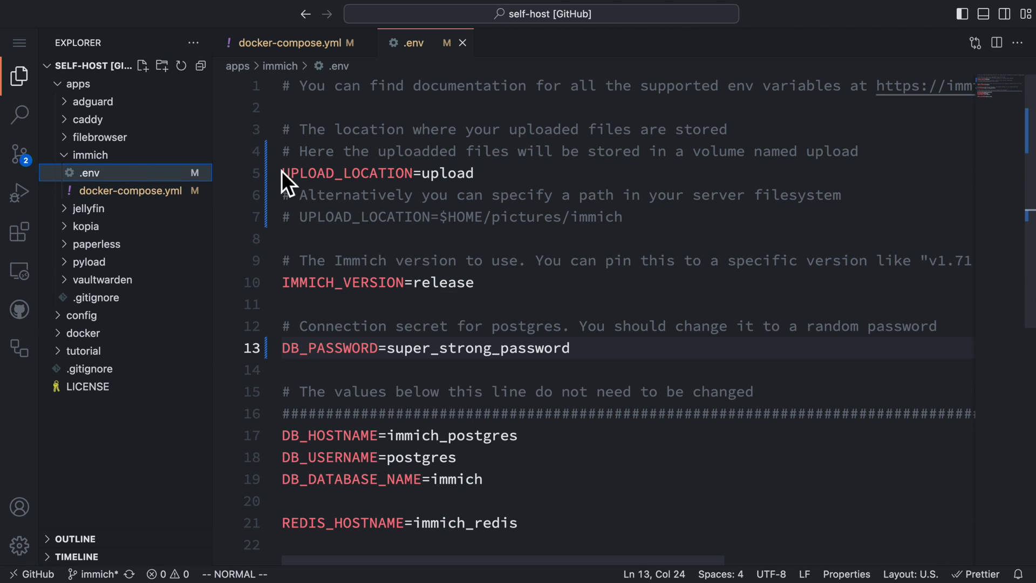
{"action": "left_click_drag", "start_coordinate": [283, 173], "coordinate": [372, 173]}
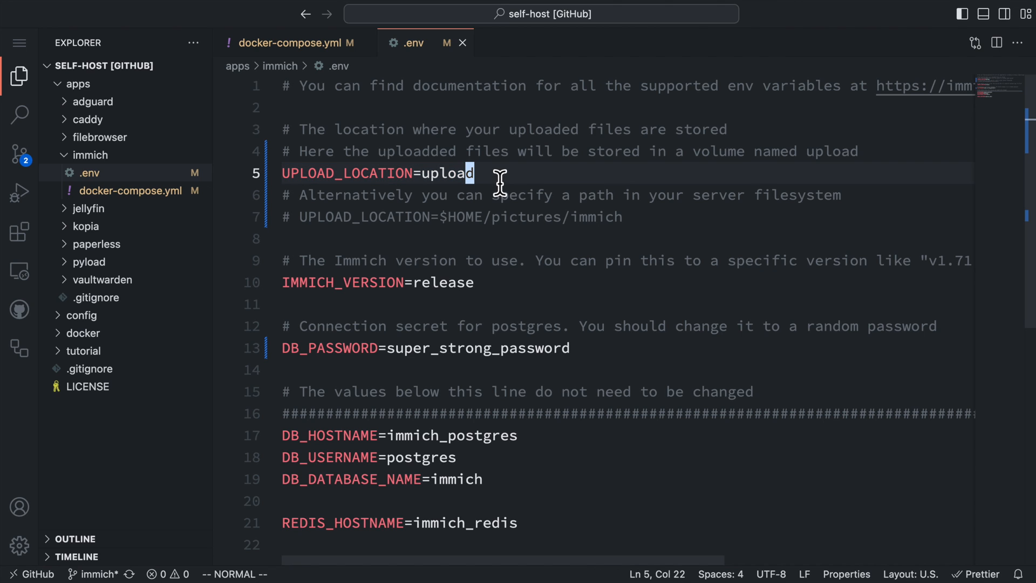
{"action": "left_click", "coordinate": [295, 42]}
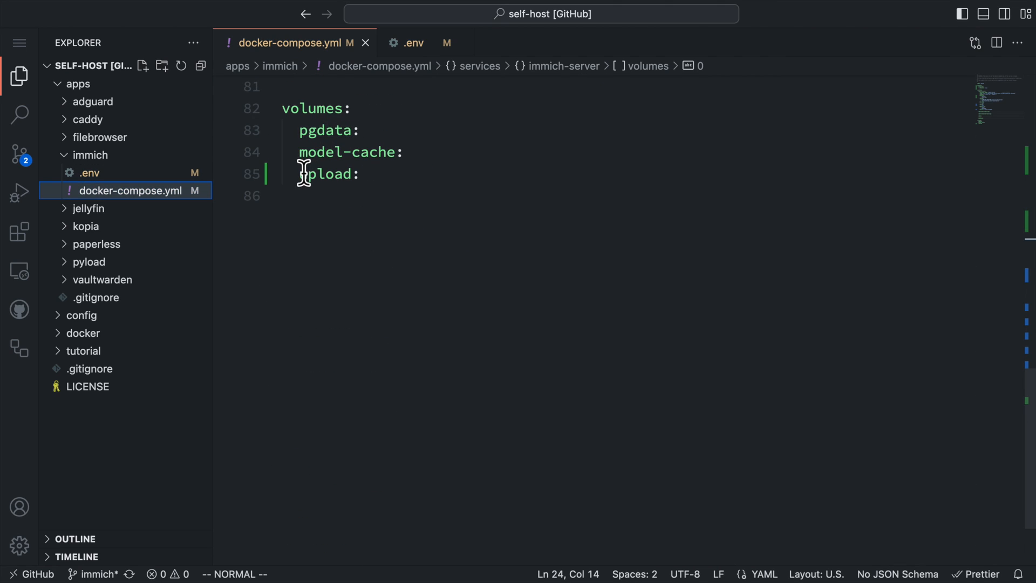
{"action": "left_click", "coordinate": [406, 42]}
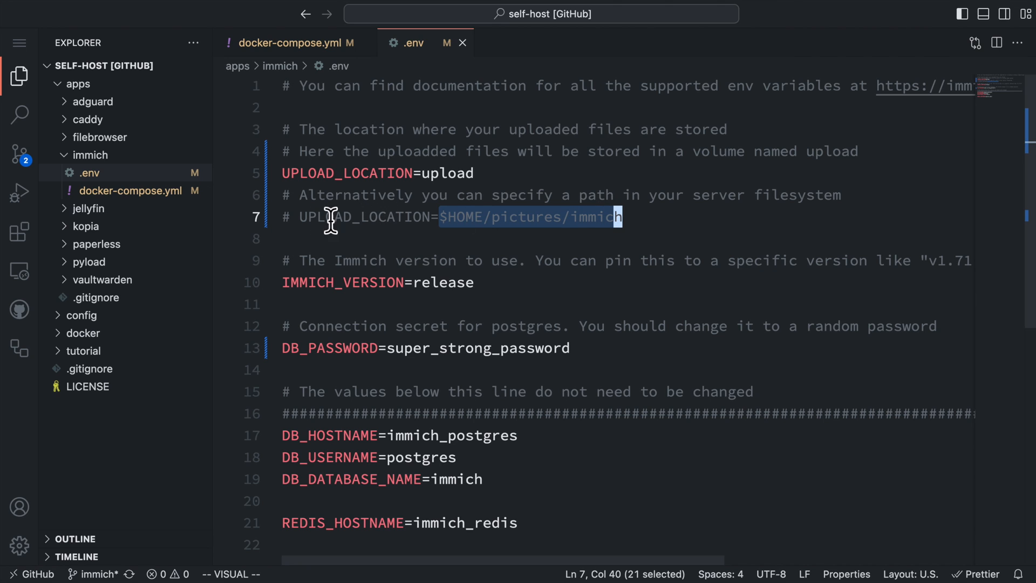
{"action": "left_click", "coordinate": [119, 191]}
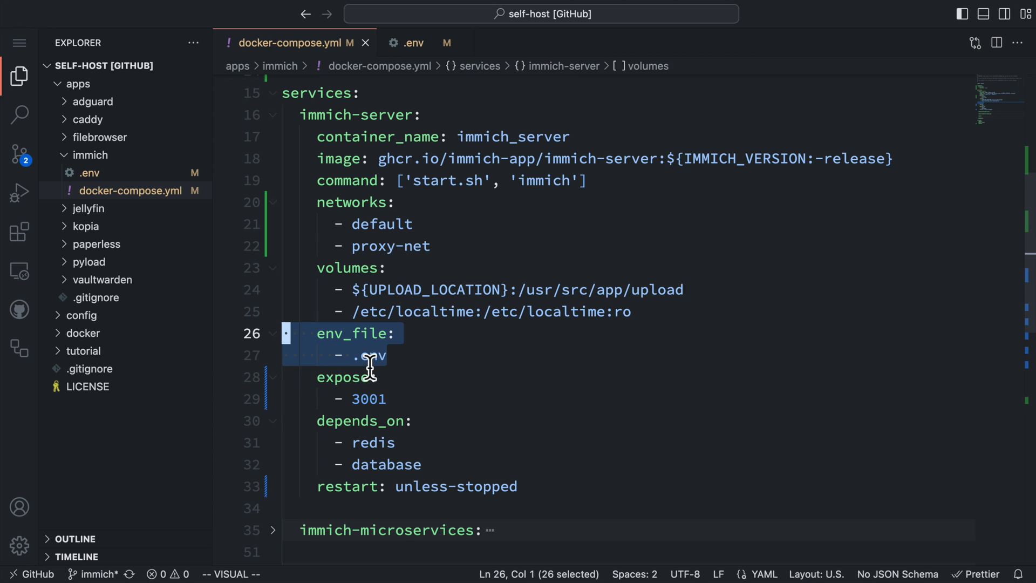
{"action": "mouse_move", "coordinate": [449, 390]}
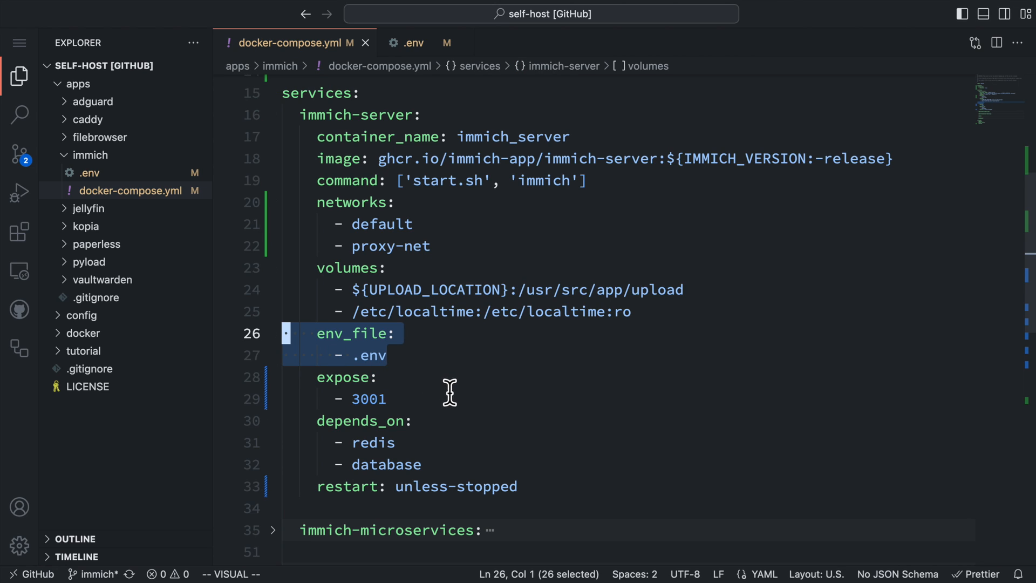
{"action": "mouse_move", "coordinate": [460, 408]}
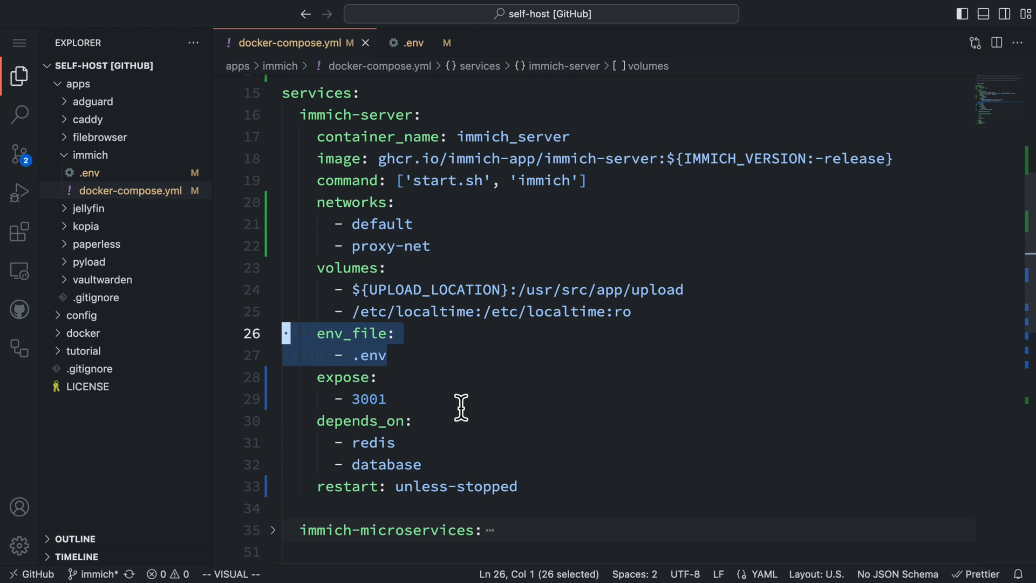
{"action": "mouse_move", "coordinate": [396, 404]}
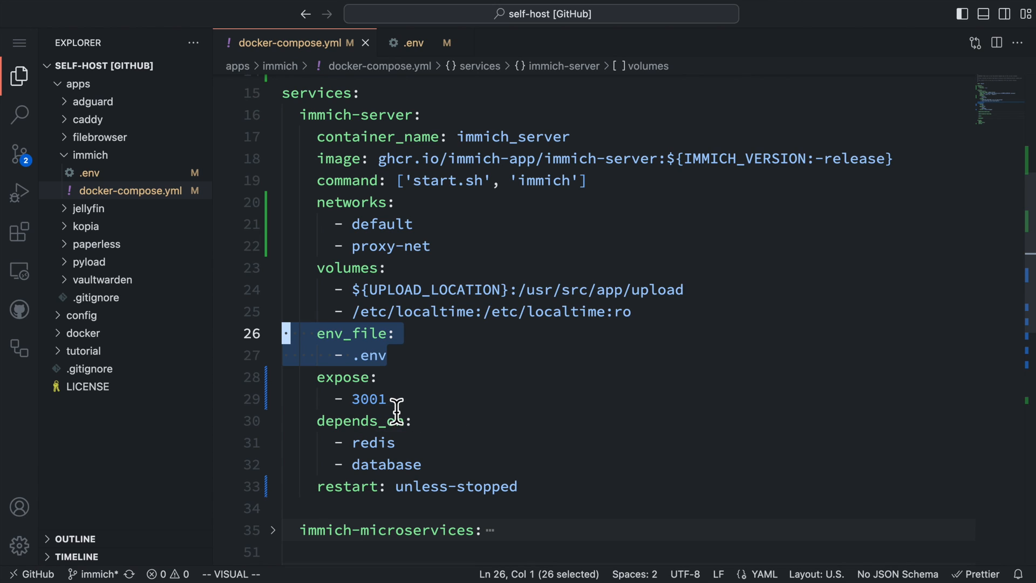
{"action": "mouse_move", "coordinate": [406, 409]}
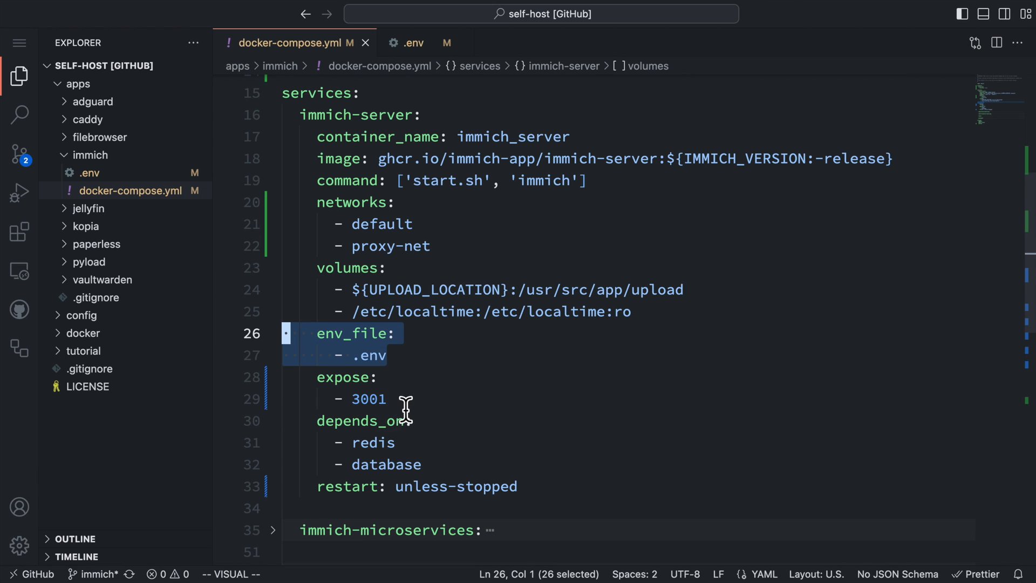
{"action": "mouse_move", "coordinate": [413, 413]}
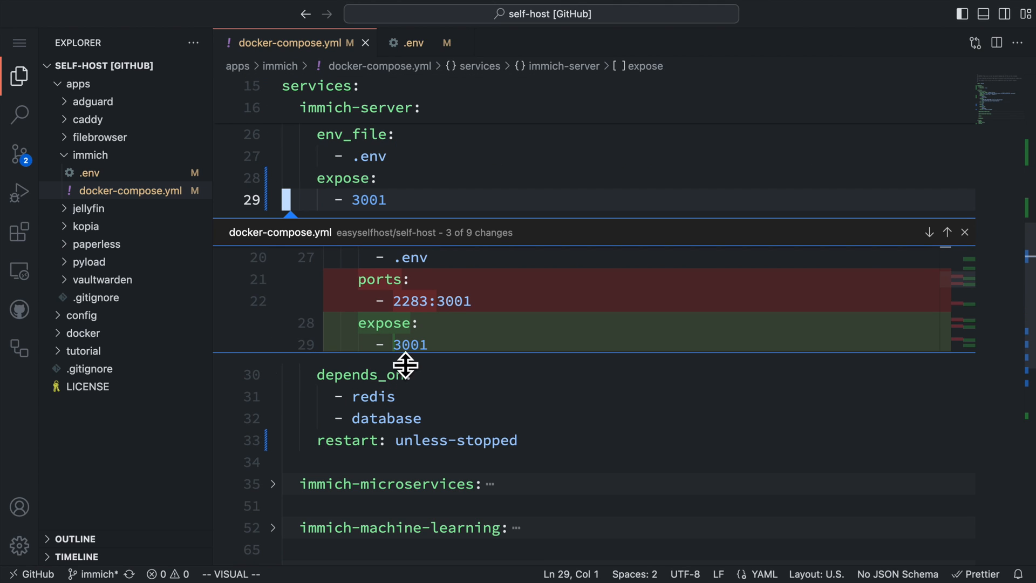
{"action": "mouse_move", "coordinate": [375, 301]}
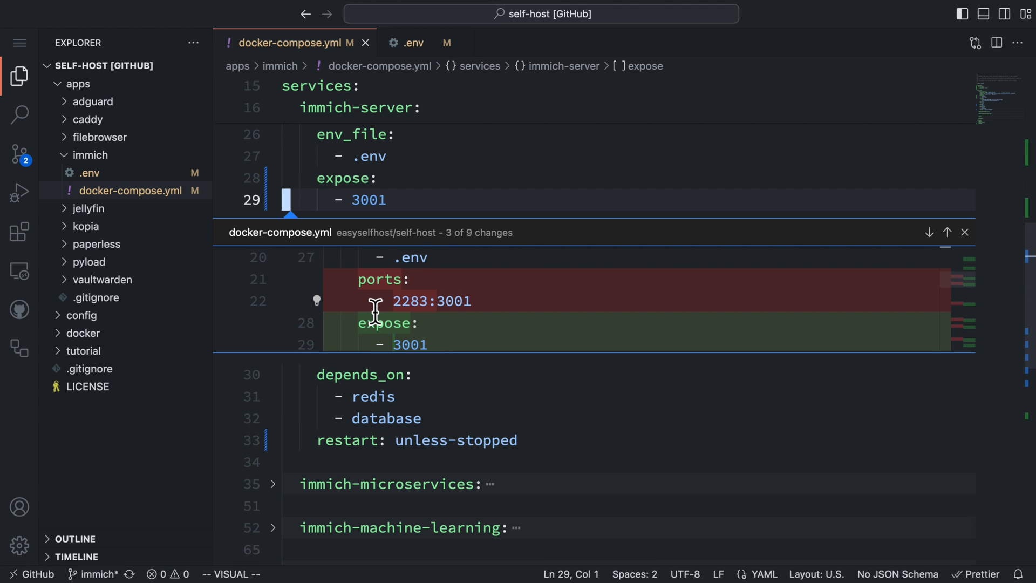
Inspect the diffs: ports 2283:3001 became expose 3001, restart always became unless-stopped
{"action": "right_click", "coordinate": [375, 301]}
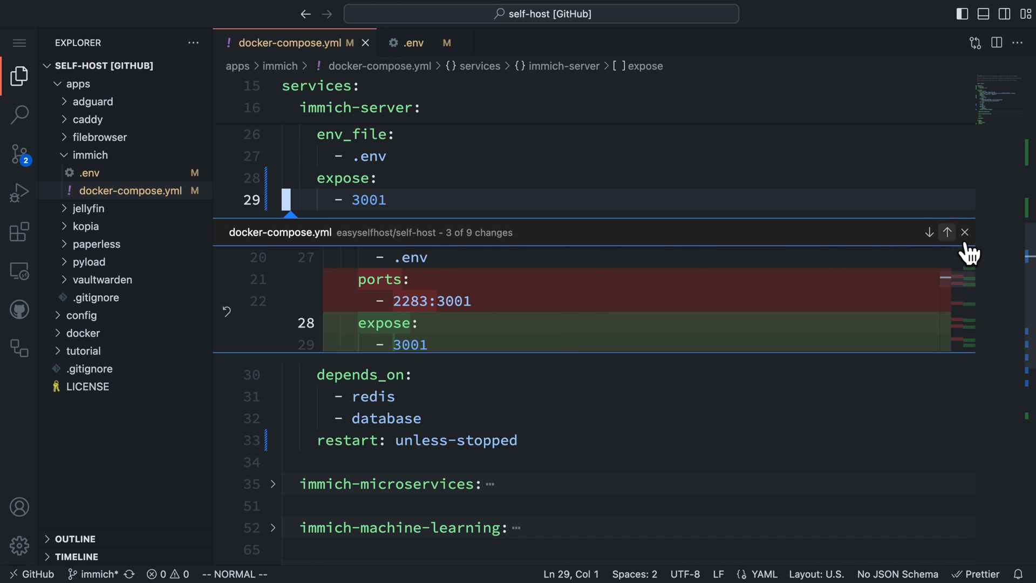
{"action": "left_click", "coordinate": [965, 232]}
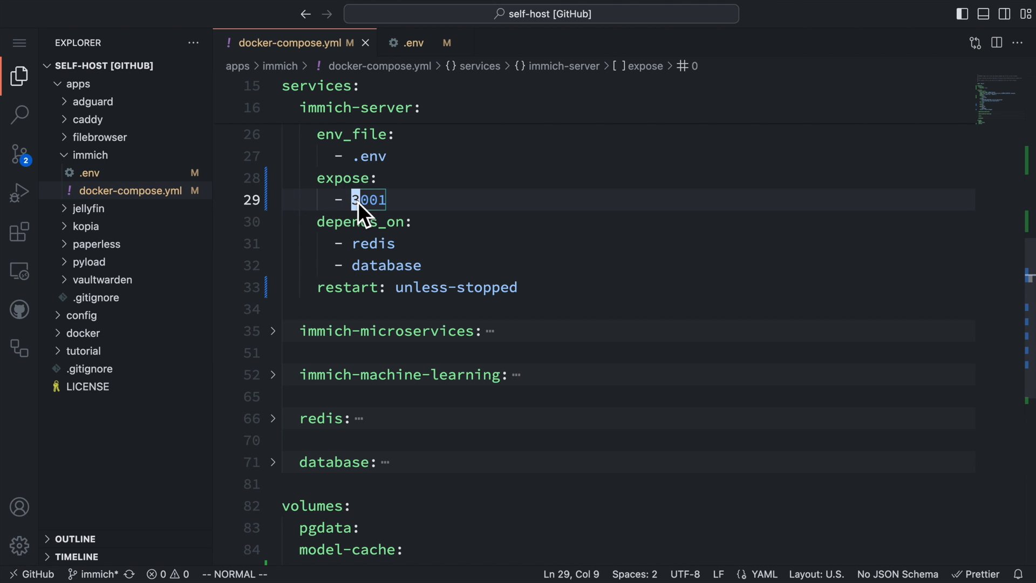
{"action": "mouse_move", "coordinate": [450, 254]}
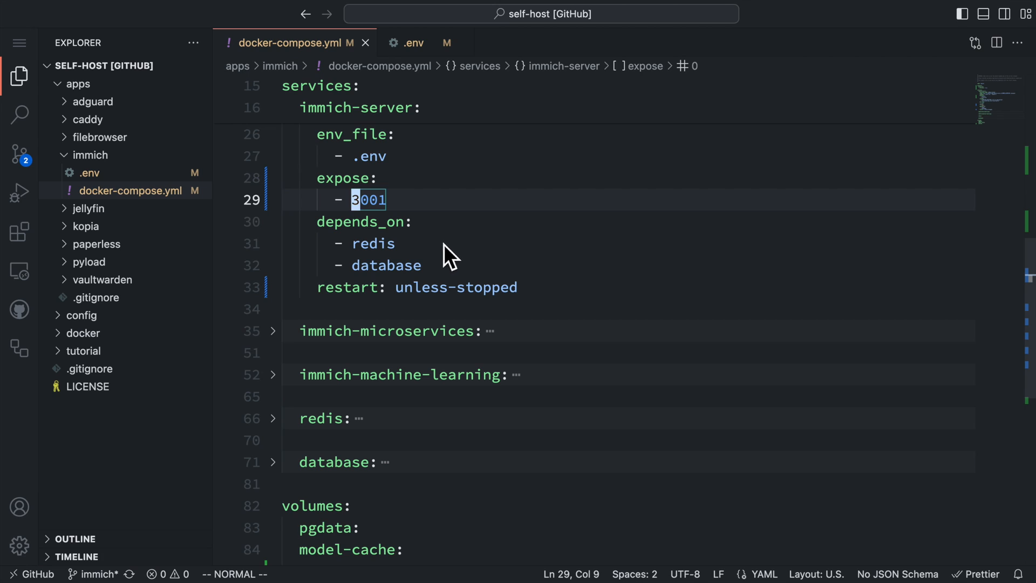
{"action": "mouse_move", "coordinate": [441, 284]}
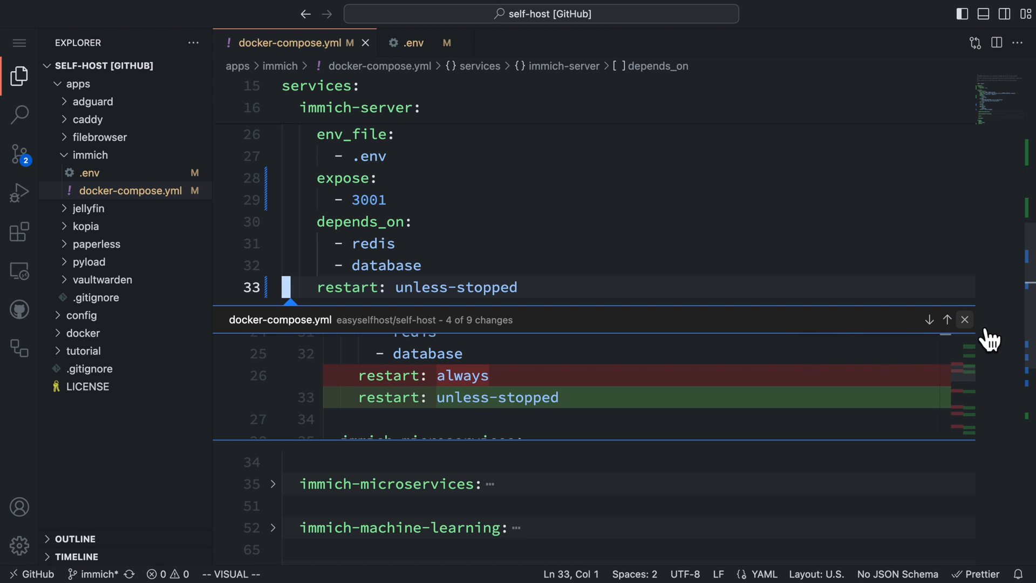
{"action": "mouse_move", "coordinate": [964, 320]}
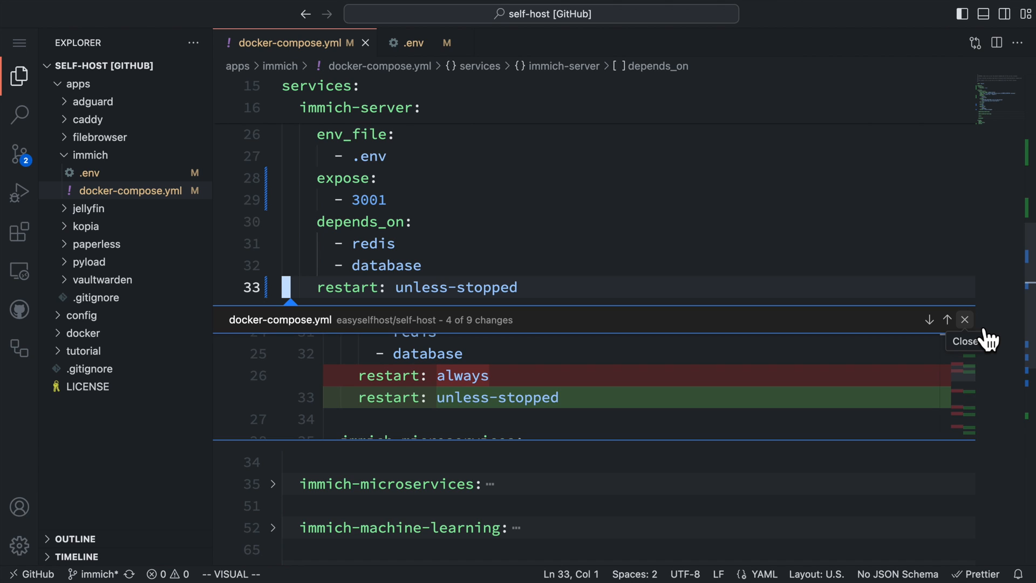
{"action": "left_click", "coordinate": [965, 320]}
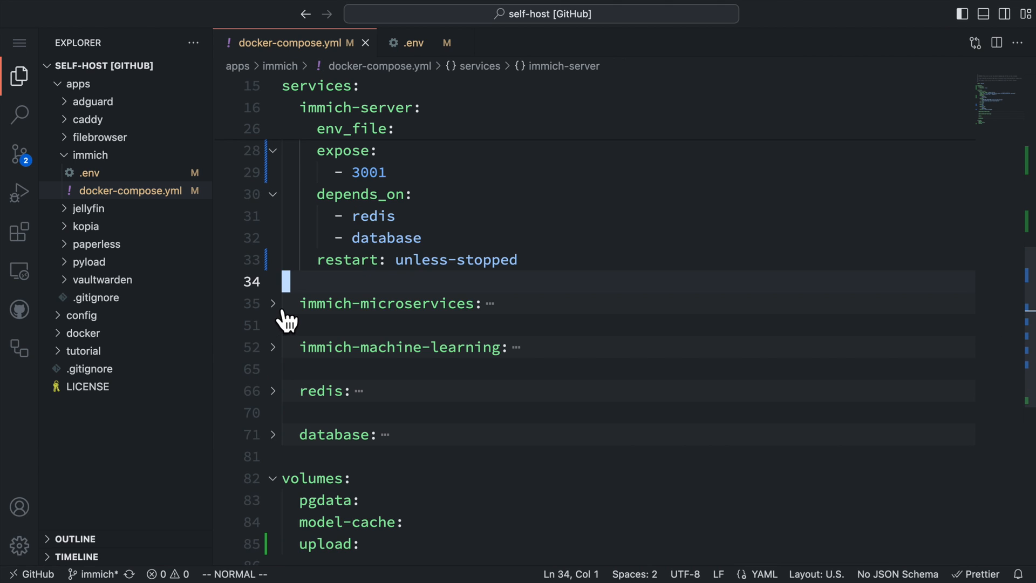
Unfold immich-microservices to show its command, volumes, env_file, dependencies and restart policy
{"action": "left_click", "coordinate": [272, 303]}
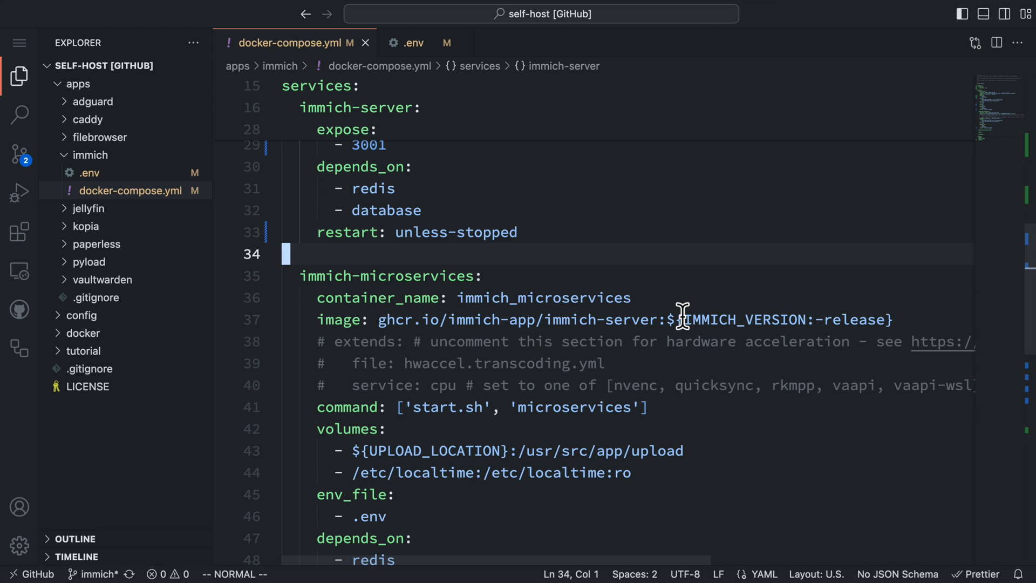
{"action": "scroll", "scroll_direction": "down", "scroll_amount": 3}
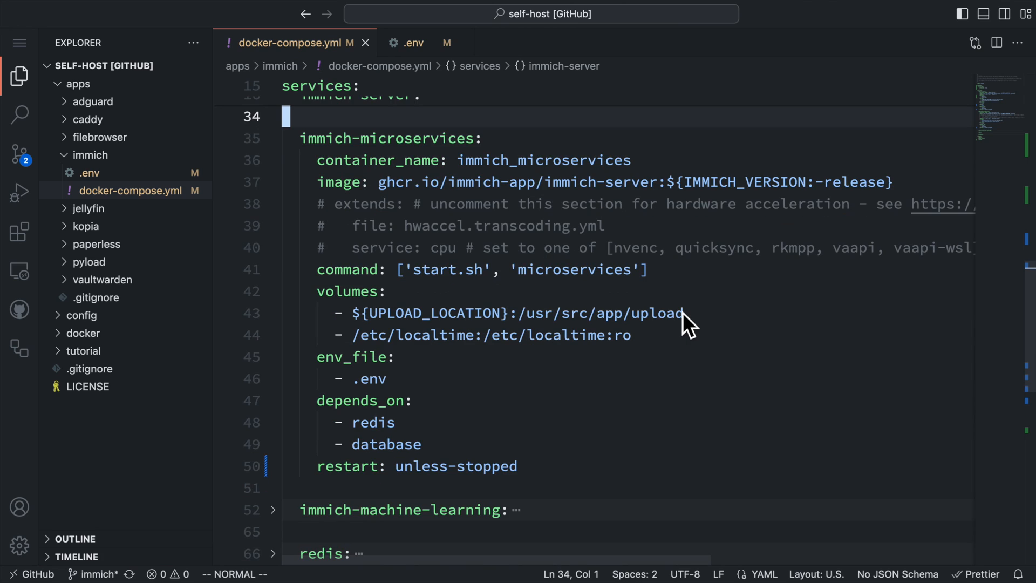
{"action": "mouse_move", "coordinate": [337, 277]}
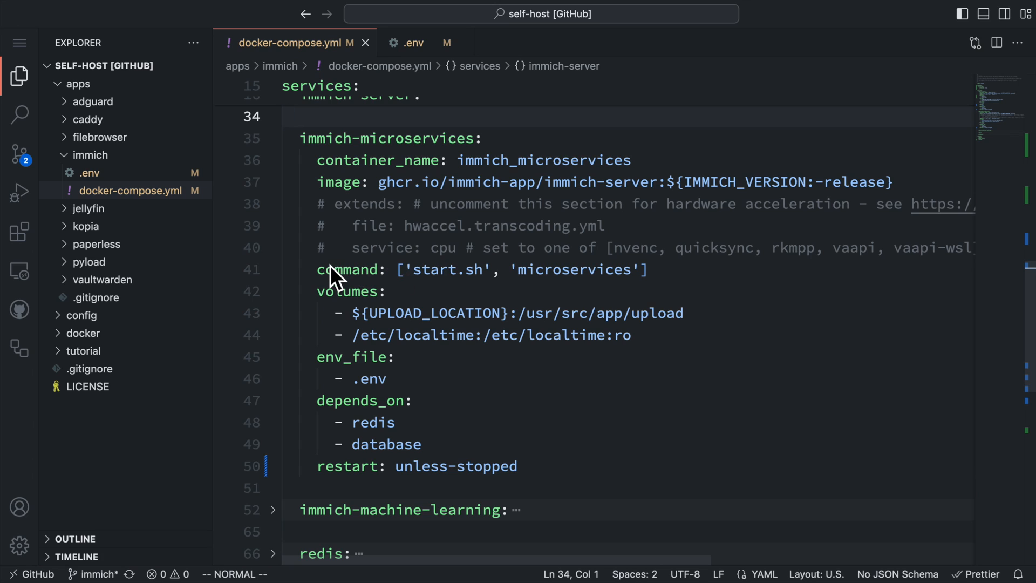
{"action": "left_click_drag", "start_coordinate": [330, 270], "coordinate": [664, 270]}
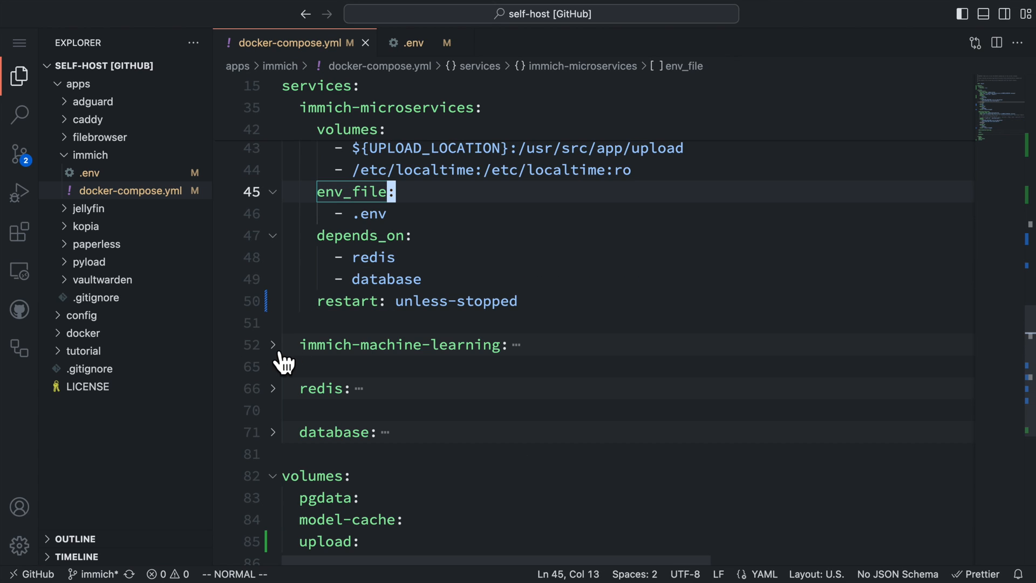
Unfold machine-learning, redis and database, highlighting the ML image and immich_postgres container
{"action": "left_click", "coordinate": [271, 344]}
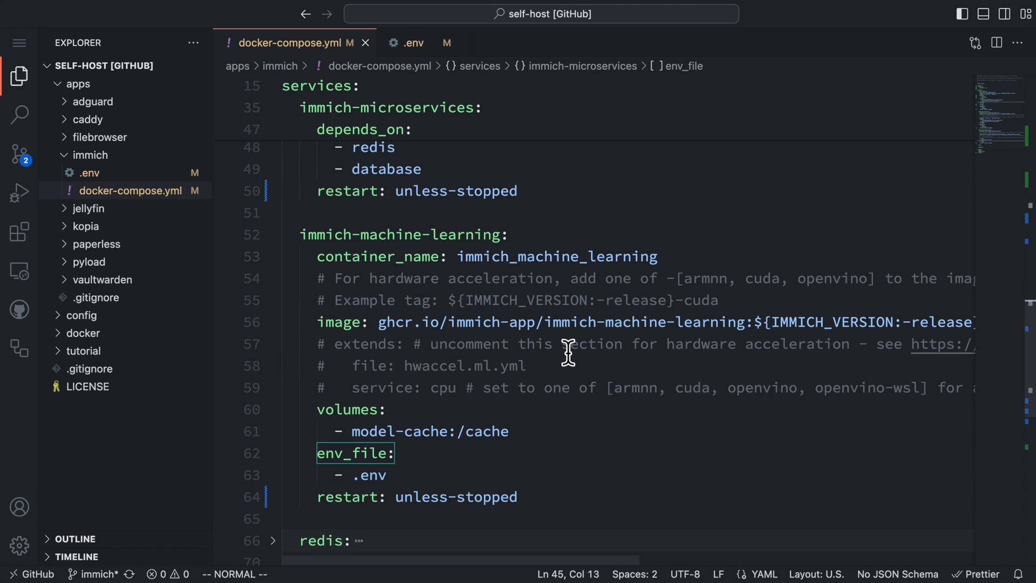
{"action": "double_click", "coordinate": [339, 322]}
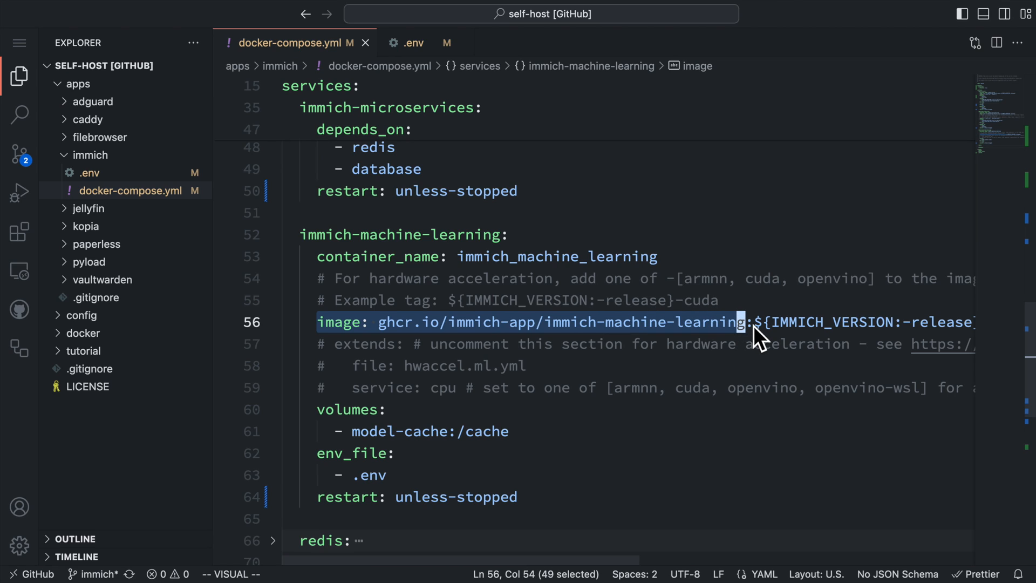
{"action": "mouse_move", "coordinate": [571, 489]}
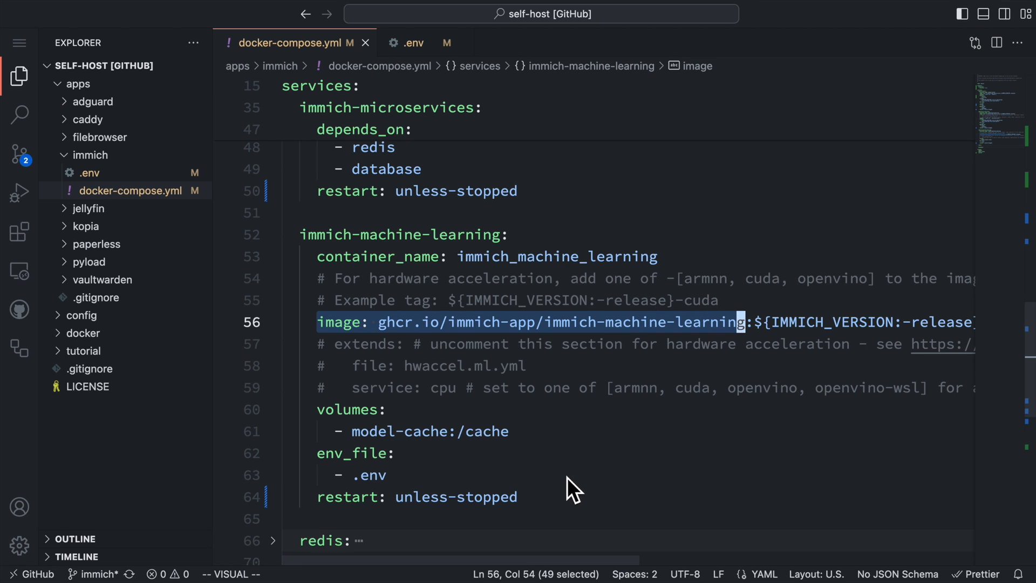
{"action": "mouse_move", "coordinate": [582, 488]}
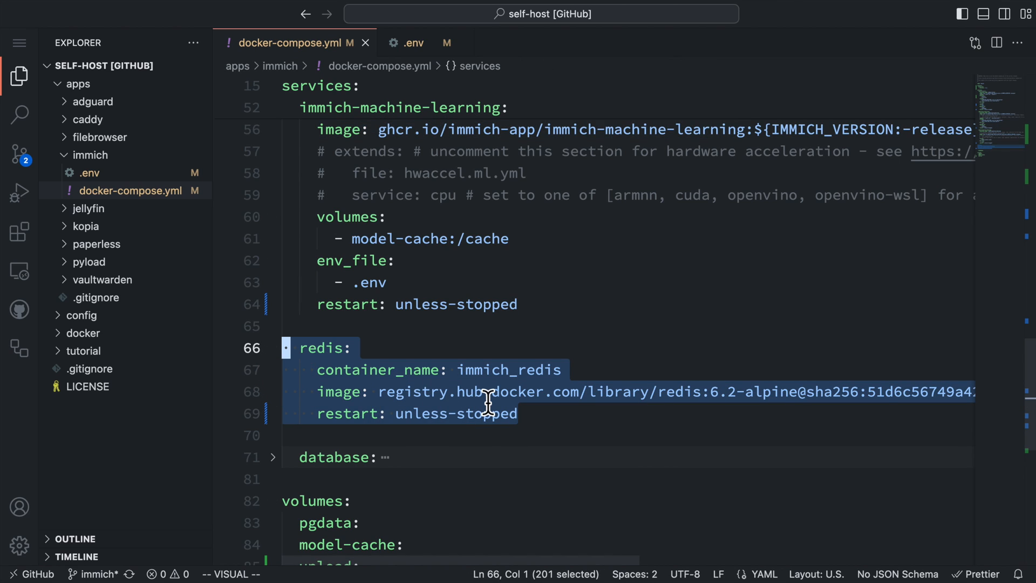
{"action": "mouse_move", "coordinate": [328, 456]}
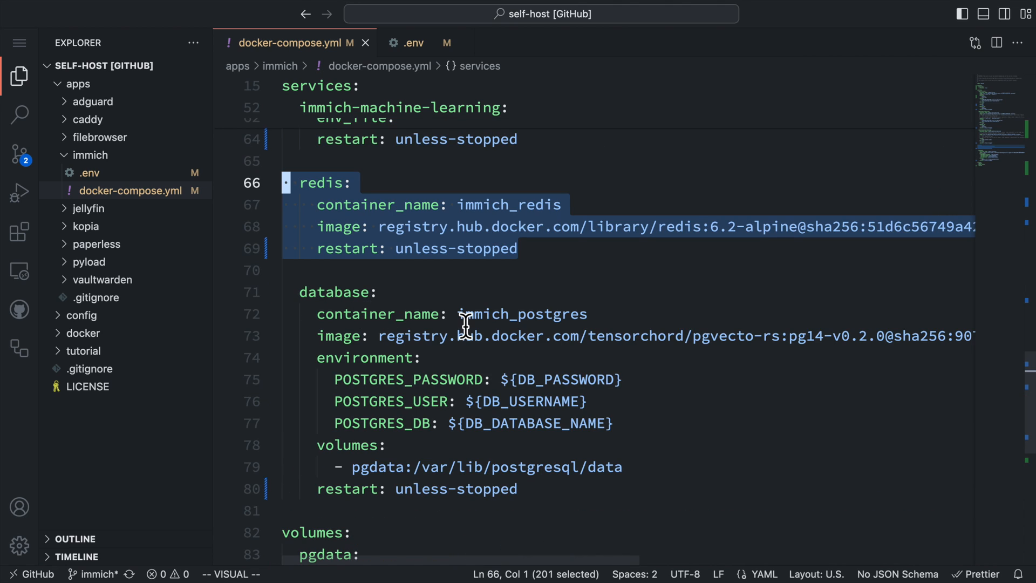
{"action": "double_click", "coordinate": [538, 315]}
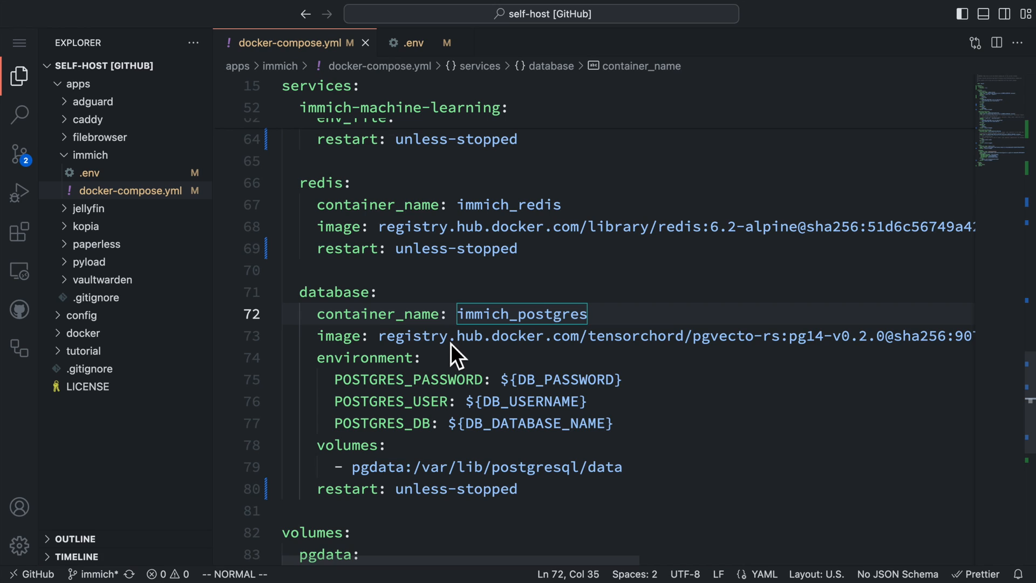
{"action": "left_click_drag", "start_coordinate": [695, 336], "coordinate": [780, 335]}
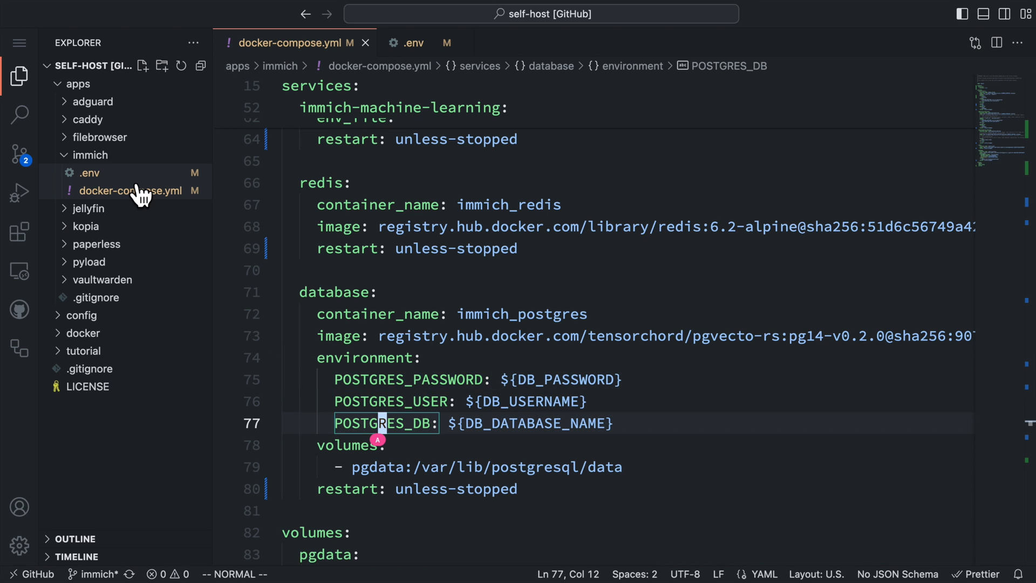
{"action": "left_click", "coordinate": [89, 173]}
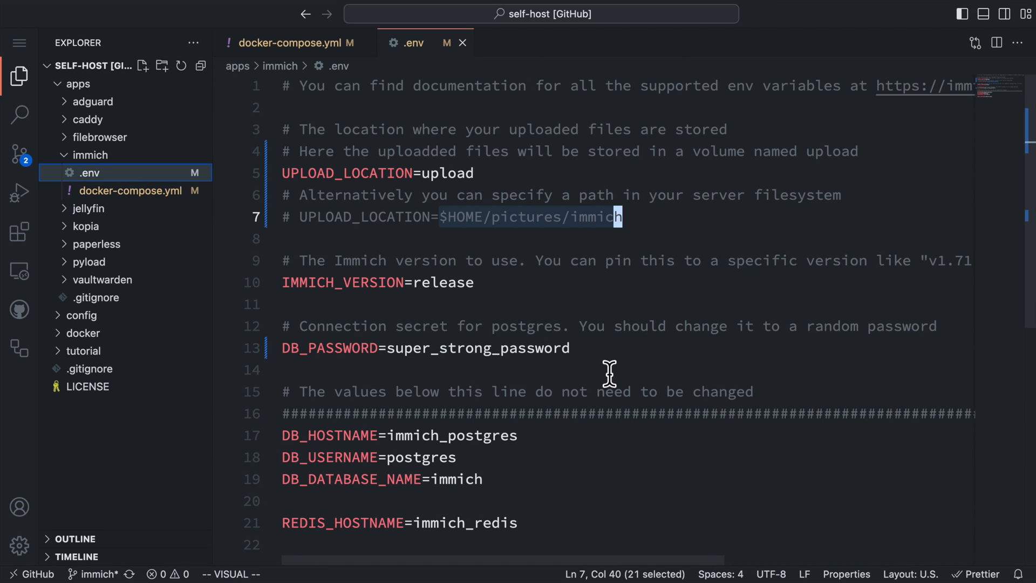
{"action": "scroll", "scroll_direction": "down", "scroll_amount": 3}
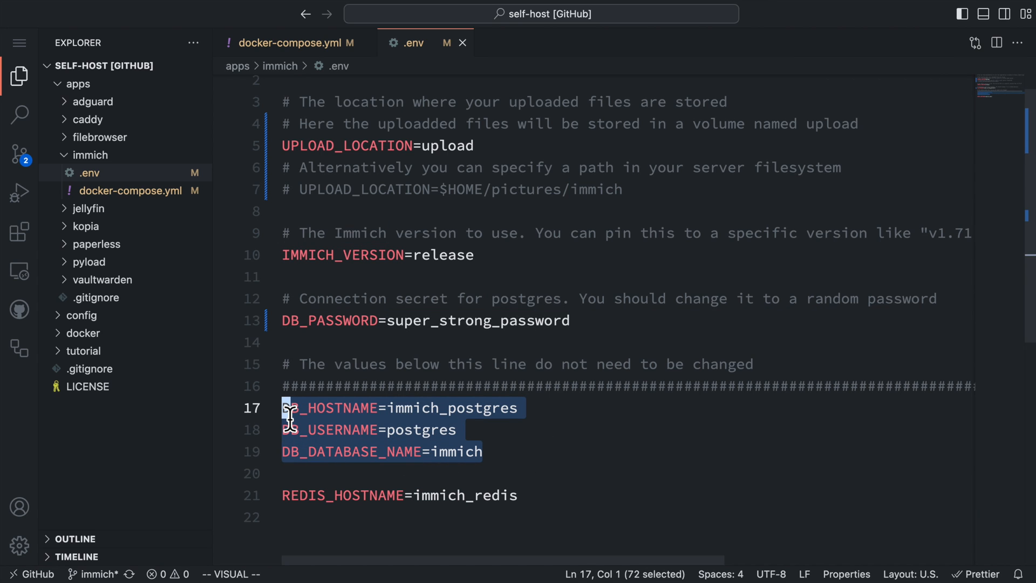
{"action": "left_click", "coordinate": [295, 42]}
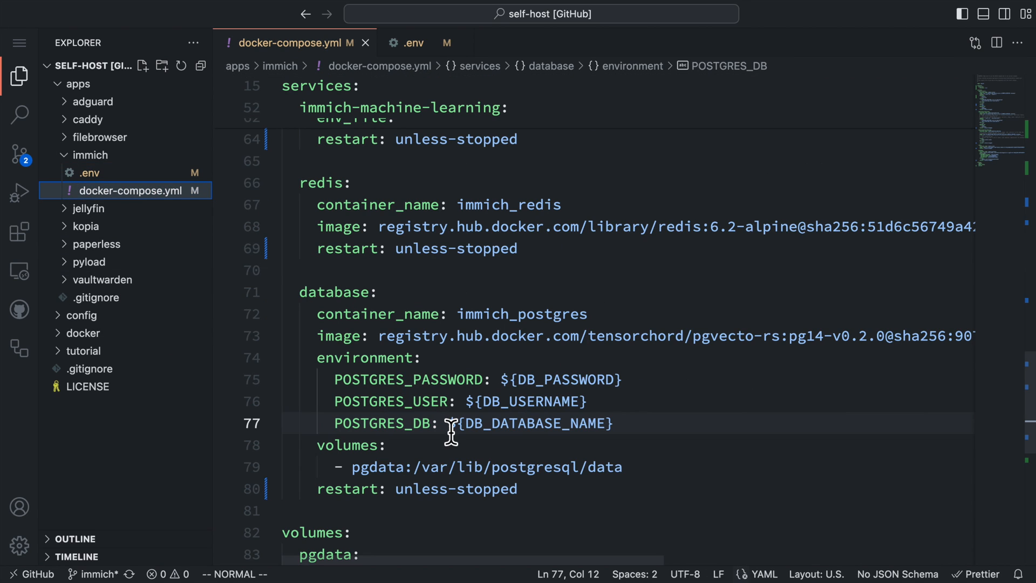
{"action": "scroll", "scroll_direction": "down", "scroll_amount": 3}
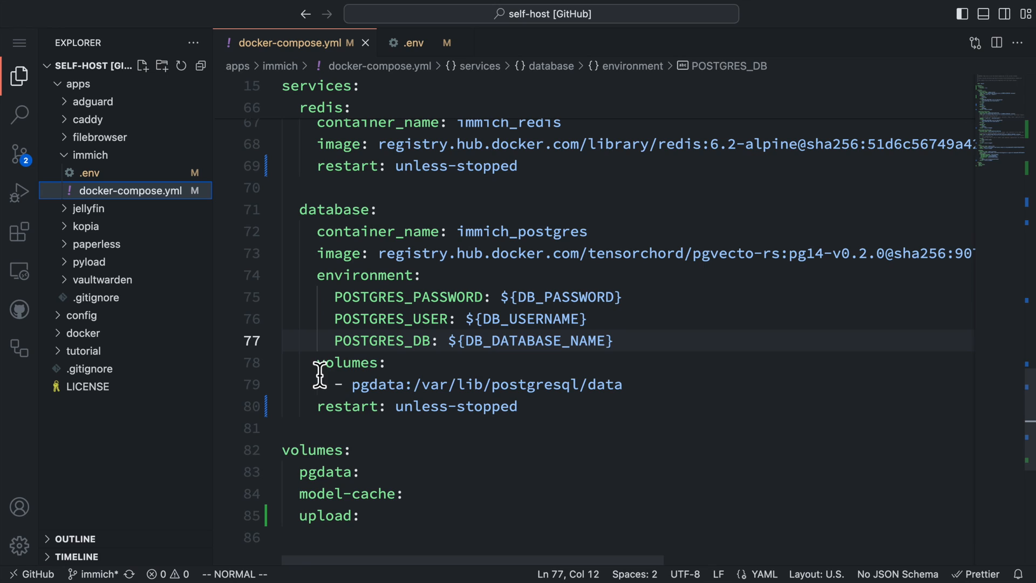
{"action": "left_click_drag", "start_coordinate": [317, 362], "coordinate": [618, 384]}
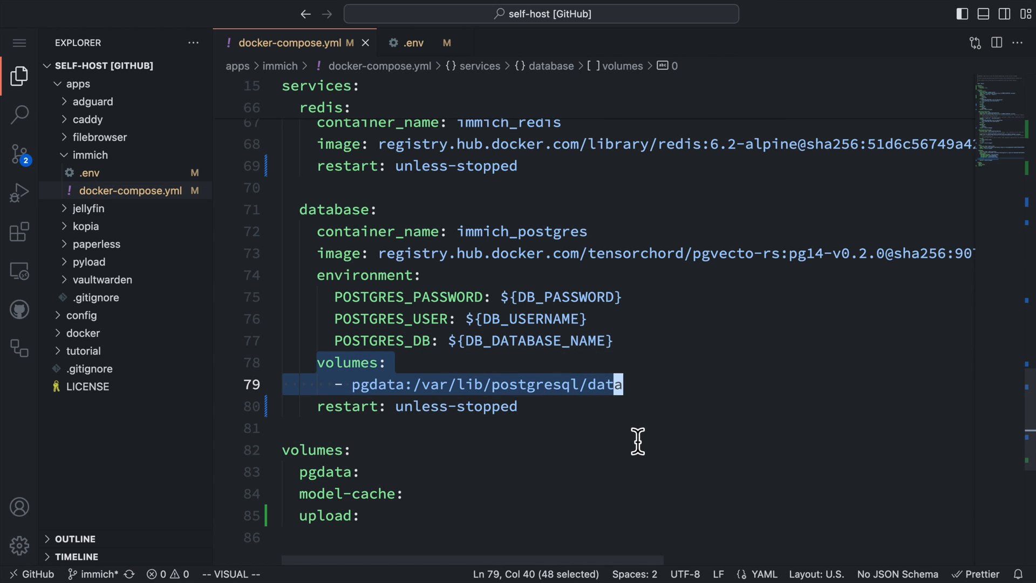
{"action": "mouse_move", "coordinate": [625, 423]}
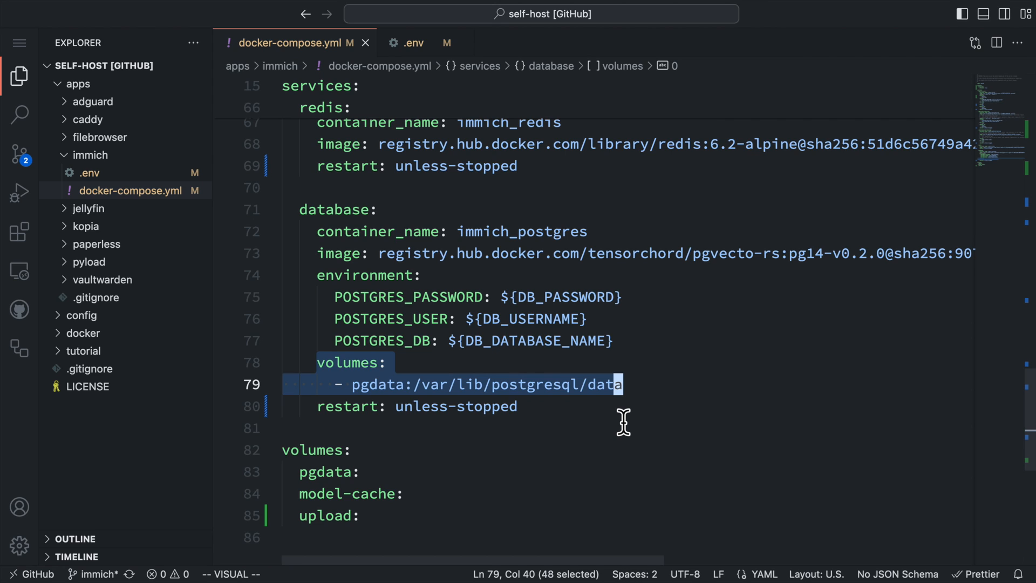
{"action": "left_click", "coordinate": [100, 155]}
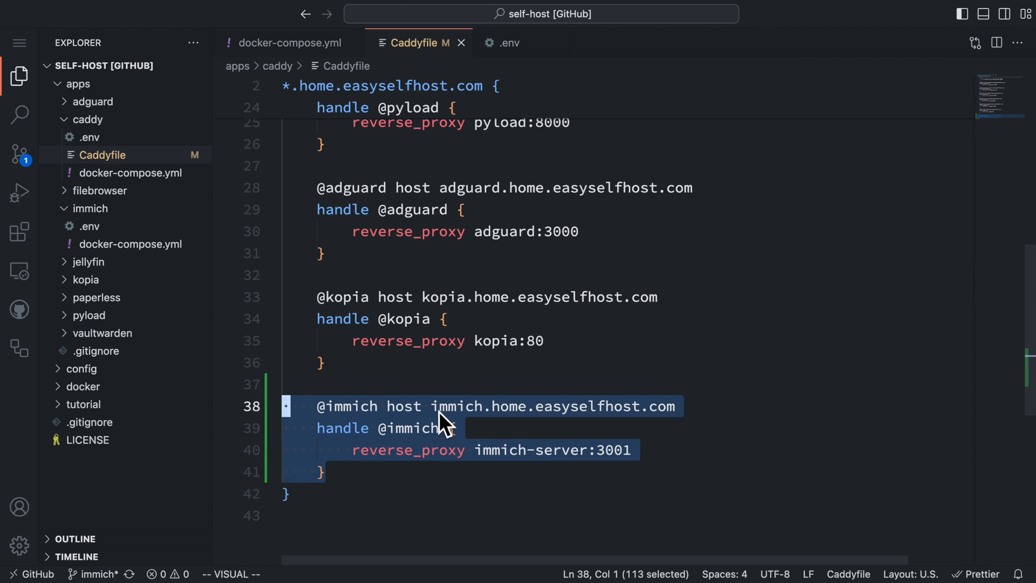
{"action": "key", "text": "Escape"}
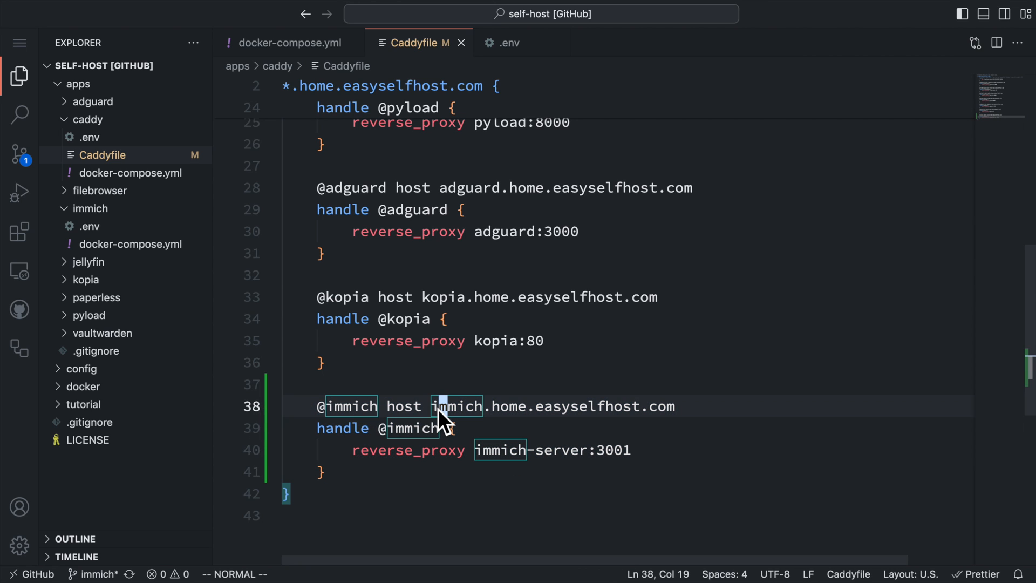
{"action": "left_click_drag", "start_coordinate": [443, 406], "coordinate": [658, 406]}
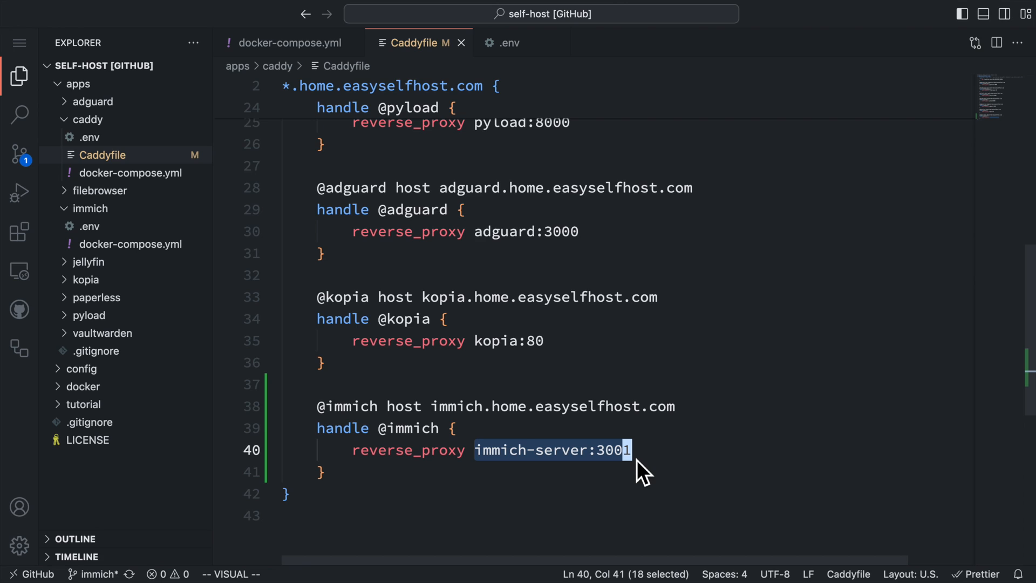
{"action": "mouse_move", "coordinate": [651, 492]}
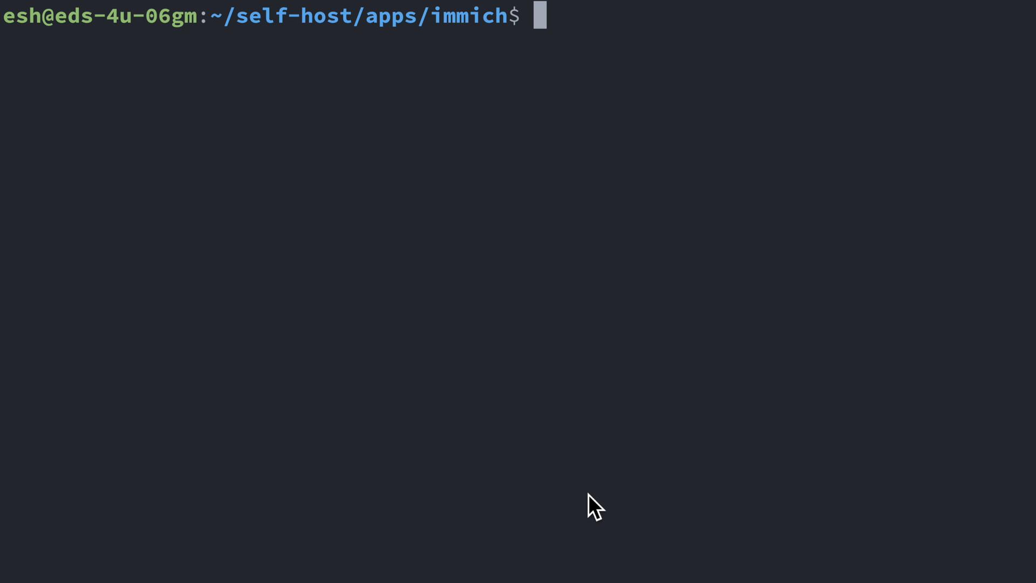
List the immich folder, run docker compose up -d, then cd toward ../caddy
{"action": "type", "text": "ls"}
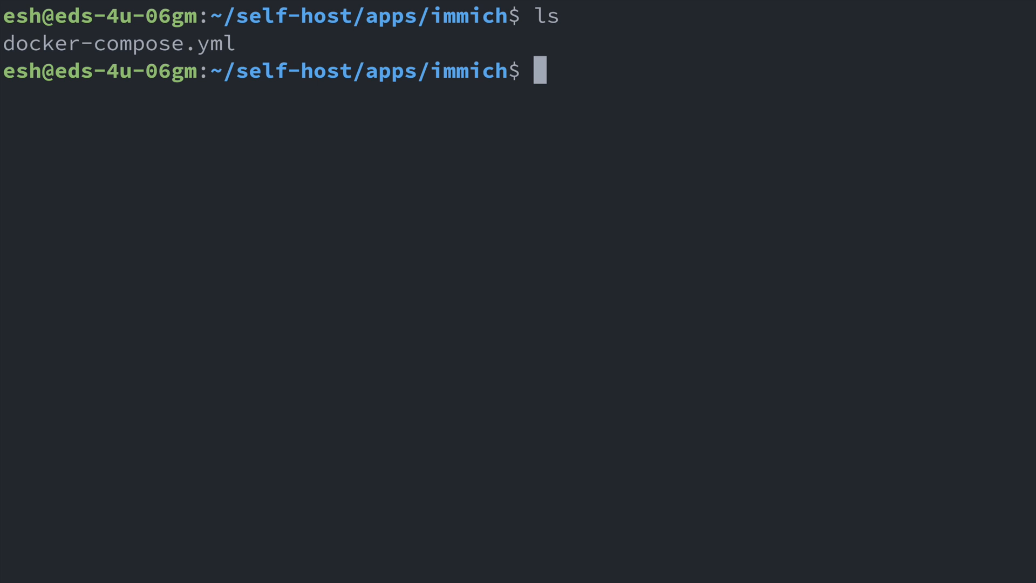
{"action": "type", "text": "docker compose up -d"}
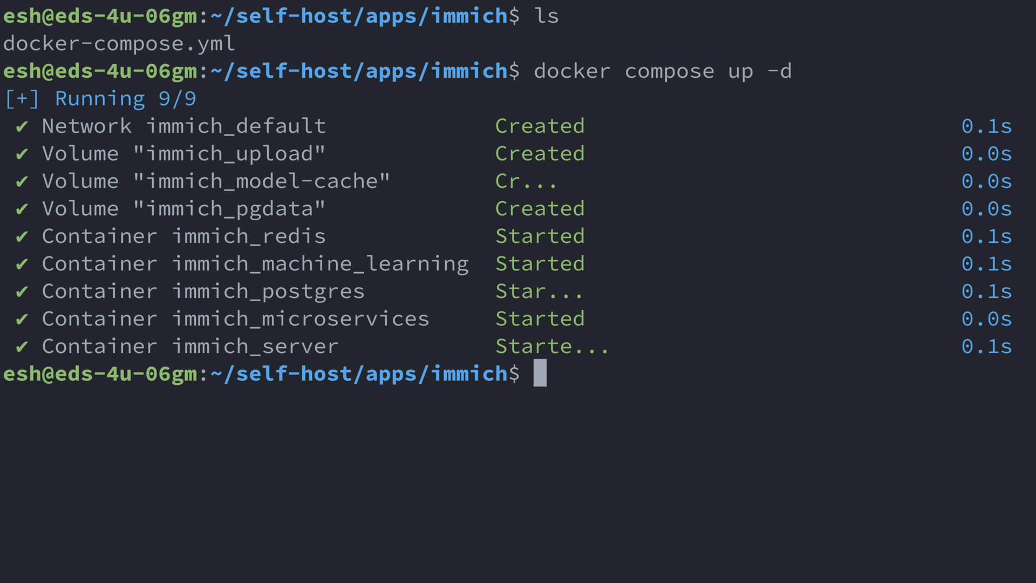
{"action": "type", "text": "cd ../ca"}
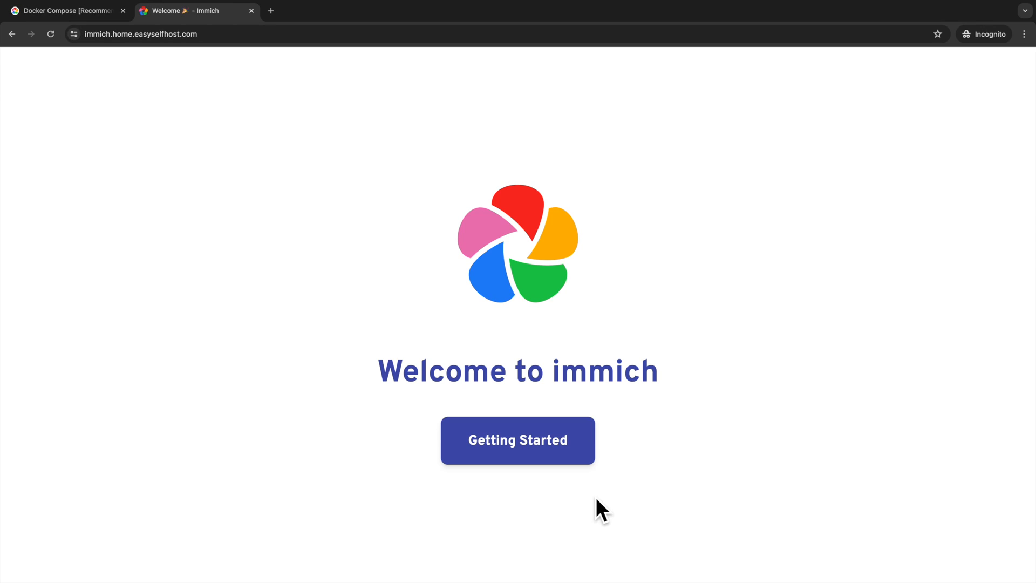
Start Getting Started, sign in as the new admin, and pass the Theme step
{"action": "left_click", "coordinate": [517, 440]}
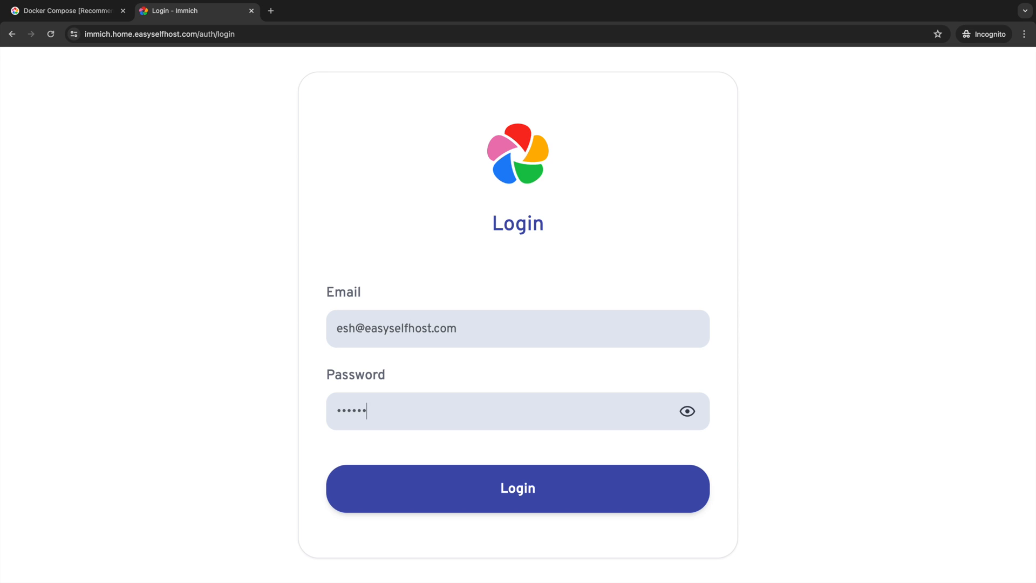
{"action": "left_click", "coordinate": [518, 488]}
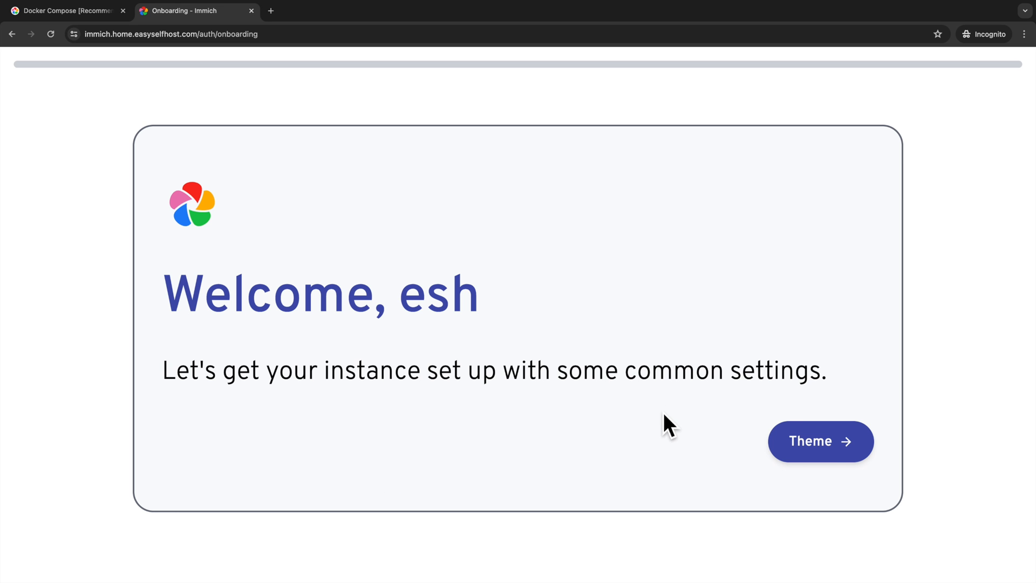
{"action": "left_click", "coordinate": [819, 441]}
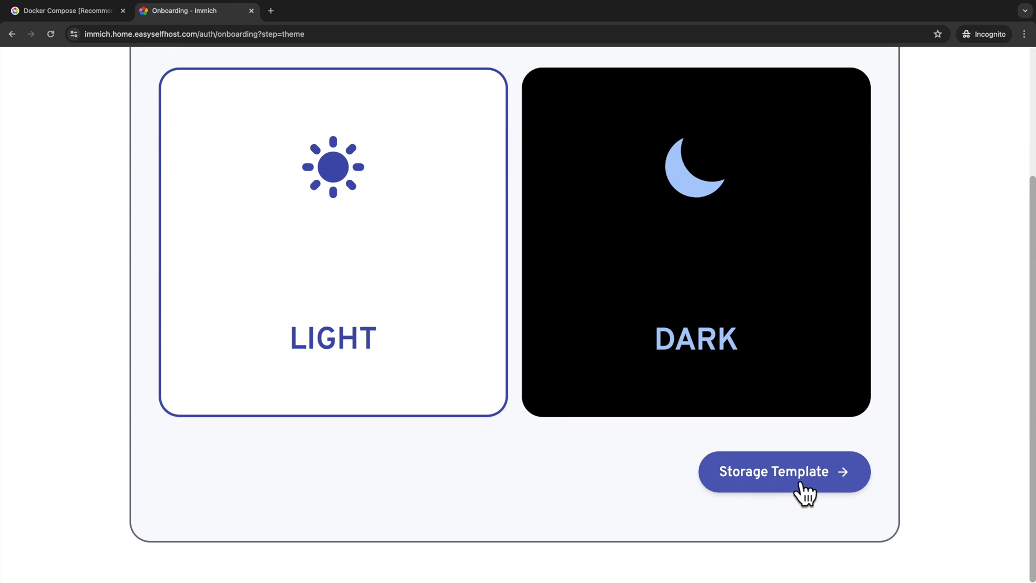
Disable the Storage Template engine and finish onboarding with Done
{"action": "left_click", "coordinate": [784, 471]}
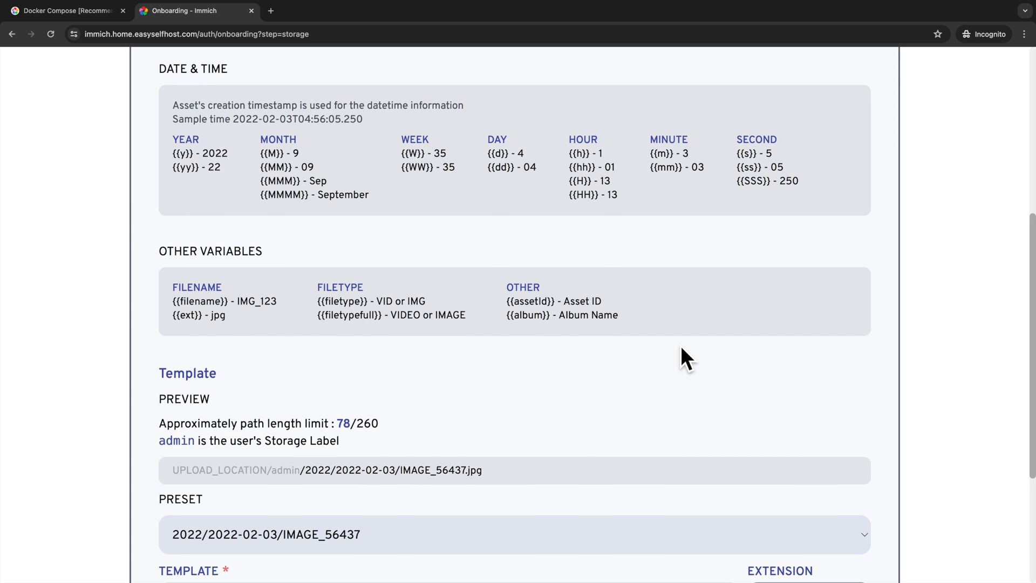
{"action": "scroll", "scroll_direction": "down", "scroll_amount": 3}
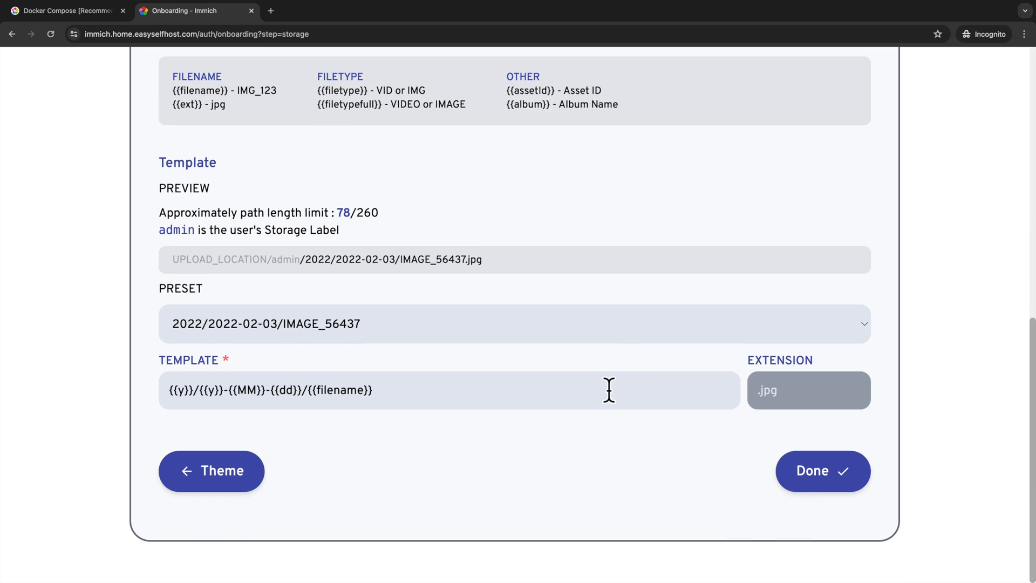
{"action": "mouse_move", "coordinate": [314, 284]}
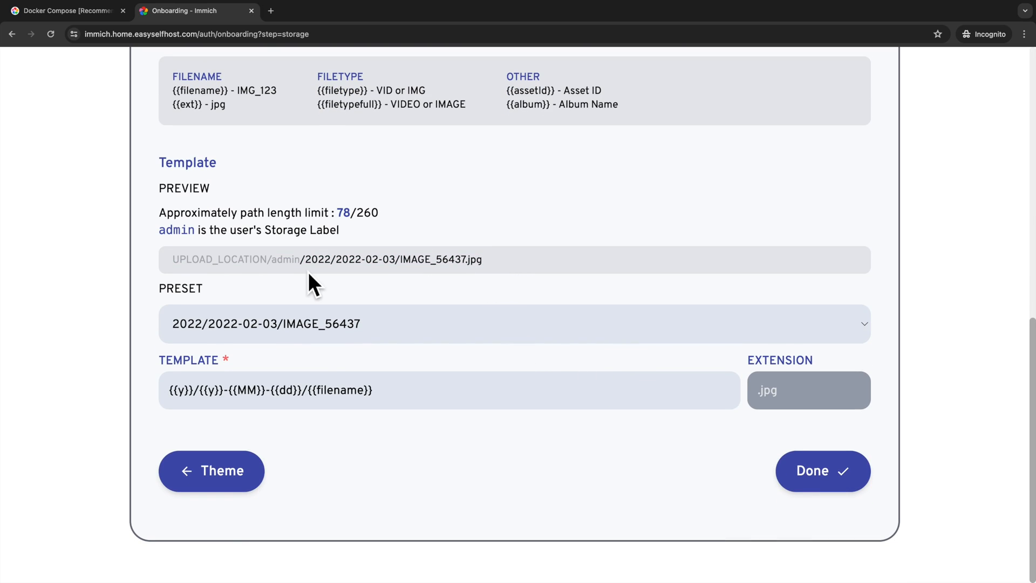
{"action": "mouse_move", "coordinate": [346, 344]}
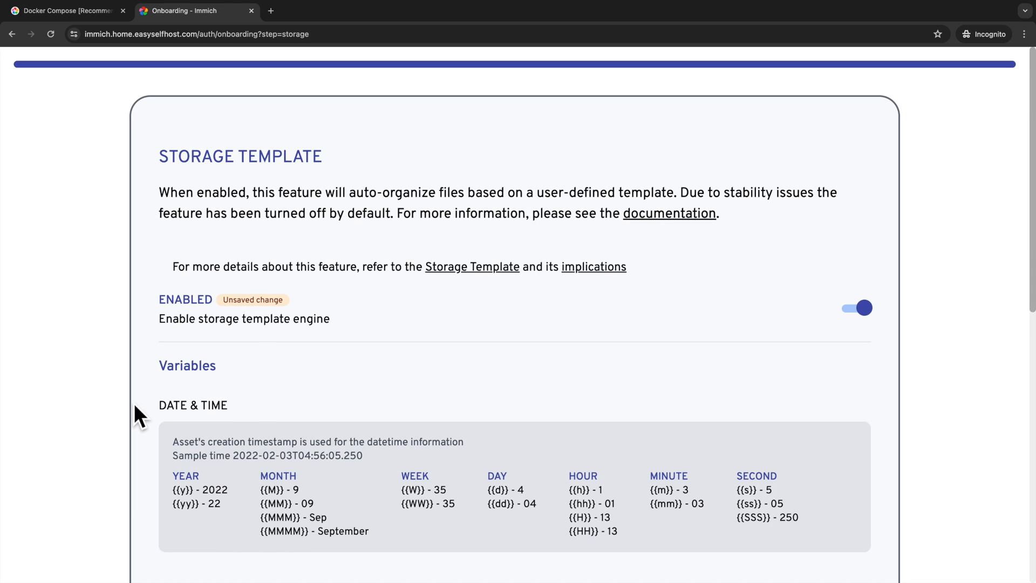
{"action": "left_click", "coordinate": [858, 307]}
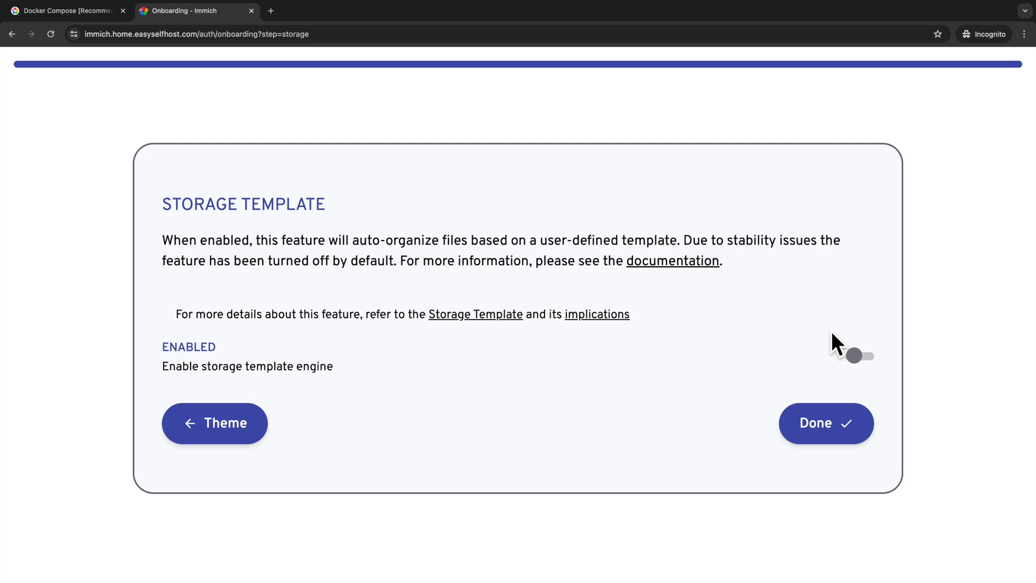
{"action": "left_click", "coordinate": [859, 356]}
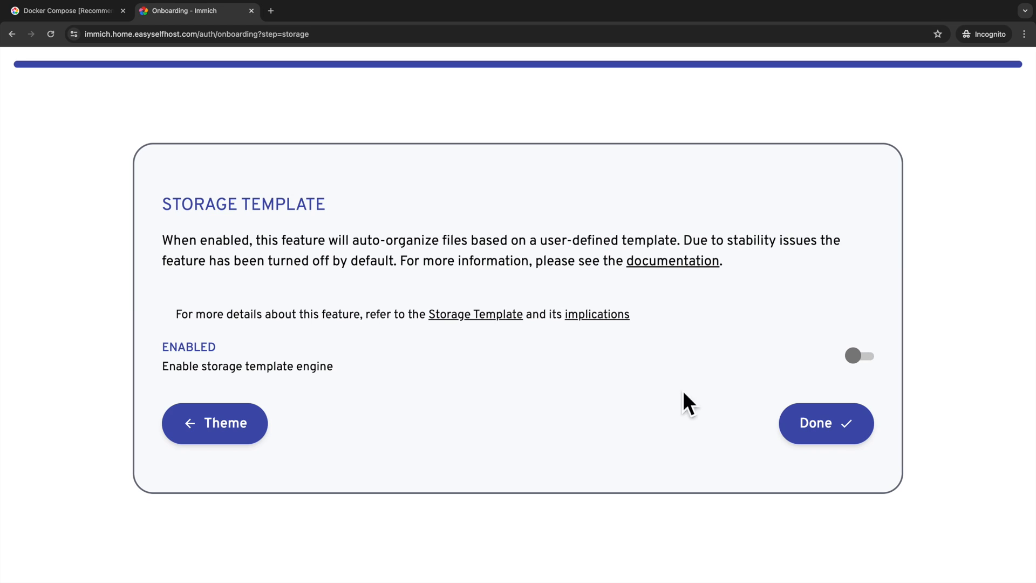
{"action": "left_click", "coordinate": [825, 423]}
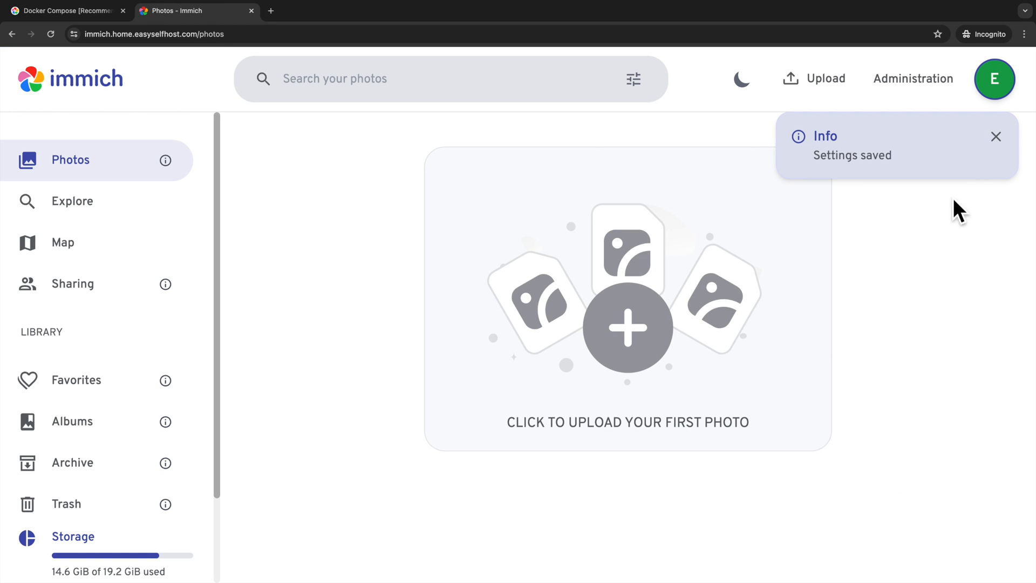
{"action": "mouse_move", "coordinate": [653, 280]}
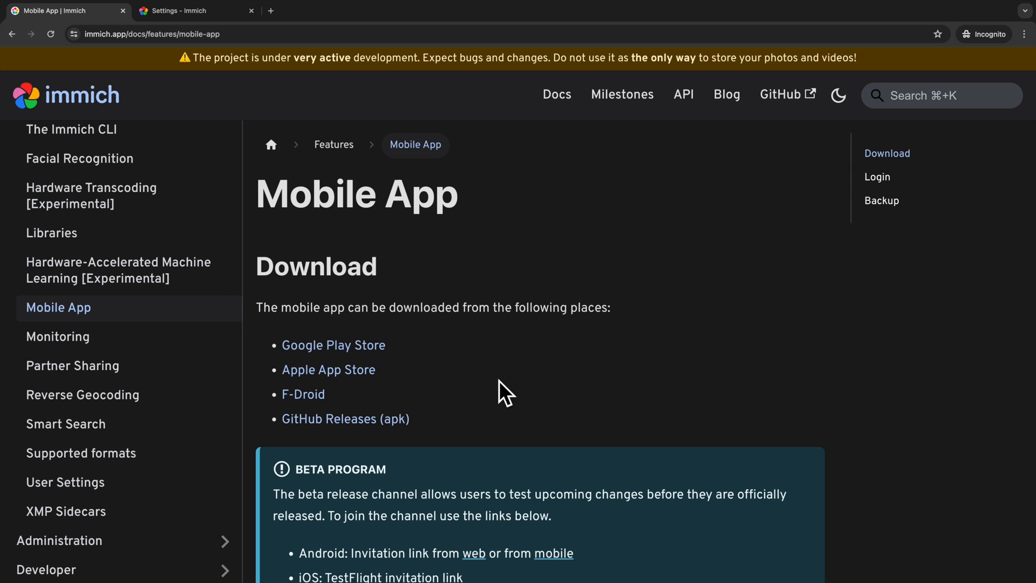
Highlight the list of download sources on the Immich docs Mobile App page
{"action": "left_click_drag", "start_coordinate": [281, 344], "coordinate": [410, 418]}
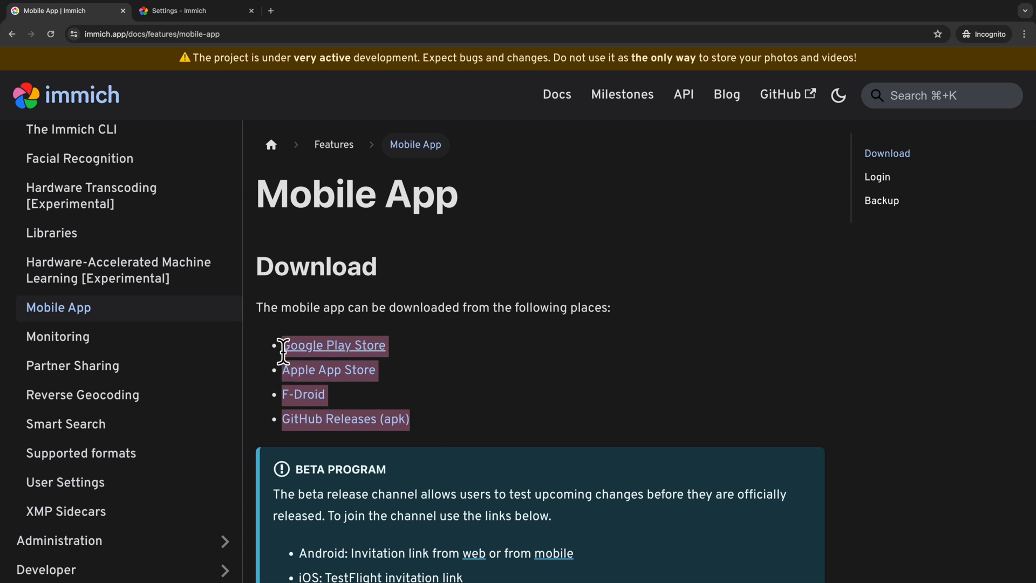
{"action": "left_click", "coordinate": [474, 389]}
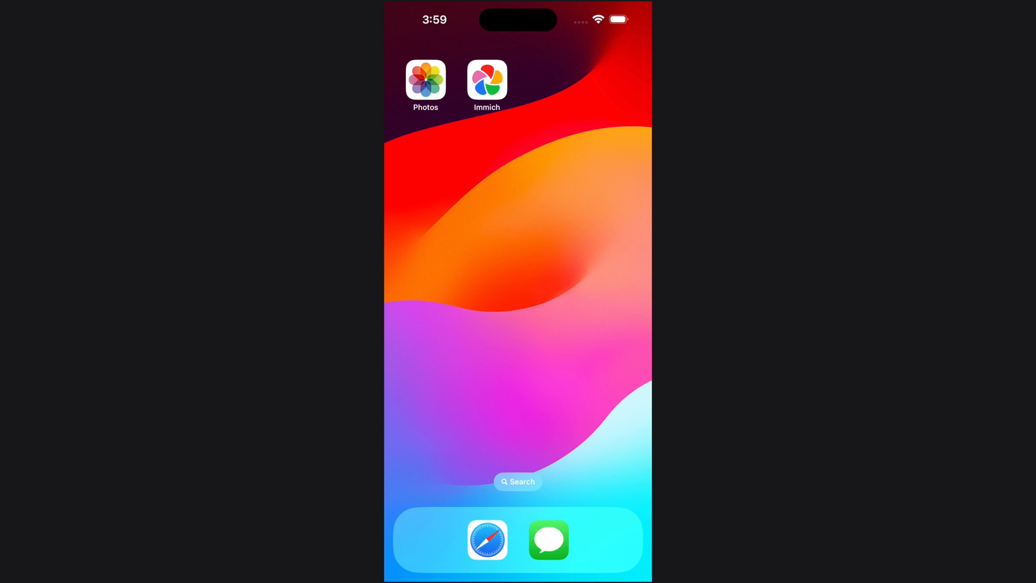
{"action": "left_click", "coordinate": [486, 81]}
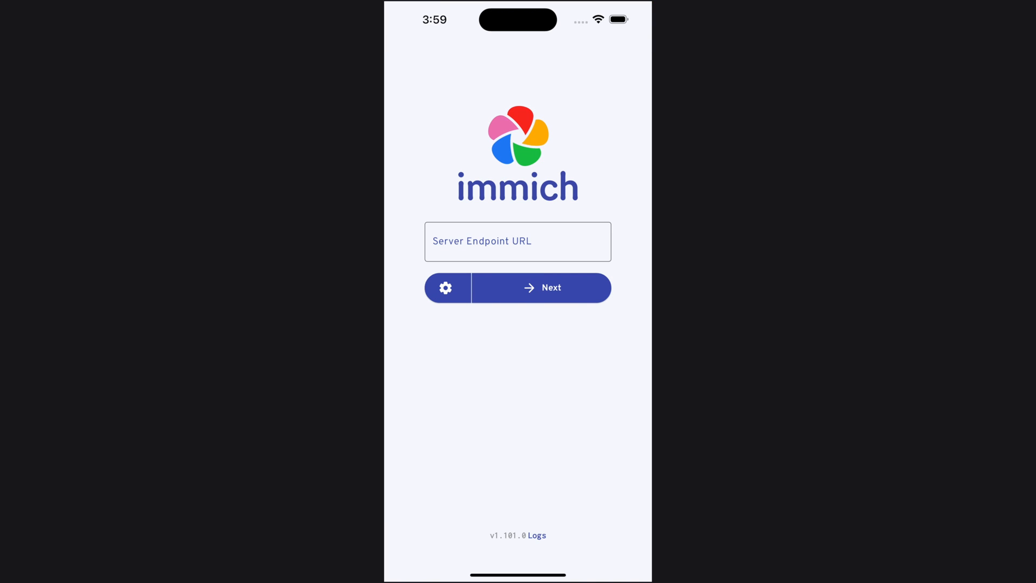
{"action": "left_click", "coordinate": [518, 241]}
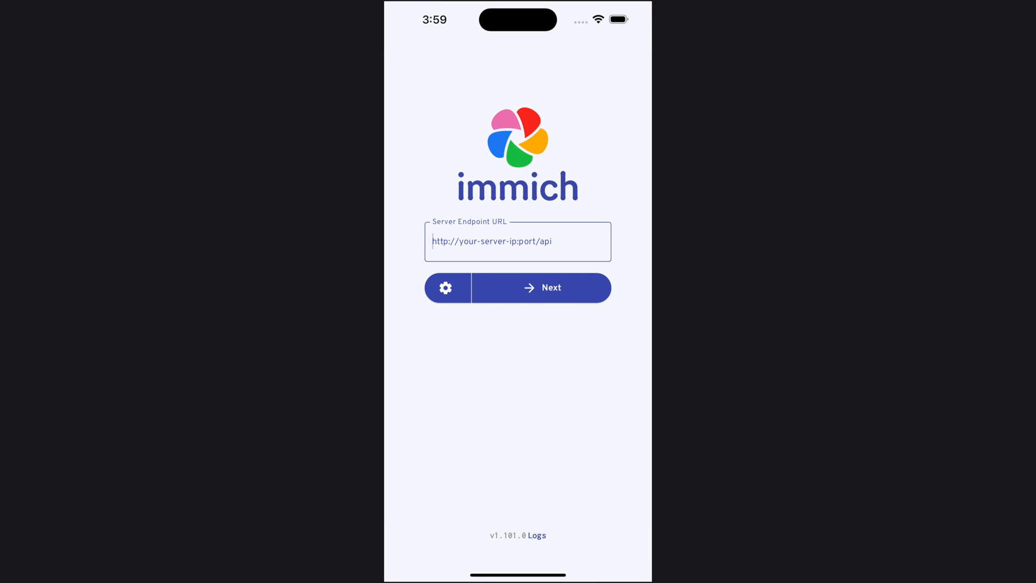
{"action": "type", "text": "https://immich.home.easys"}
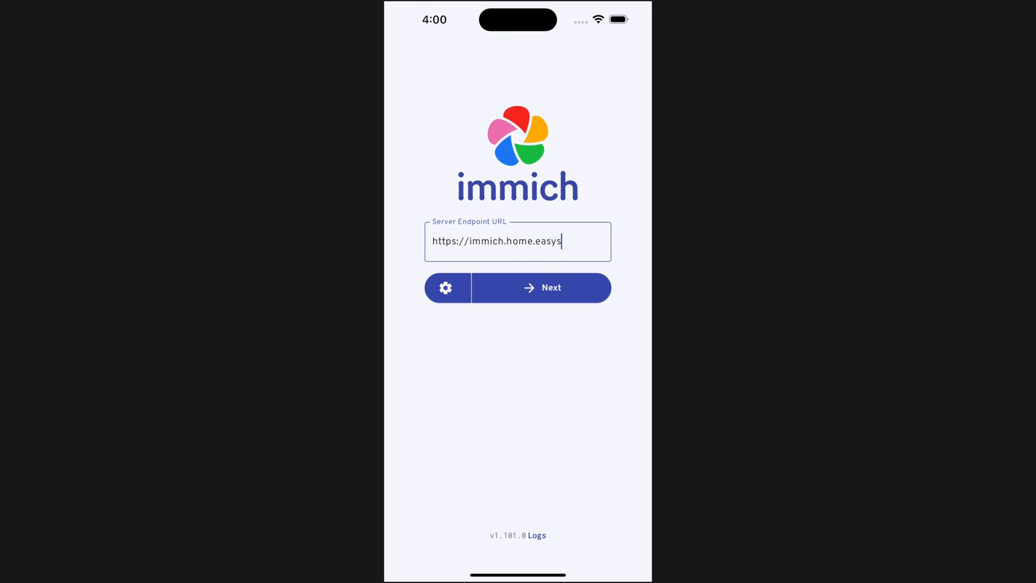
{"action": "left_click", "coordinate": [550, 287]}
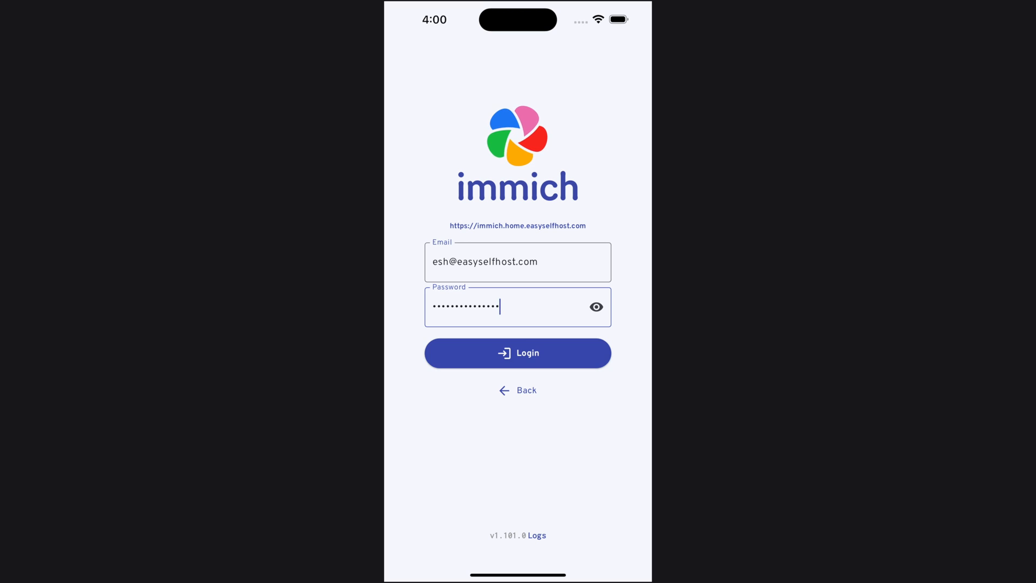
{"action": "left_click", "coordinate": [517, 353]}
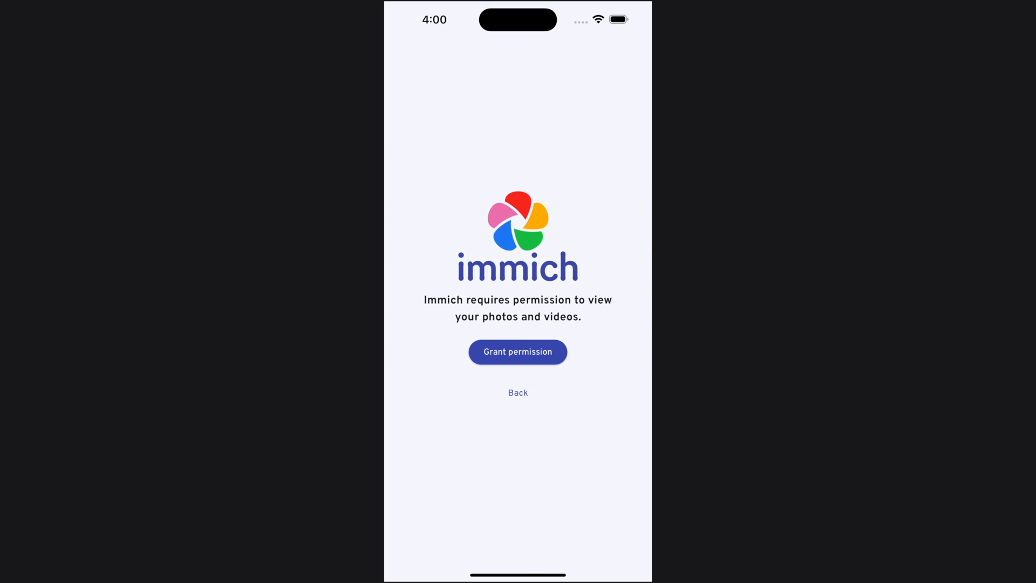
Grant photo access, select Recents (544 assets) for backup, and start uploading
{"action": "left_click", "coordinate": [518, 352]}
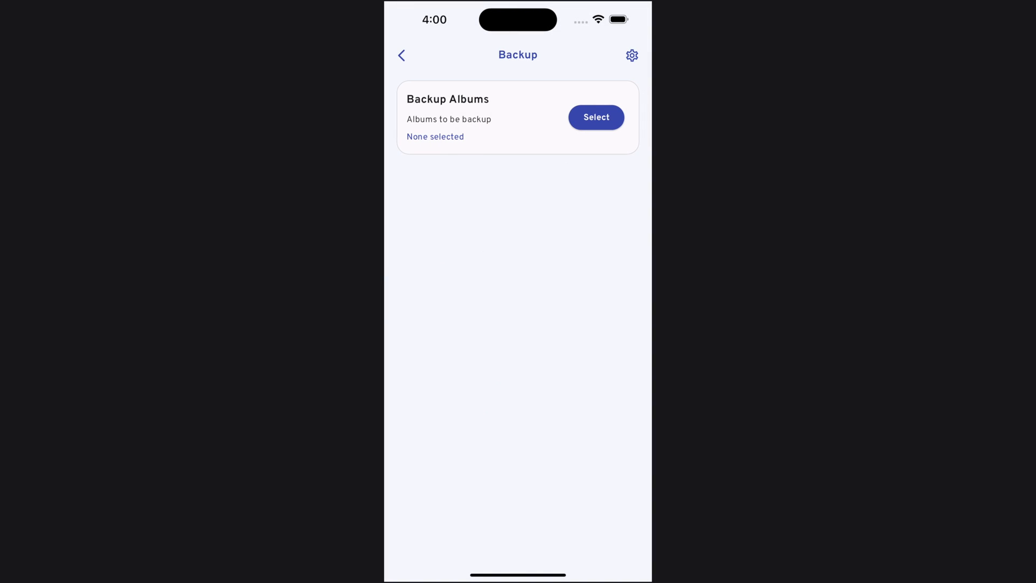
{"action": "left_click", "coordinate": [596, 117]}
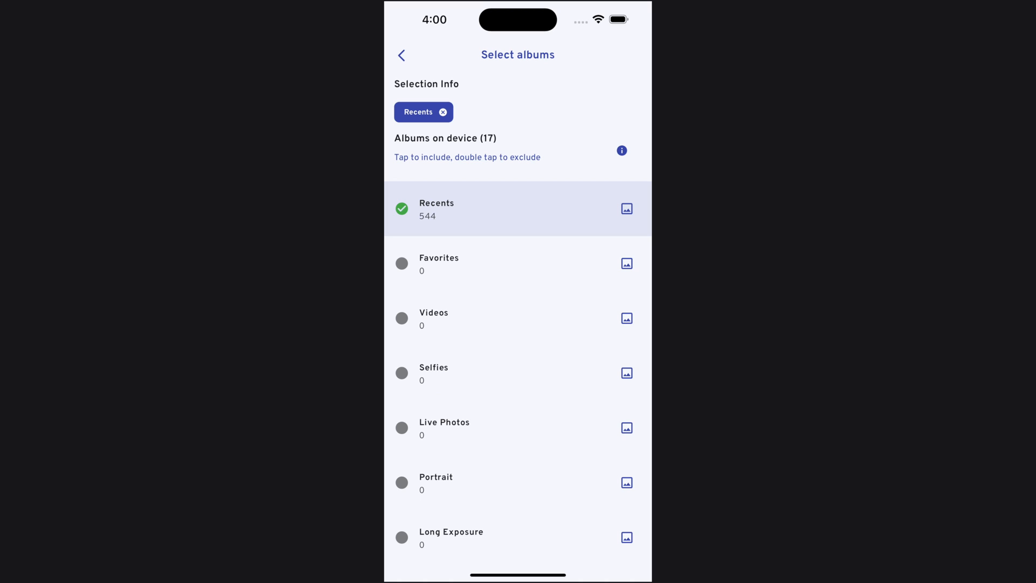
{"action": "left_click", "coordinate": [401, 55]}
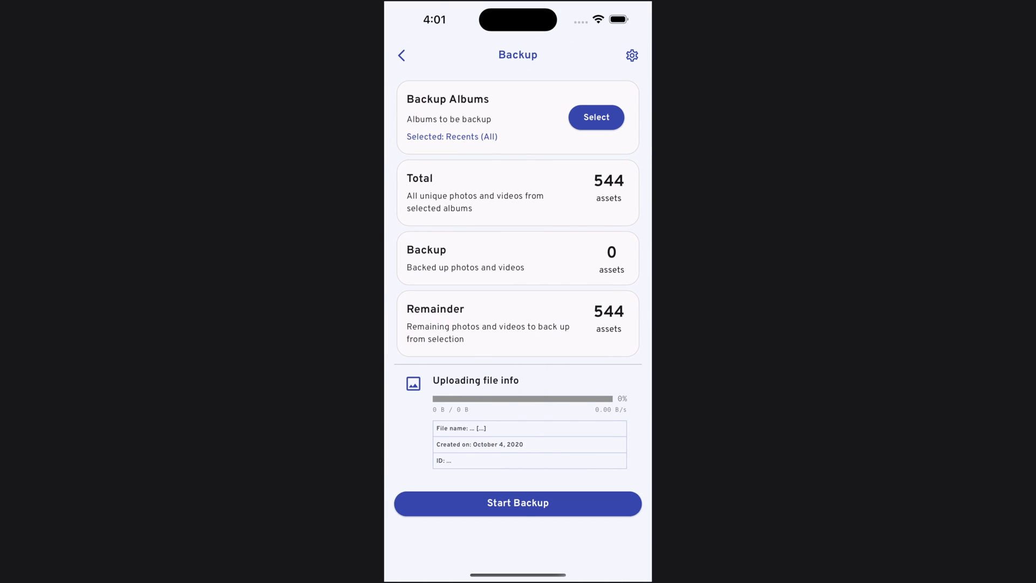
{"action": "left_click", "coordinate": [518, 503]}
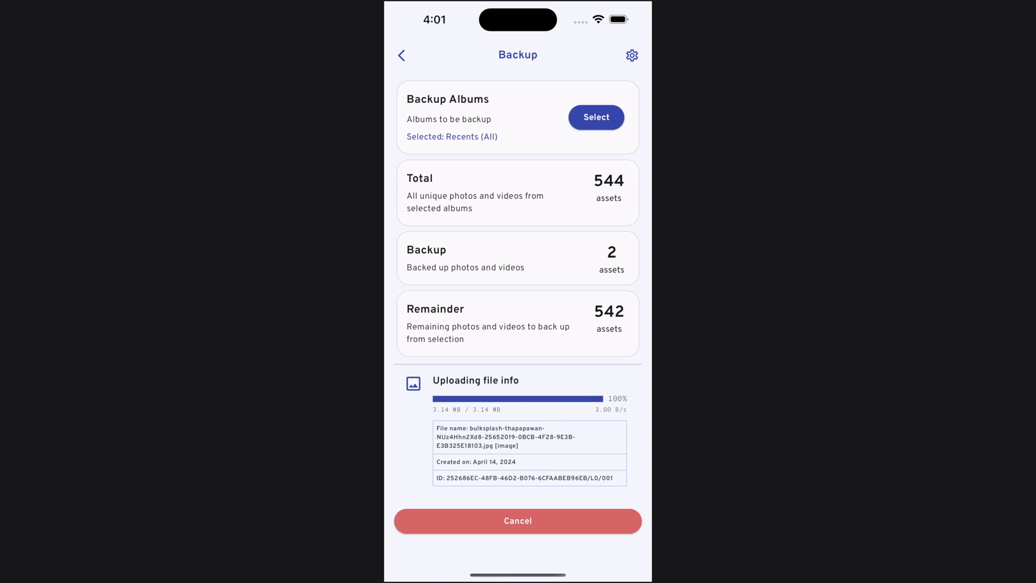
{"action": "left_click", "coordinate": [632, 55]}
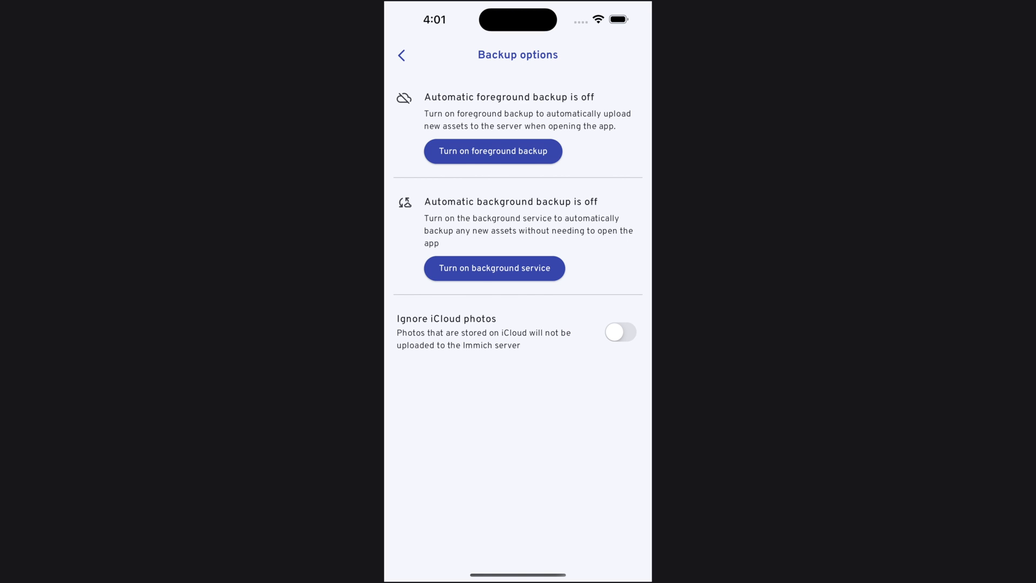
Review the backup options, then scroll the timeline and open the blue ice cave photo
{"action": "left_click", "coordinate": [493, 150]}
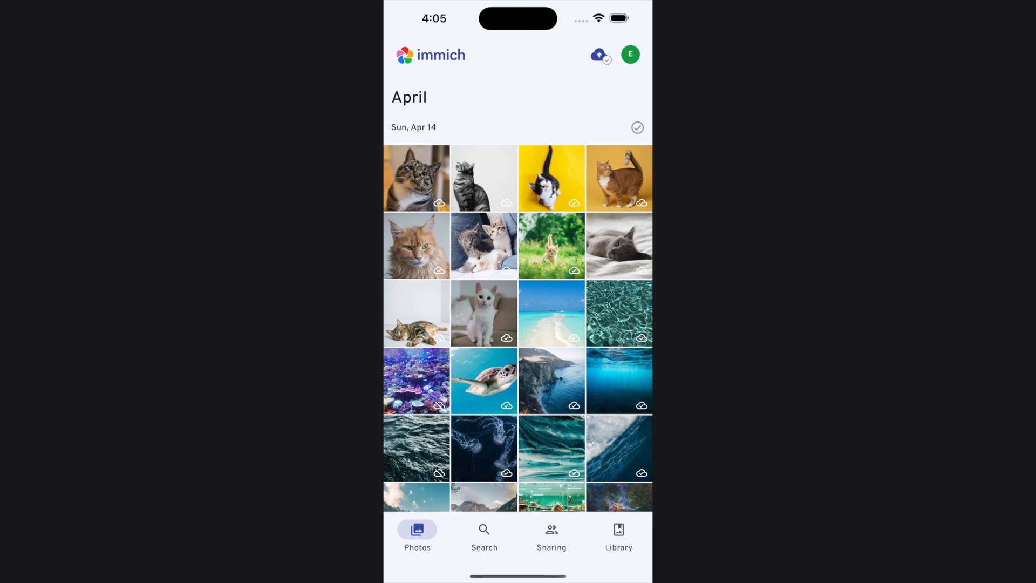
{"action": "scroll", "scroll_direction": "down", "scroll_amount": 3}
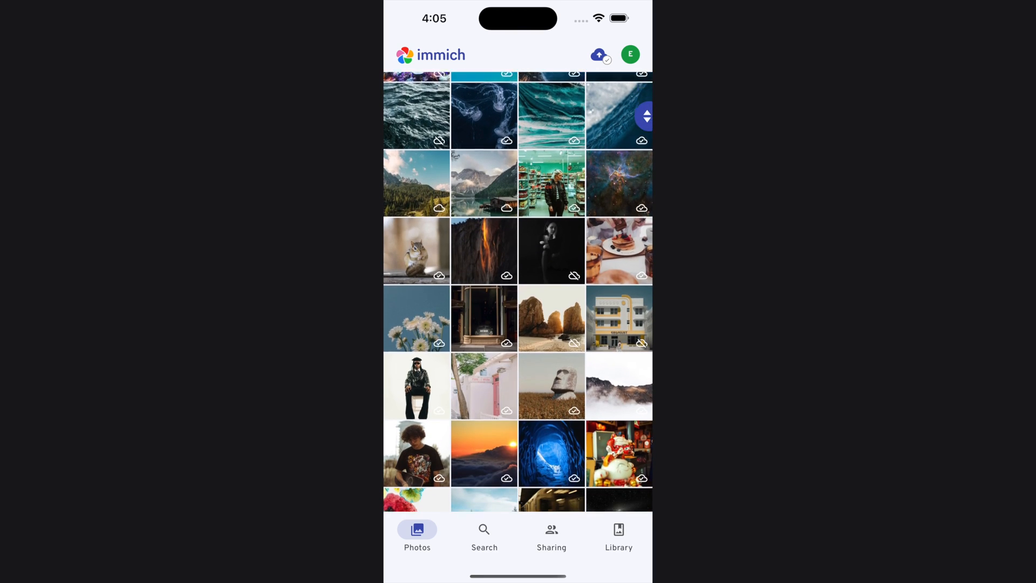
{"action": "scroll", "scroll_direction": "down", "scroll_amount": 3}
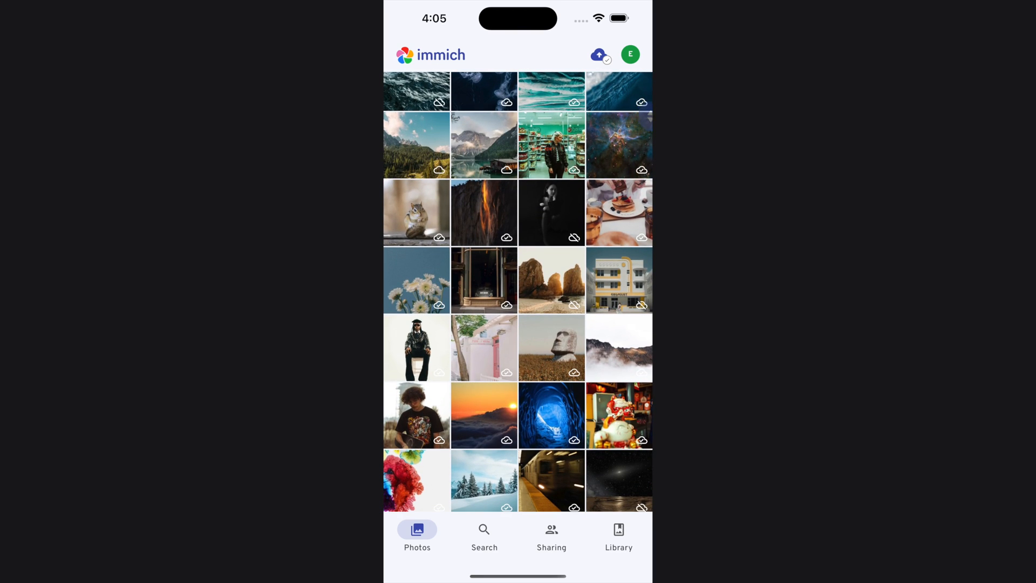
{"action": "left_click", "coordinate": [551, 415]}
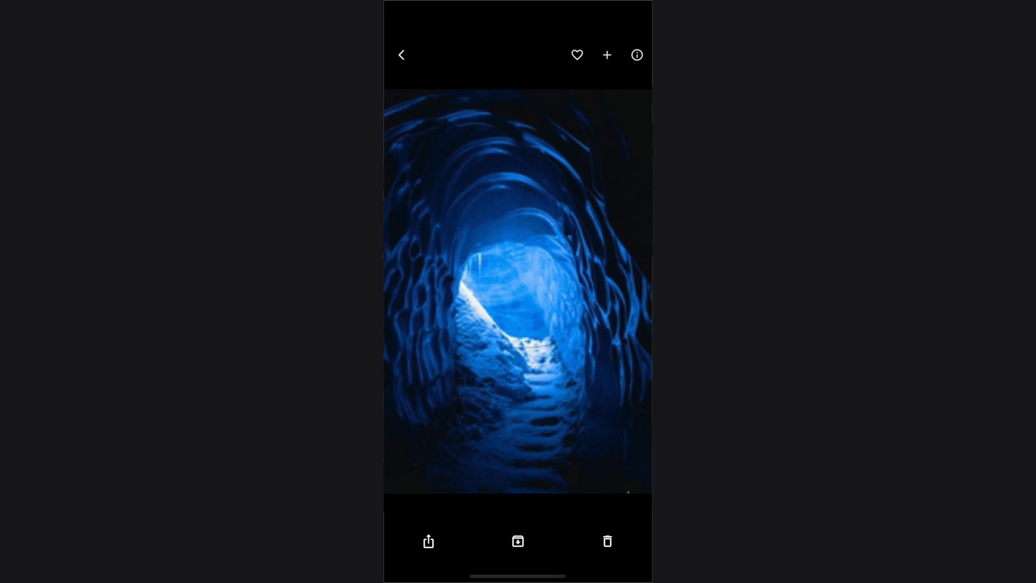
{"action": "left_click", "coordinate": [401, 55]}
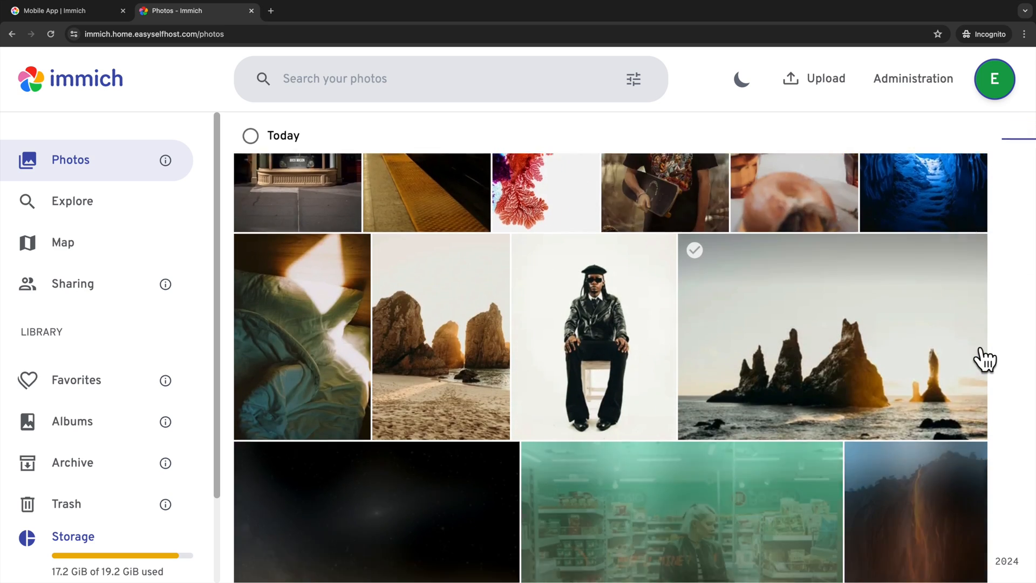
Check the admin Job Status cards showing thumbnail and metadata jobs idle
{"action": "scroll", "scroll_direction": "down", "scroll_amount": 3}
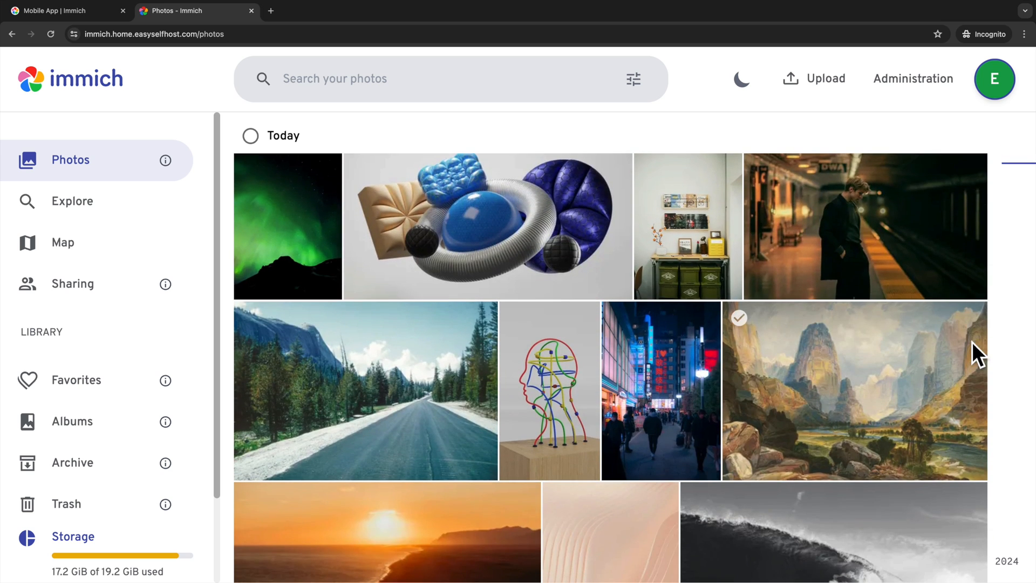
{"action": "left_click", "coordinate": [913, 77]}
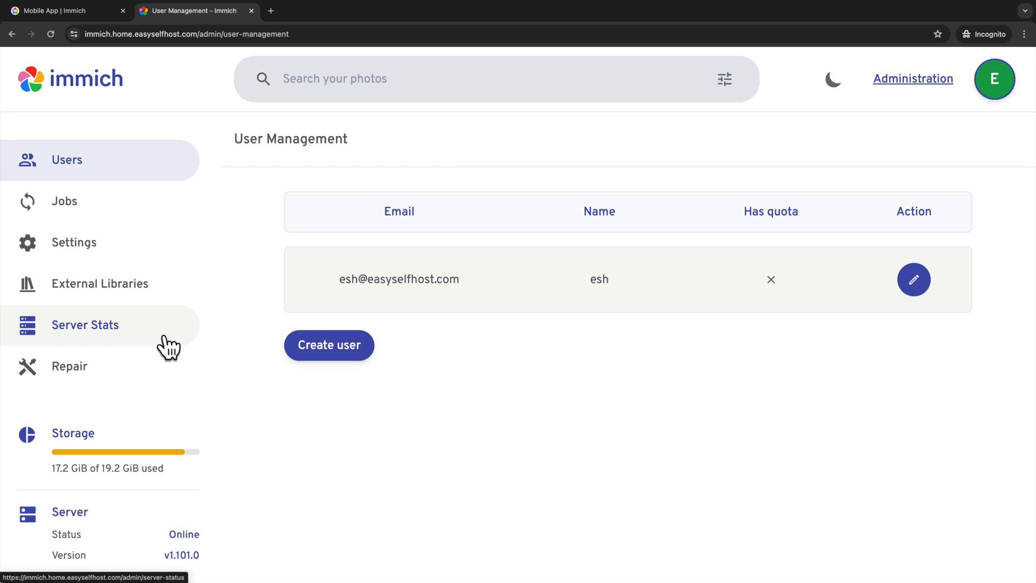
{"action": "left_click", "coordinate": [63, 201]}
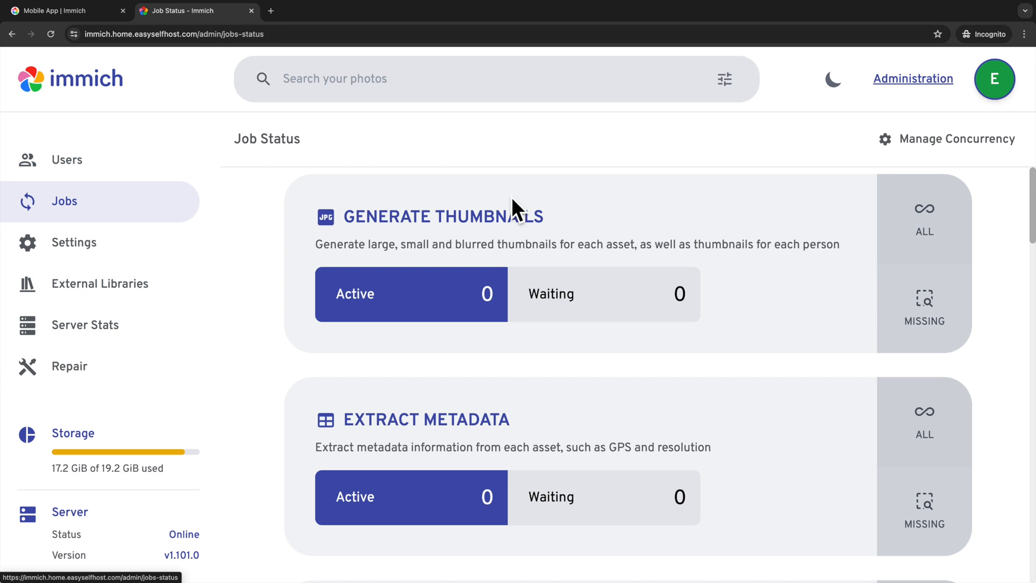
{"action": "scroll", "scroll_direction": "down", "scroll_amount": 3}
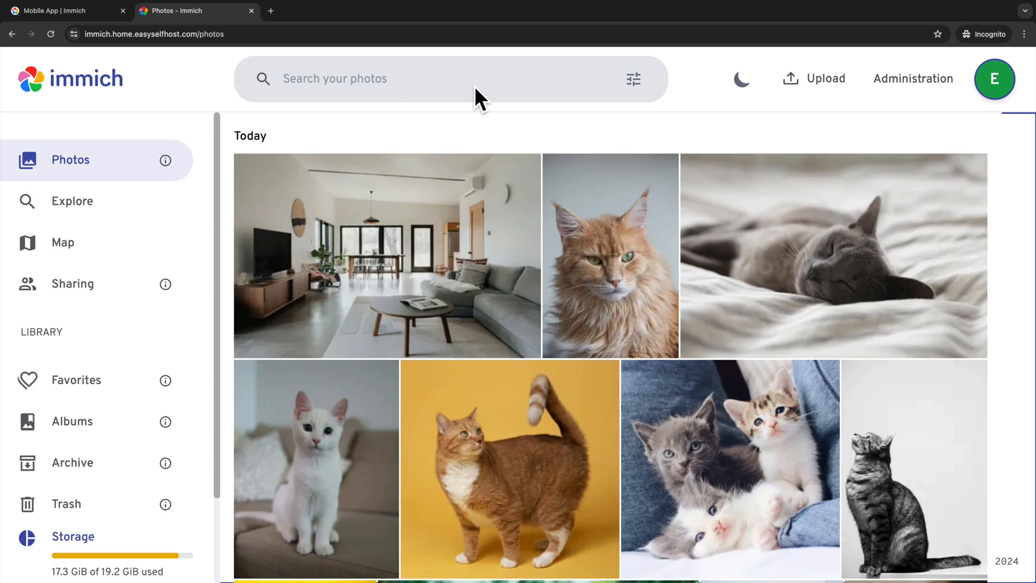
{"action": "type", "text": "cat"}
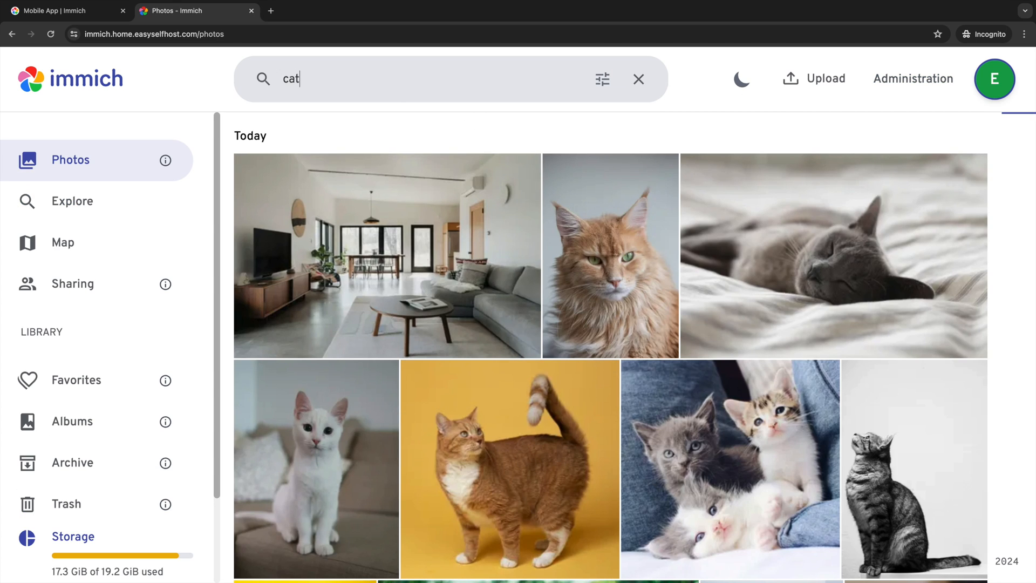
{"action": "key", "text": "Enter"}
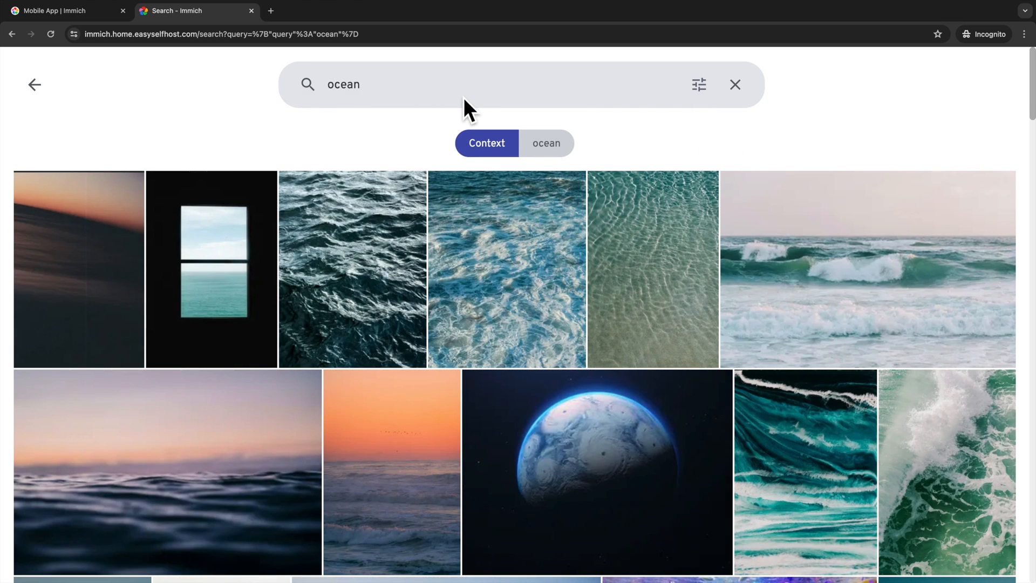
{"action": "mouse_move", "coordinate": [735, 85]}
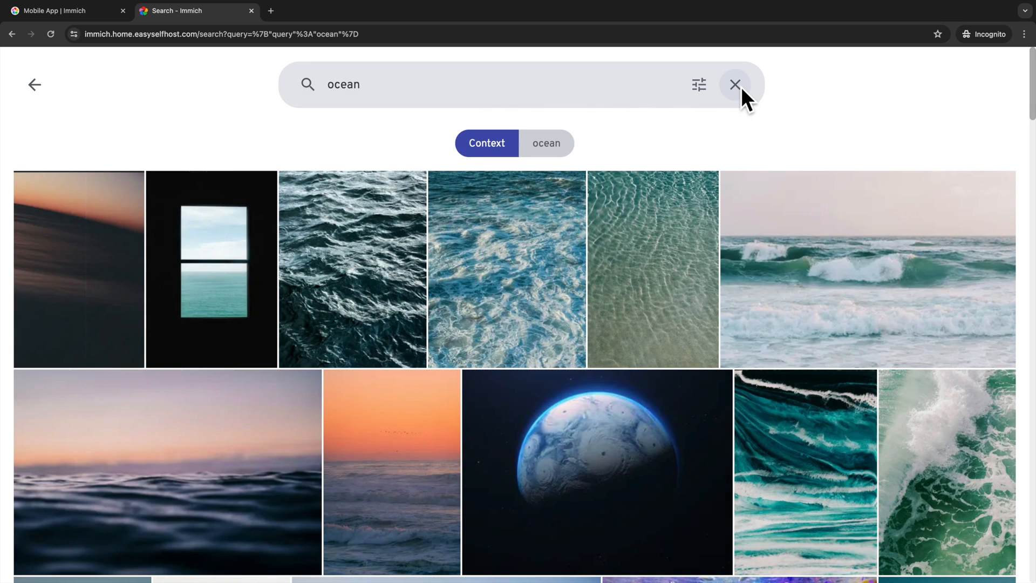
{"action": "left_click", "coordinate": [496, 85]}
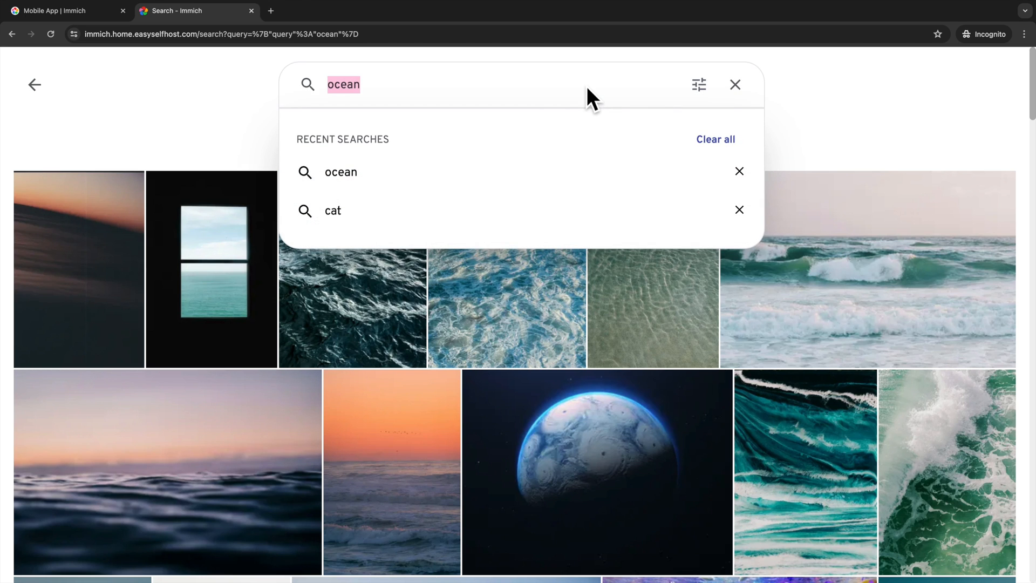
{"action": "type", "text": "city"}
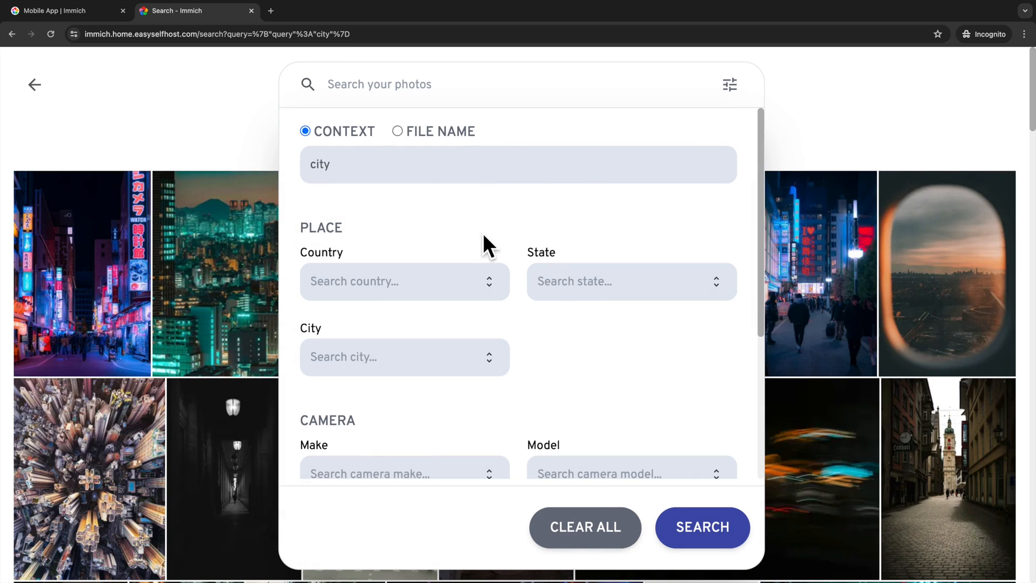
{"action": "left_click", "coordinate": [396, 281]}
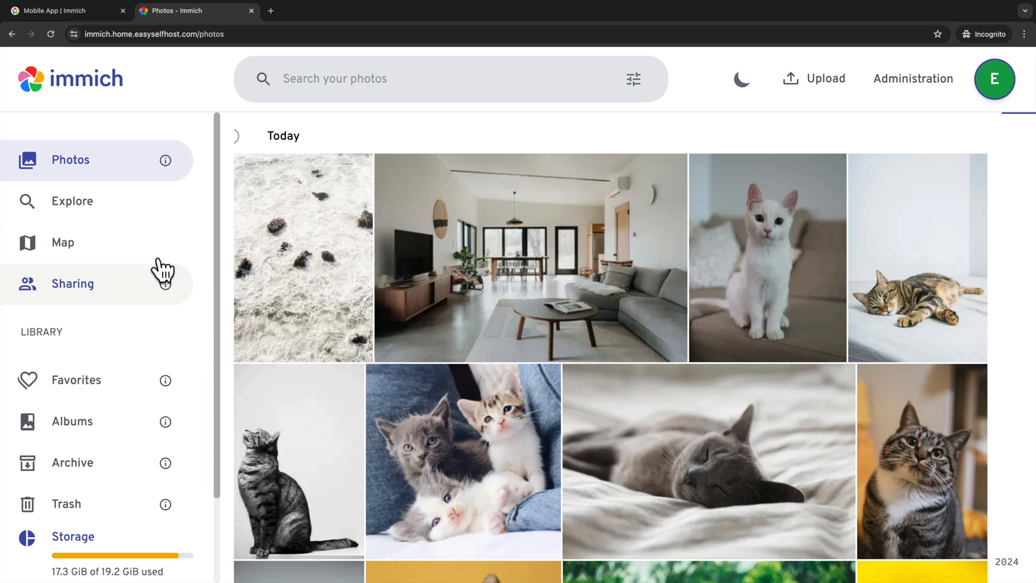
{"action": "mouse_move", "coordinate": [63, 242]}
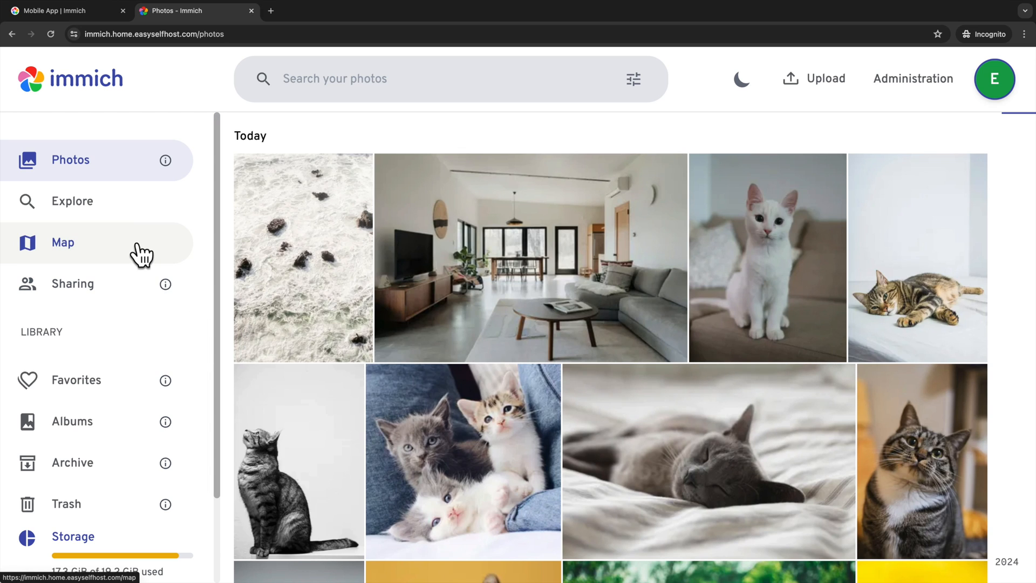
Open the Map page showing photo clusters over Iceland
{"action": "left_click", "coordinate": [62, 242]}
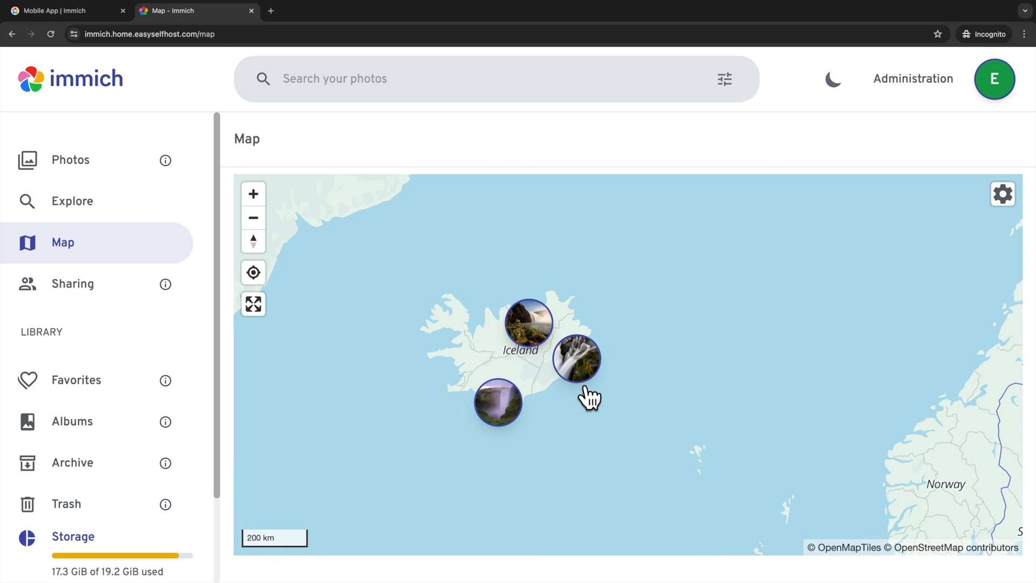
{"action": "mouse_move", "coordinate": [275, 340]}
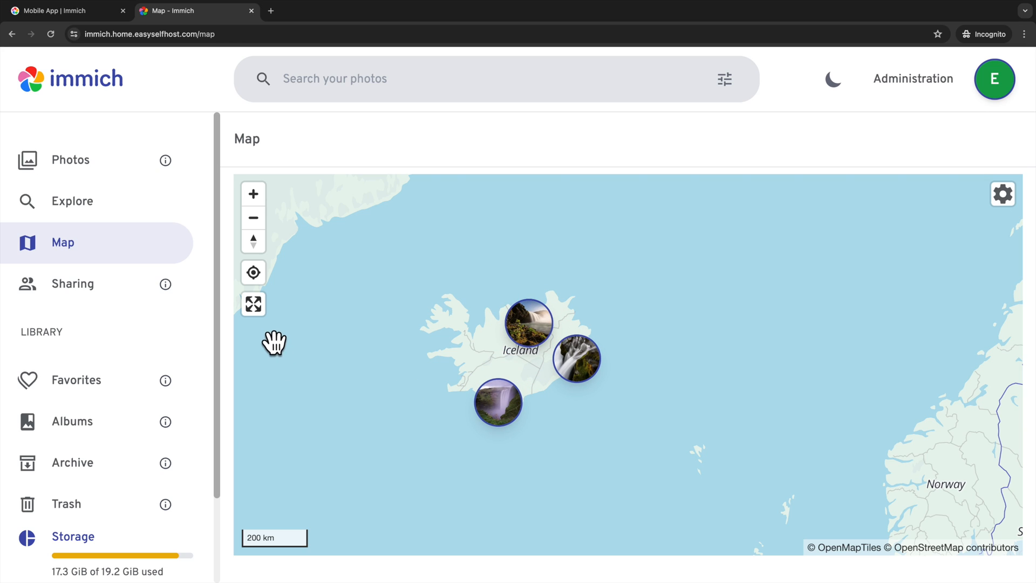
{"action": "mouse_move", "coordinate": [319, 360]}
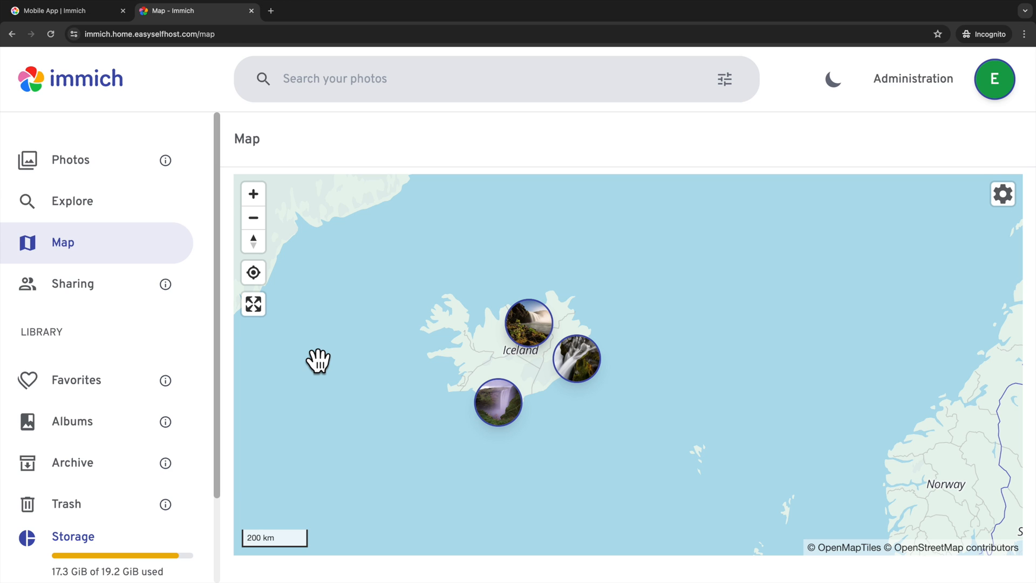
Browse the recognised people and open the woman holding the green object
{"action": "left_click", "coordinate": [72, 201]}
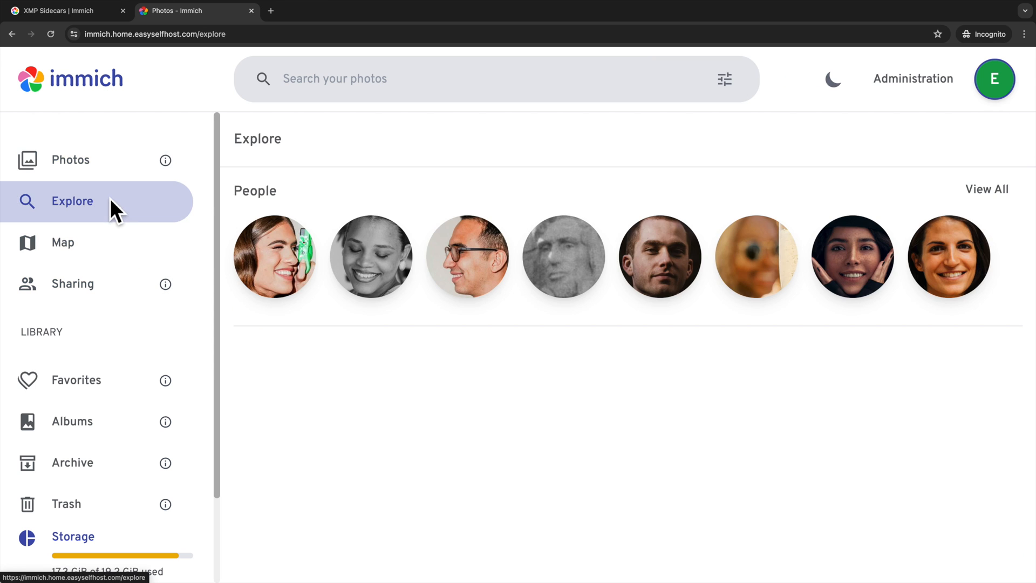
{"action": "left_click", "coordinate": [986, 189]}
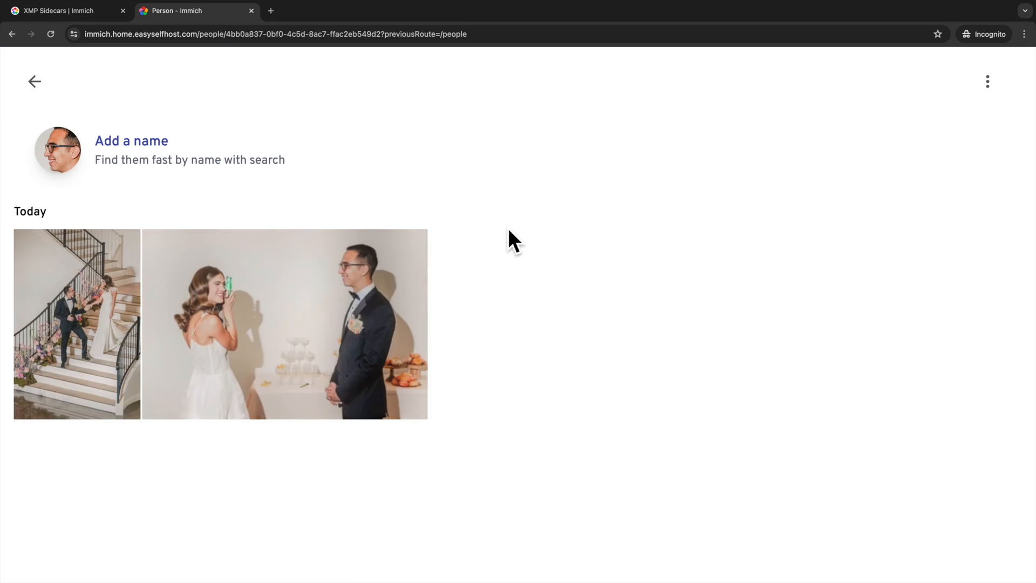
{"action": "left_click", "coordinate": [34, 81]}
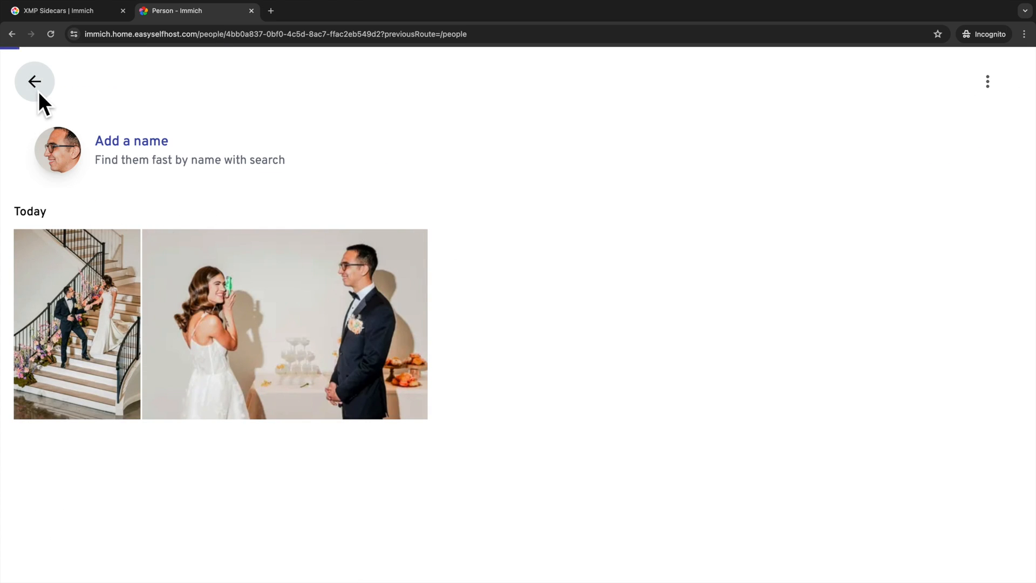
{"action": "left_click", "coordinate": [34, 82]}
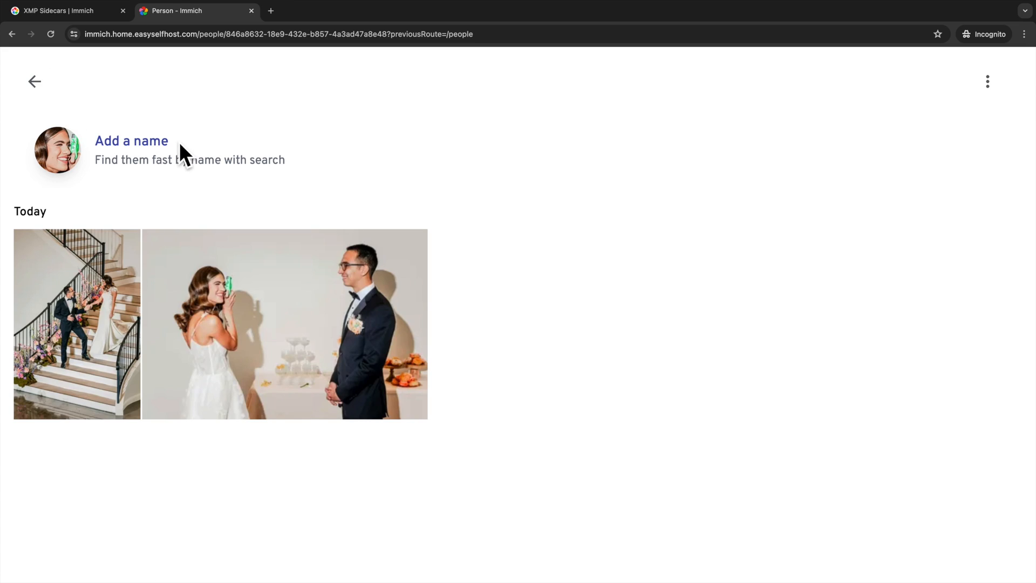
Merge five matching faces into her and confirm, leaving 80 people
{"action": "left_click", "coordinate": [987, 82]}
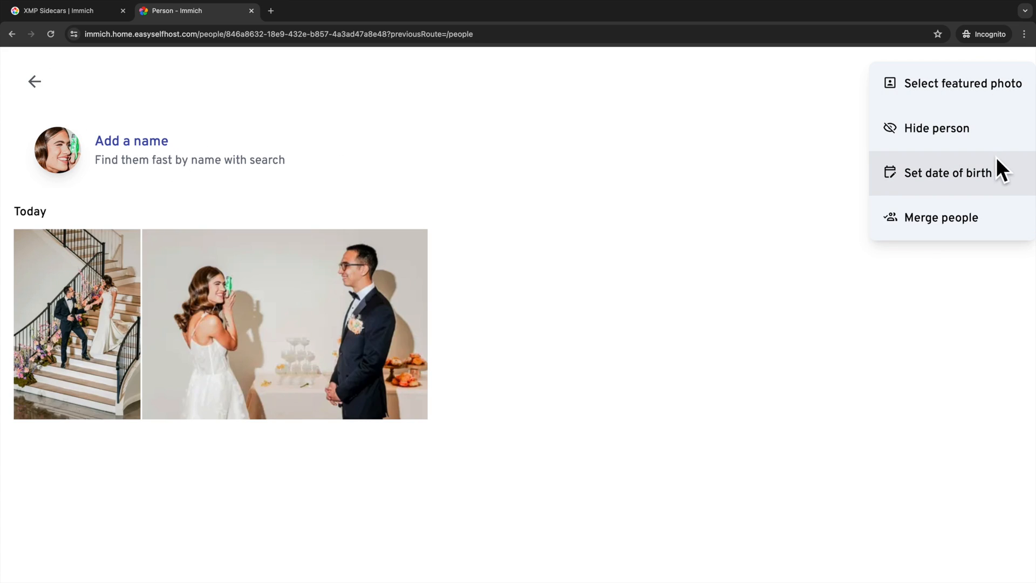
{"action": "left_click", "coordinate": [942, 217]}
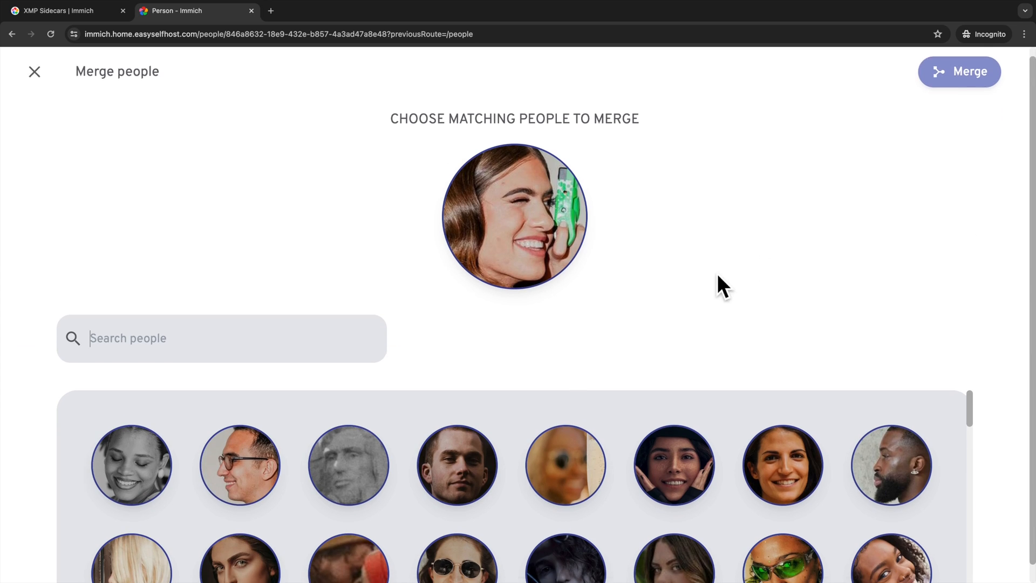
{"action": "left_click", "coordinate": [960, 71]}
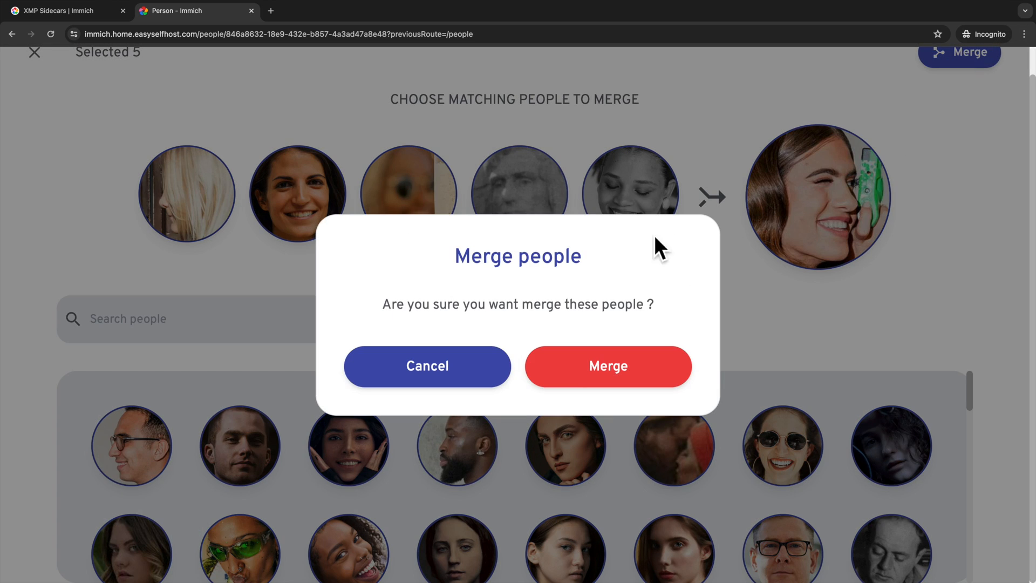
{"action": "left_click", "coordinate": [608, 366]}
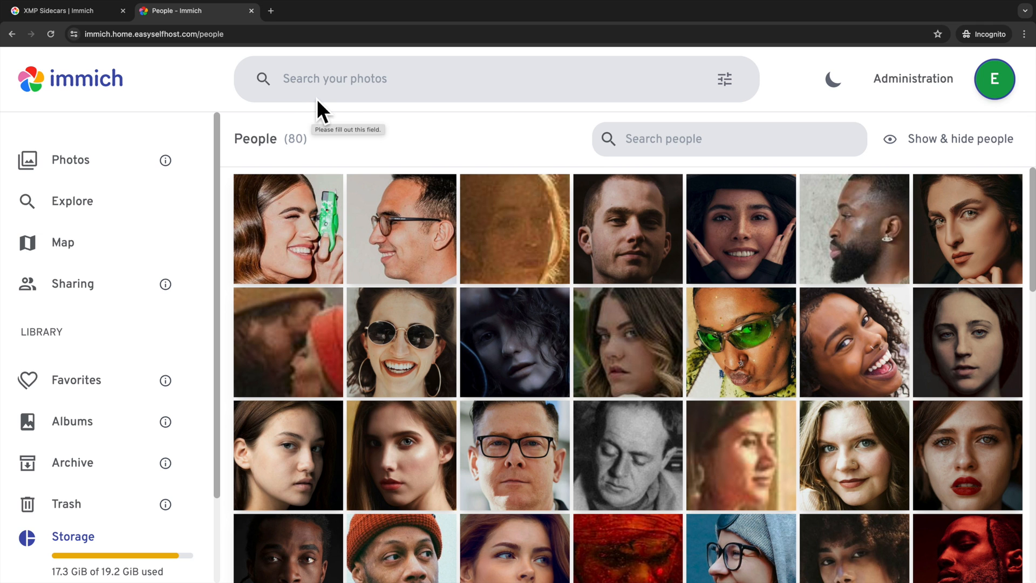
{"action": "left_click", "coordinate": [70, 160]}
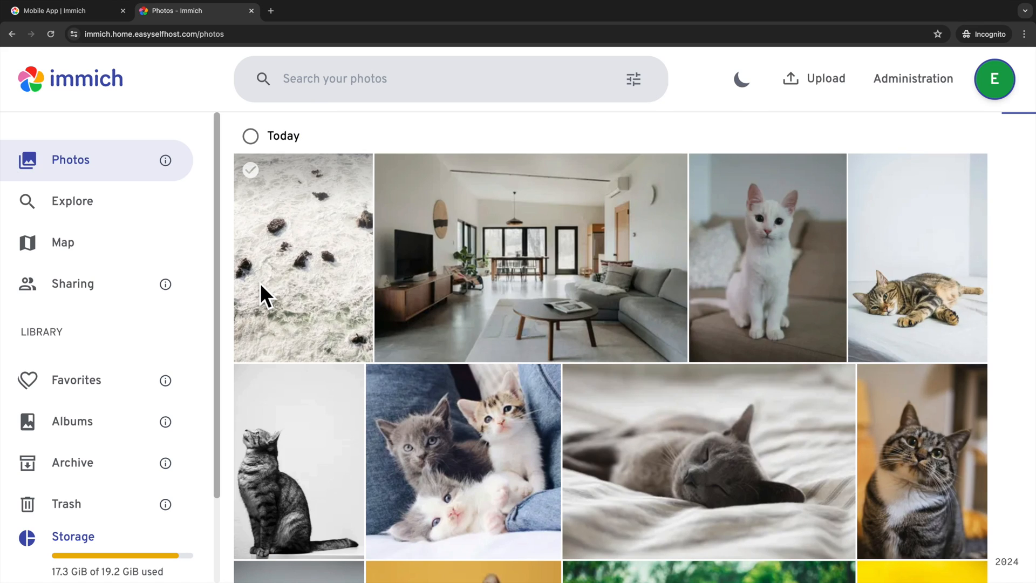
Create an empty external library owned by the admin under Administration > External Libraries
{"action": "left_click", "coordinate": [914, 78]}
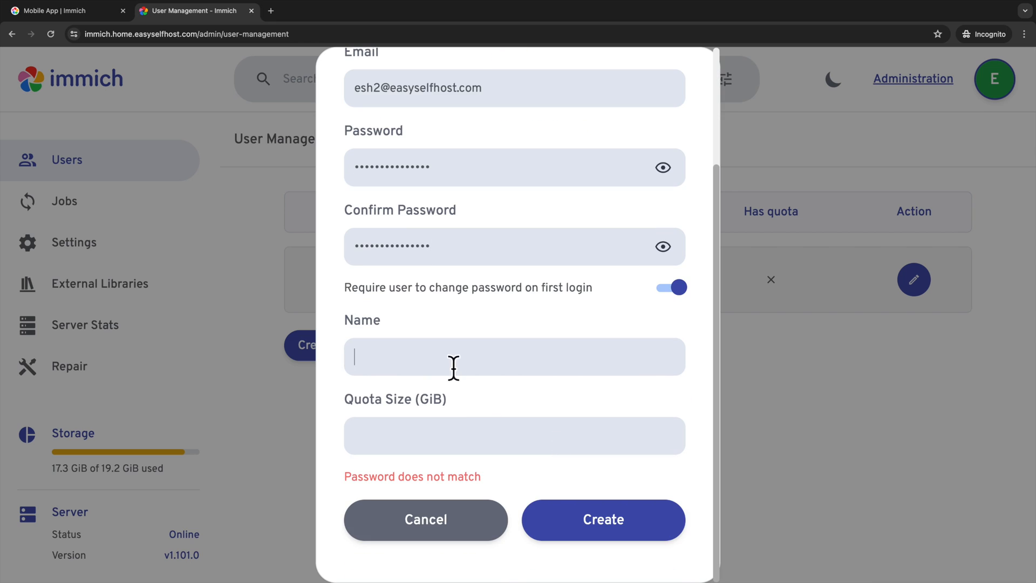
{"action": "left_click", "coordinate": [100, 283]}
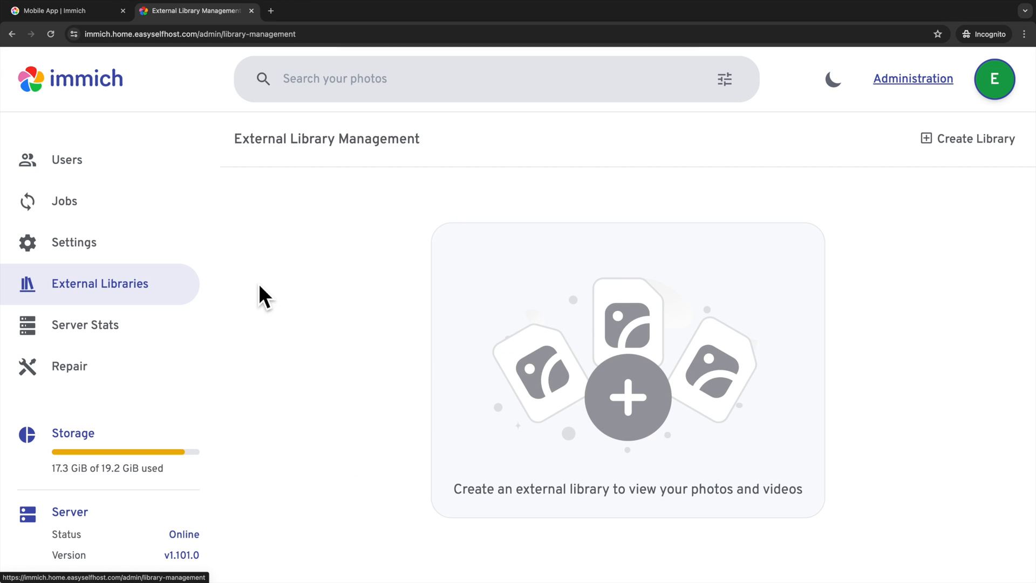
{"action": "left_click", "coordinate": [974, 138]}
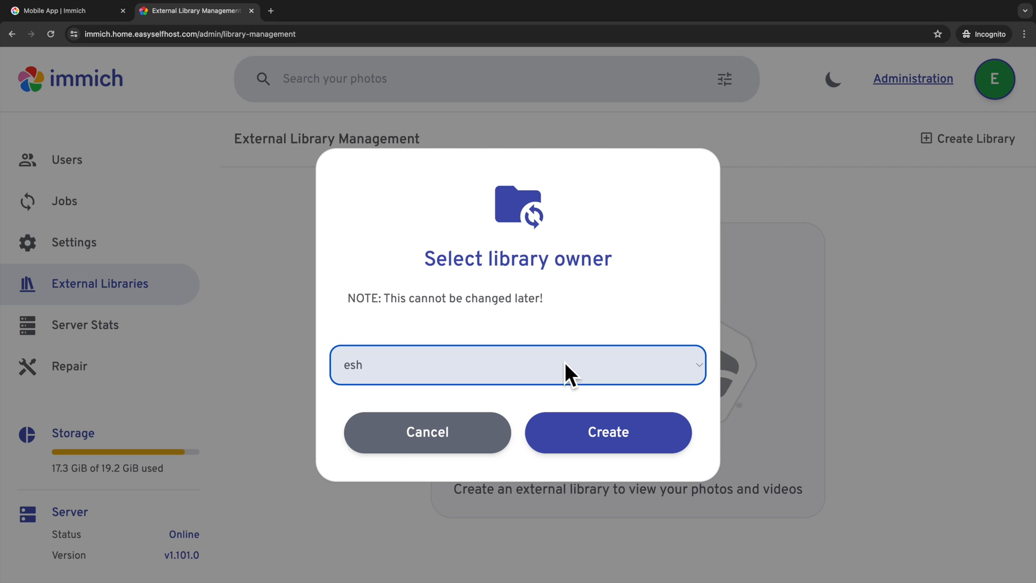
{"action": "left_click", "coordinate": [607, 433]}
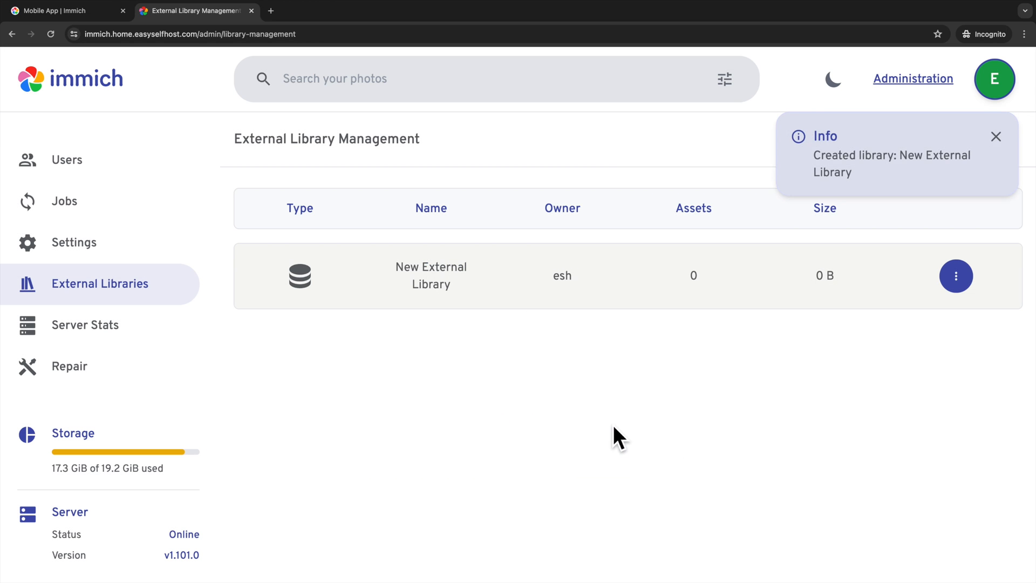
{"action": "left_click", "coordinate": [66, 10]}
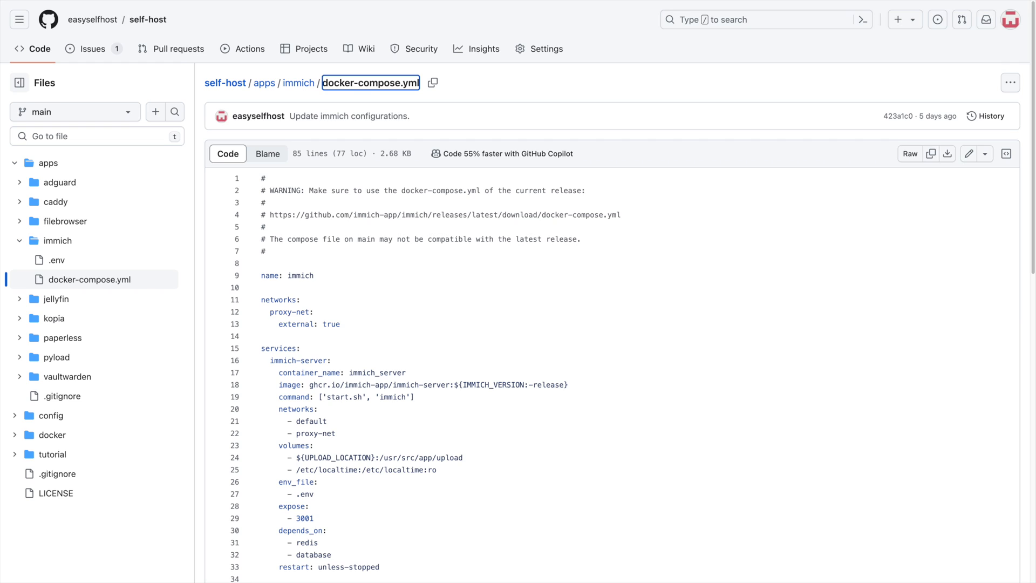